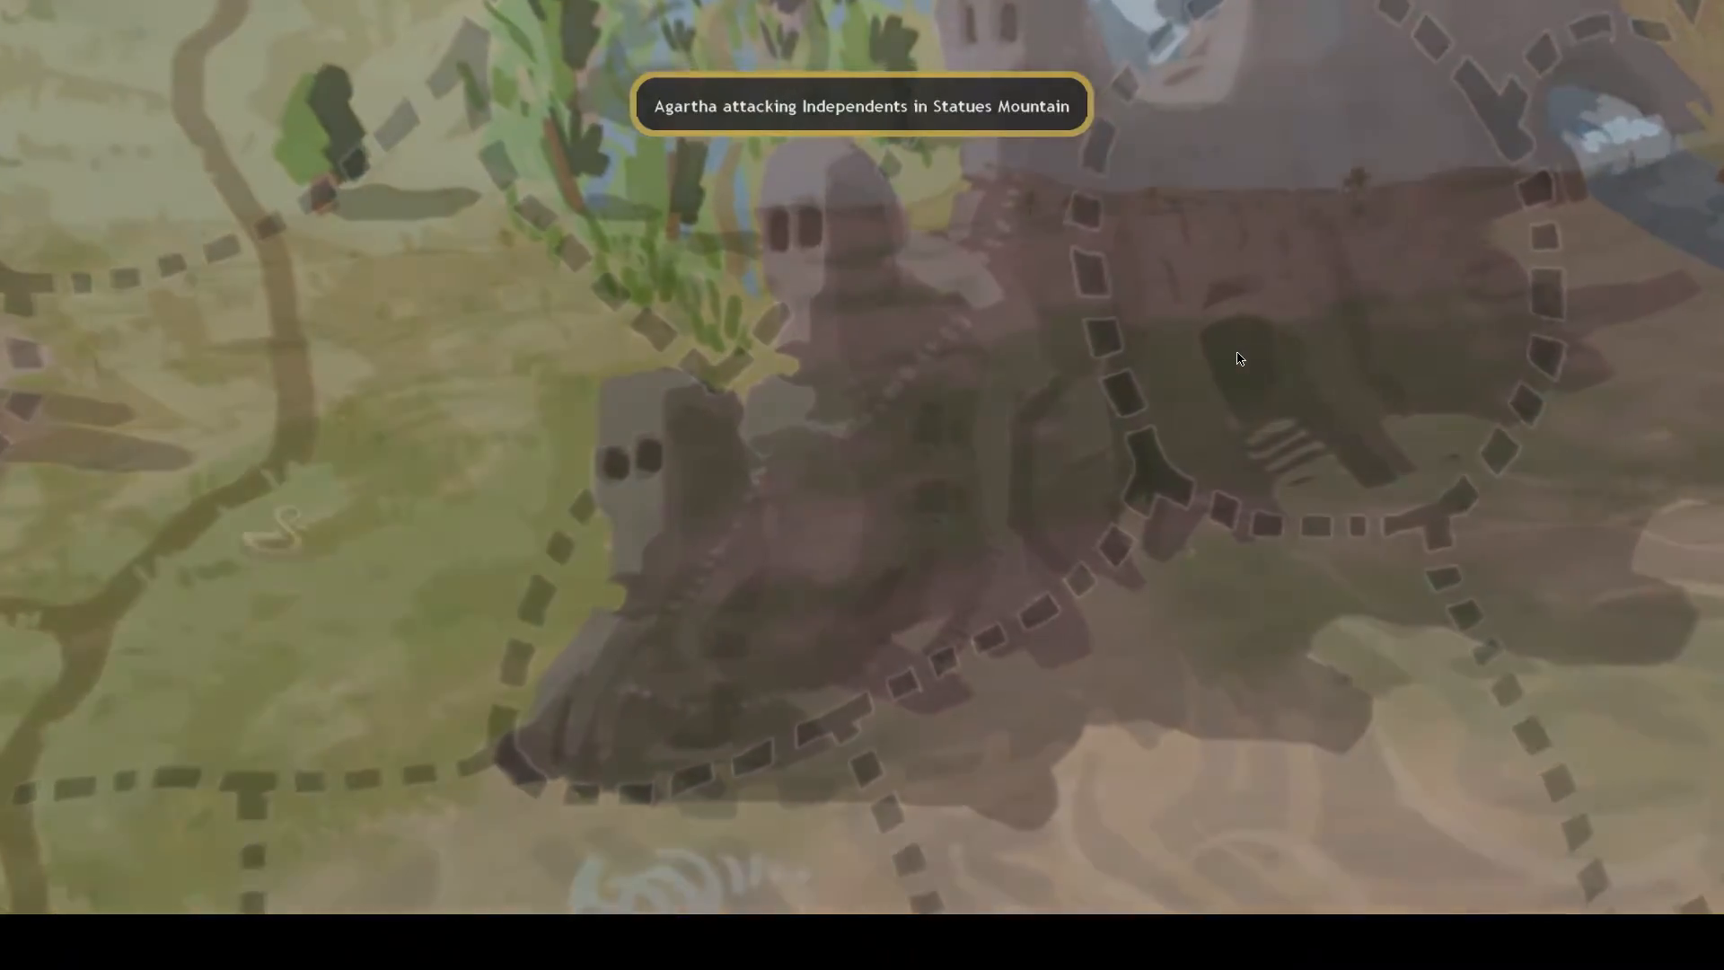
# Inspect the Merrow and Seal Guard unit cards during the Boat Eater replay until the rout
pyautogui.click(861, 104)
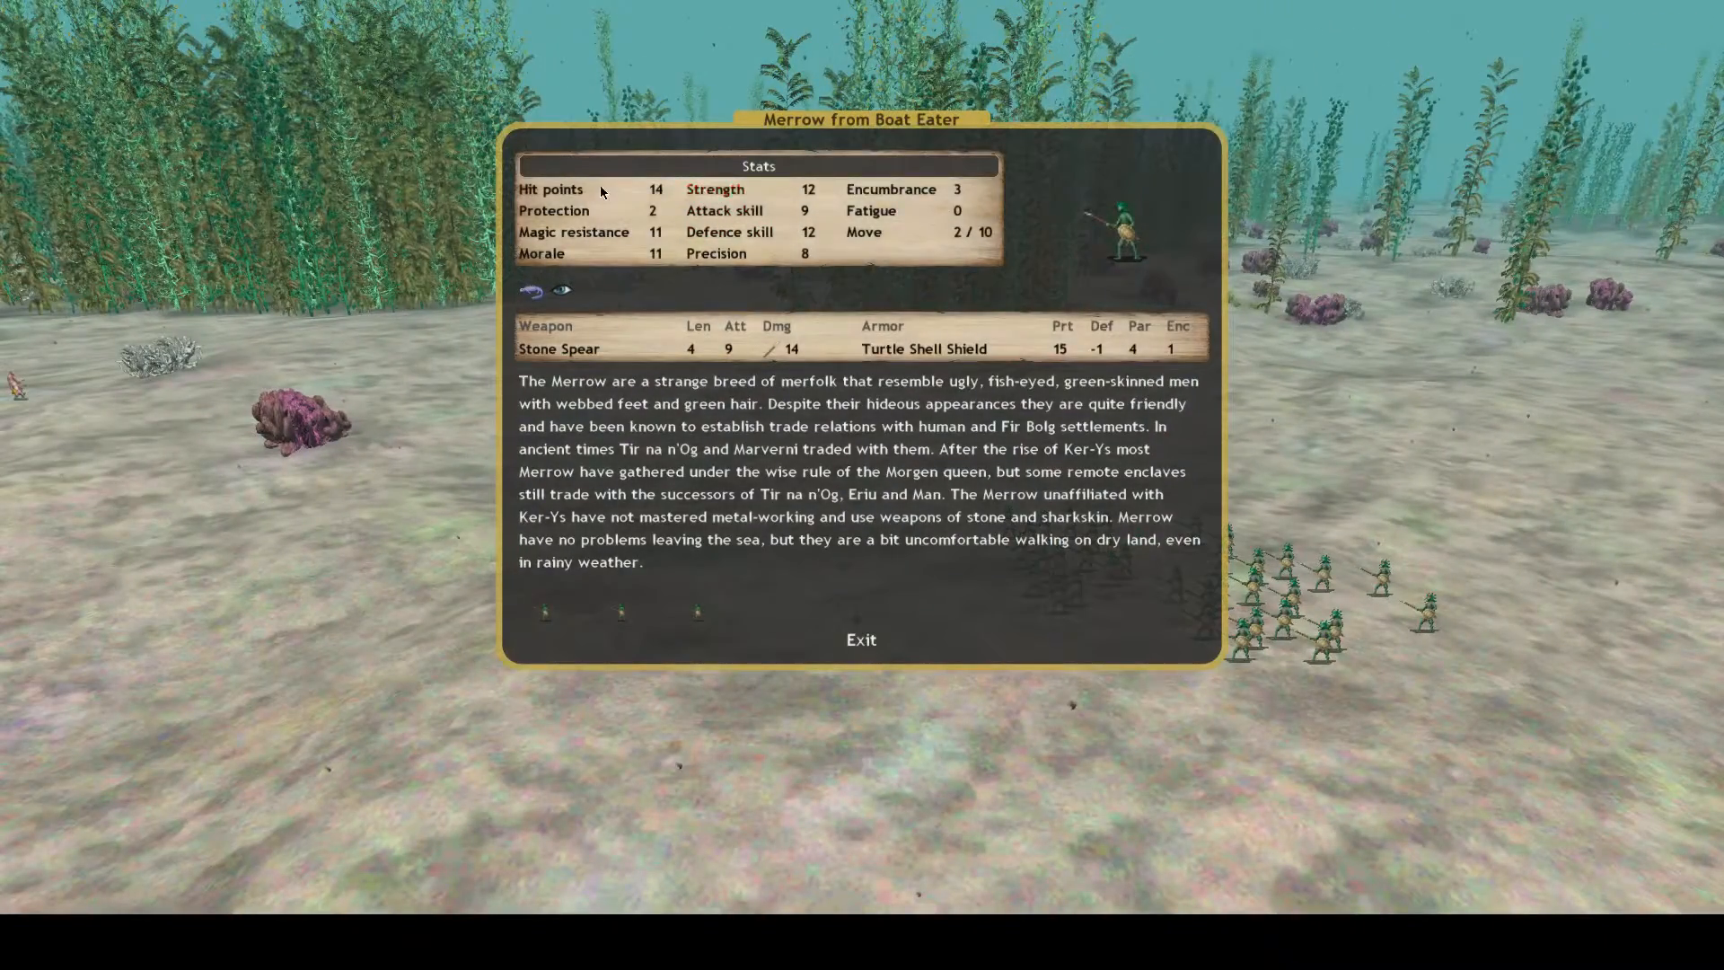
pyautogui.moveTo(780, 224)
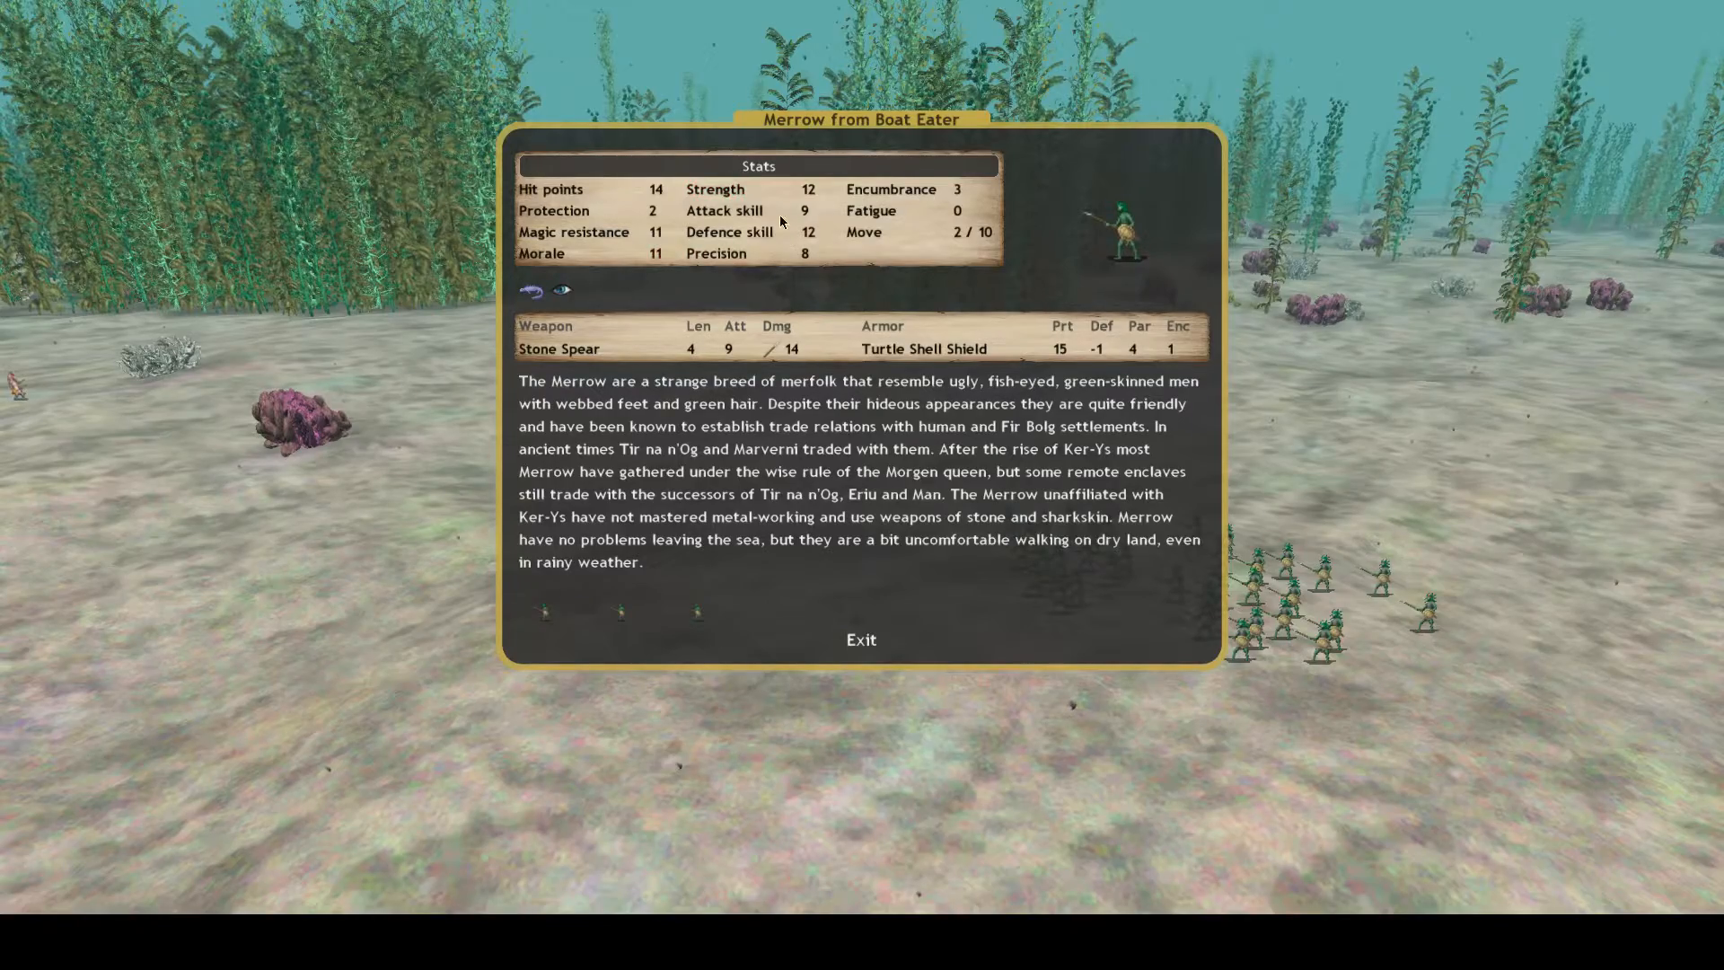
pyautogui.click(861, 638)
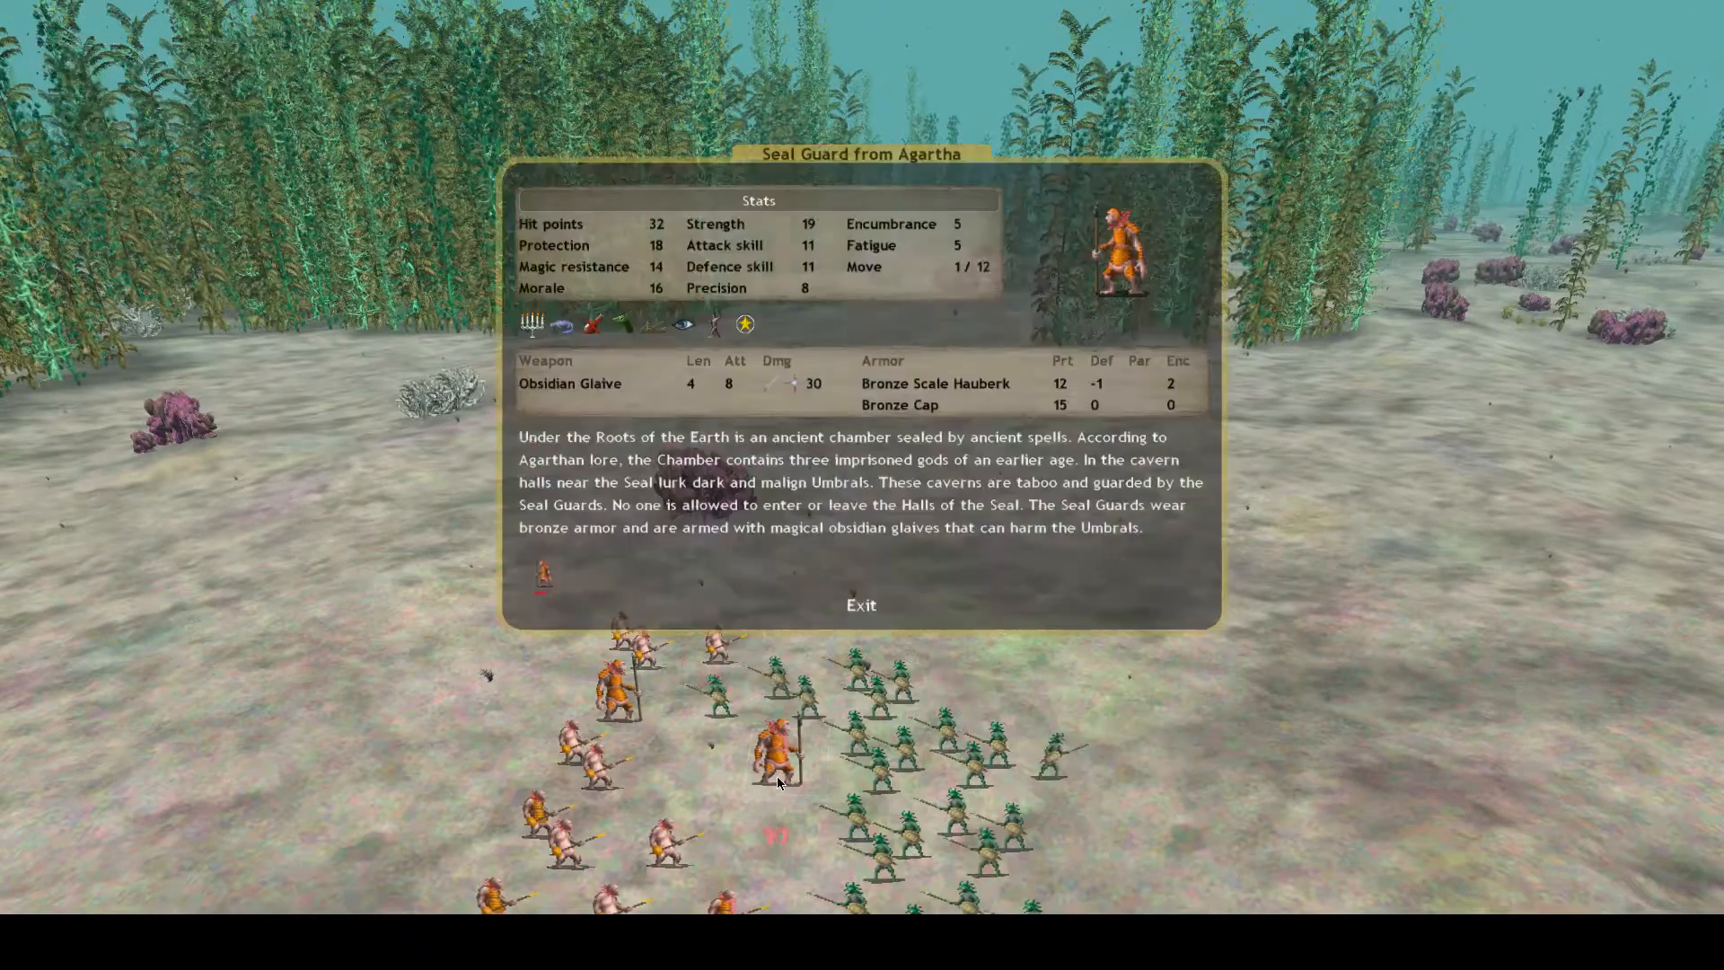
pyautogui.click(861, 604)
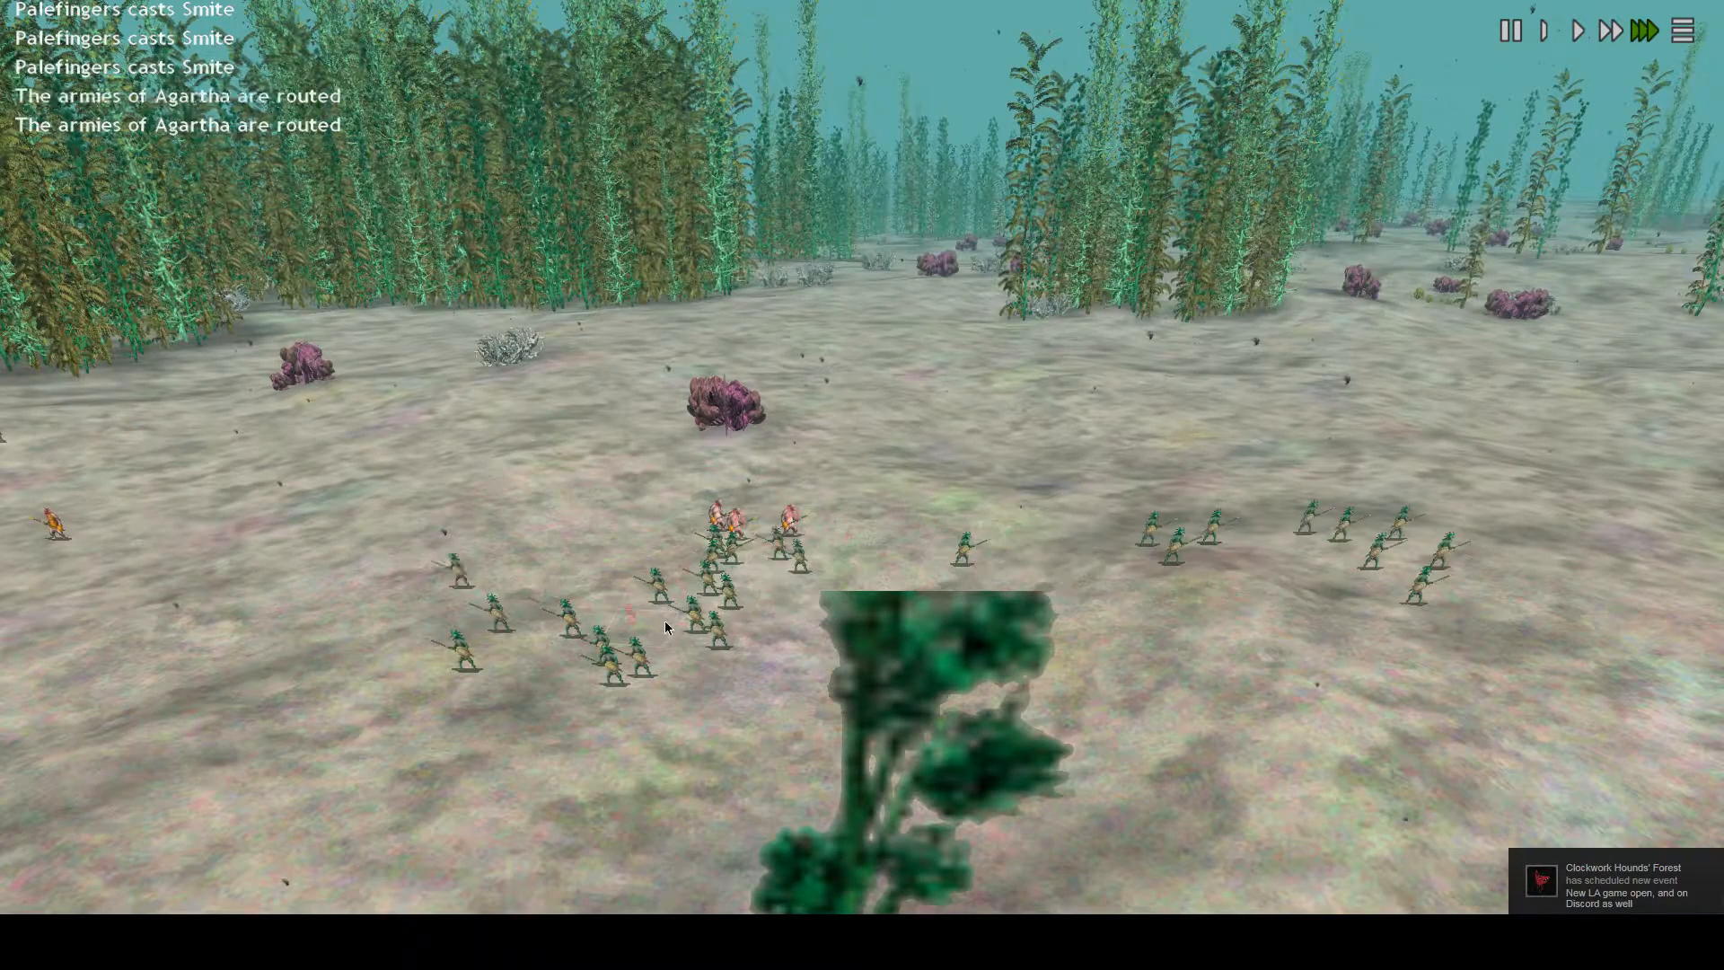
# Quit the battle replay and dismiss the Boat Eater battle summary
pyautogui.rightClick(665, 628)
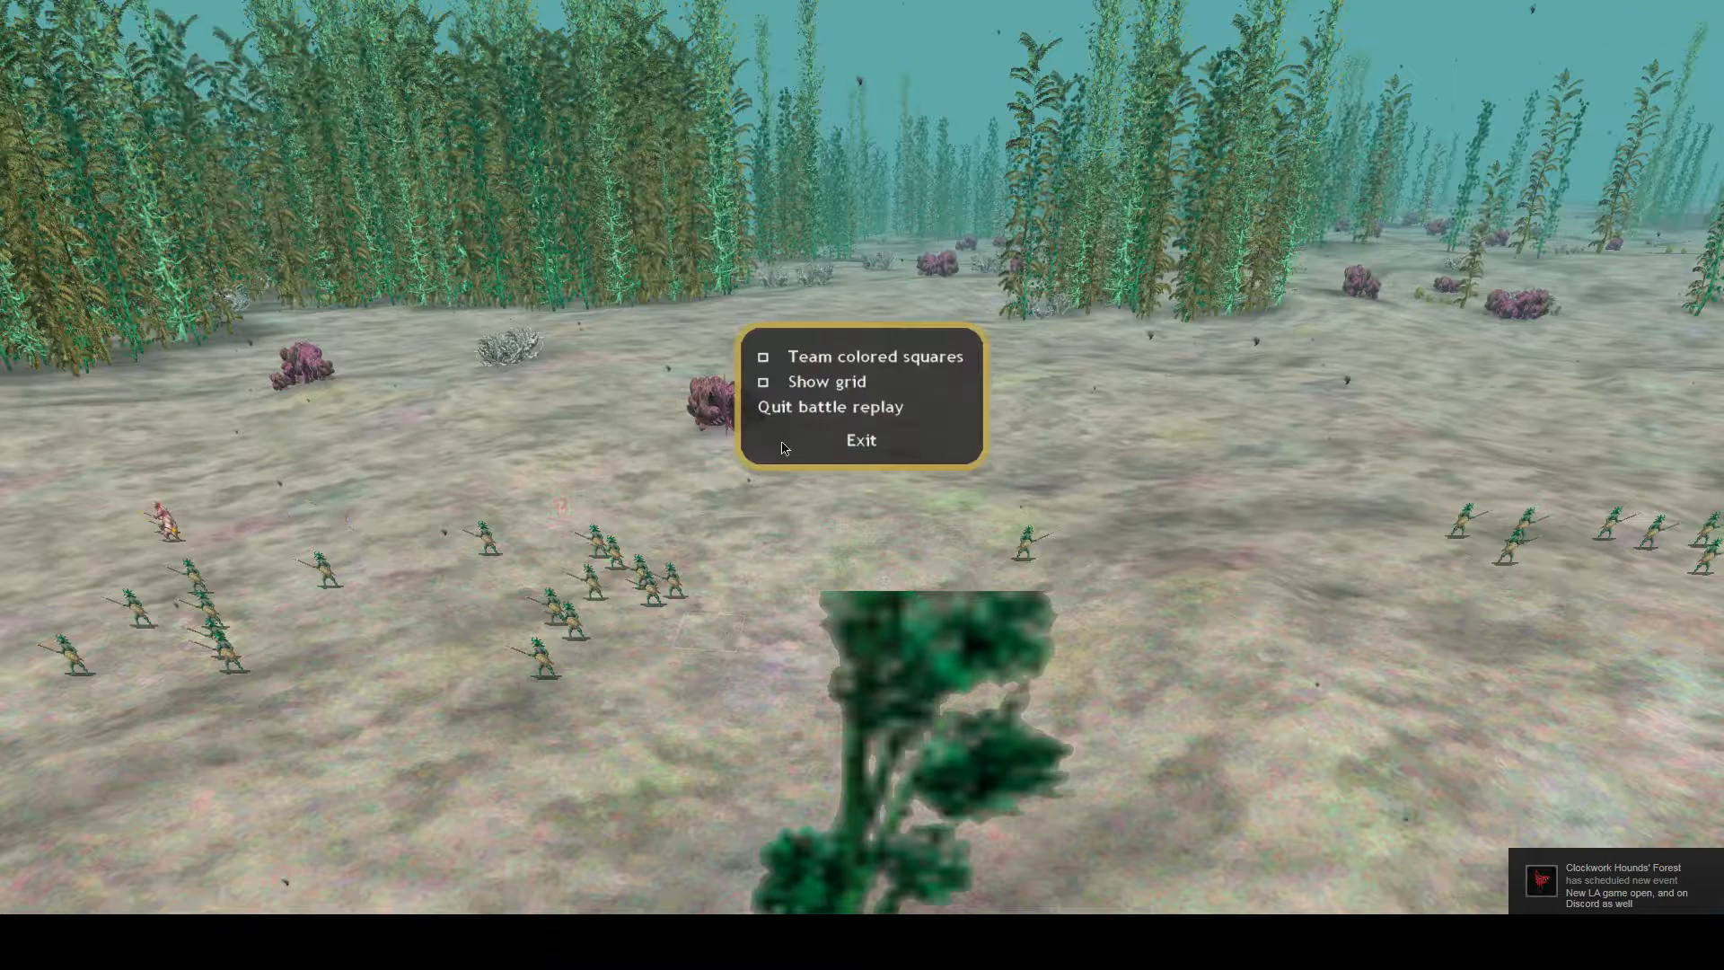
pyautogui.click(829, 406)
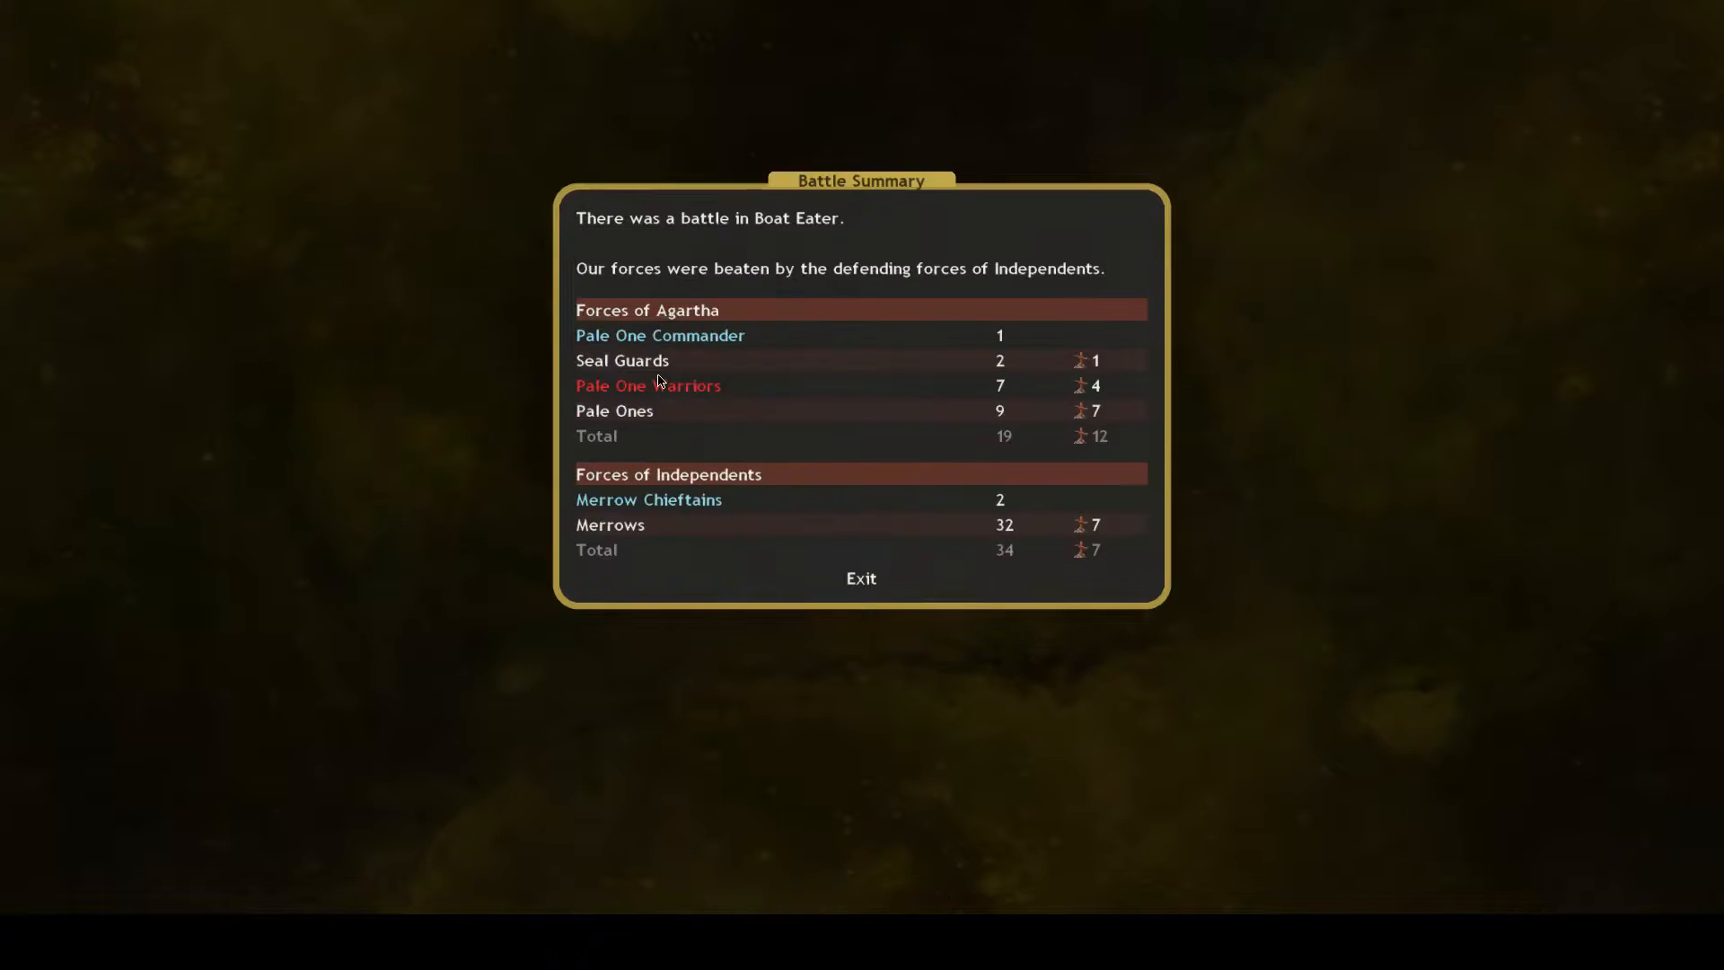
pyautogui.moveTo(671, 530)
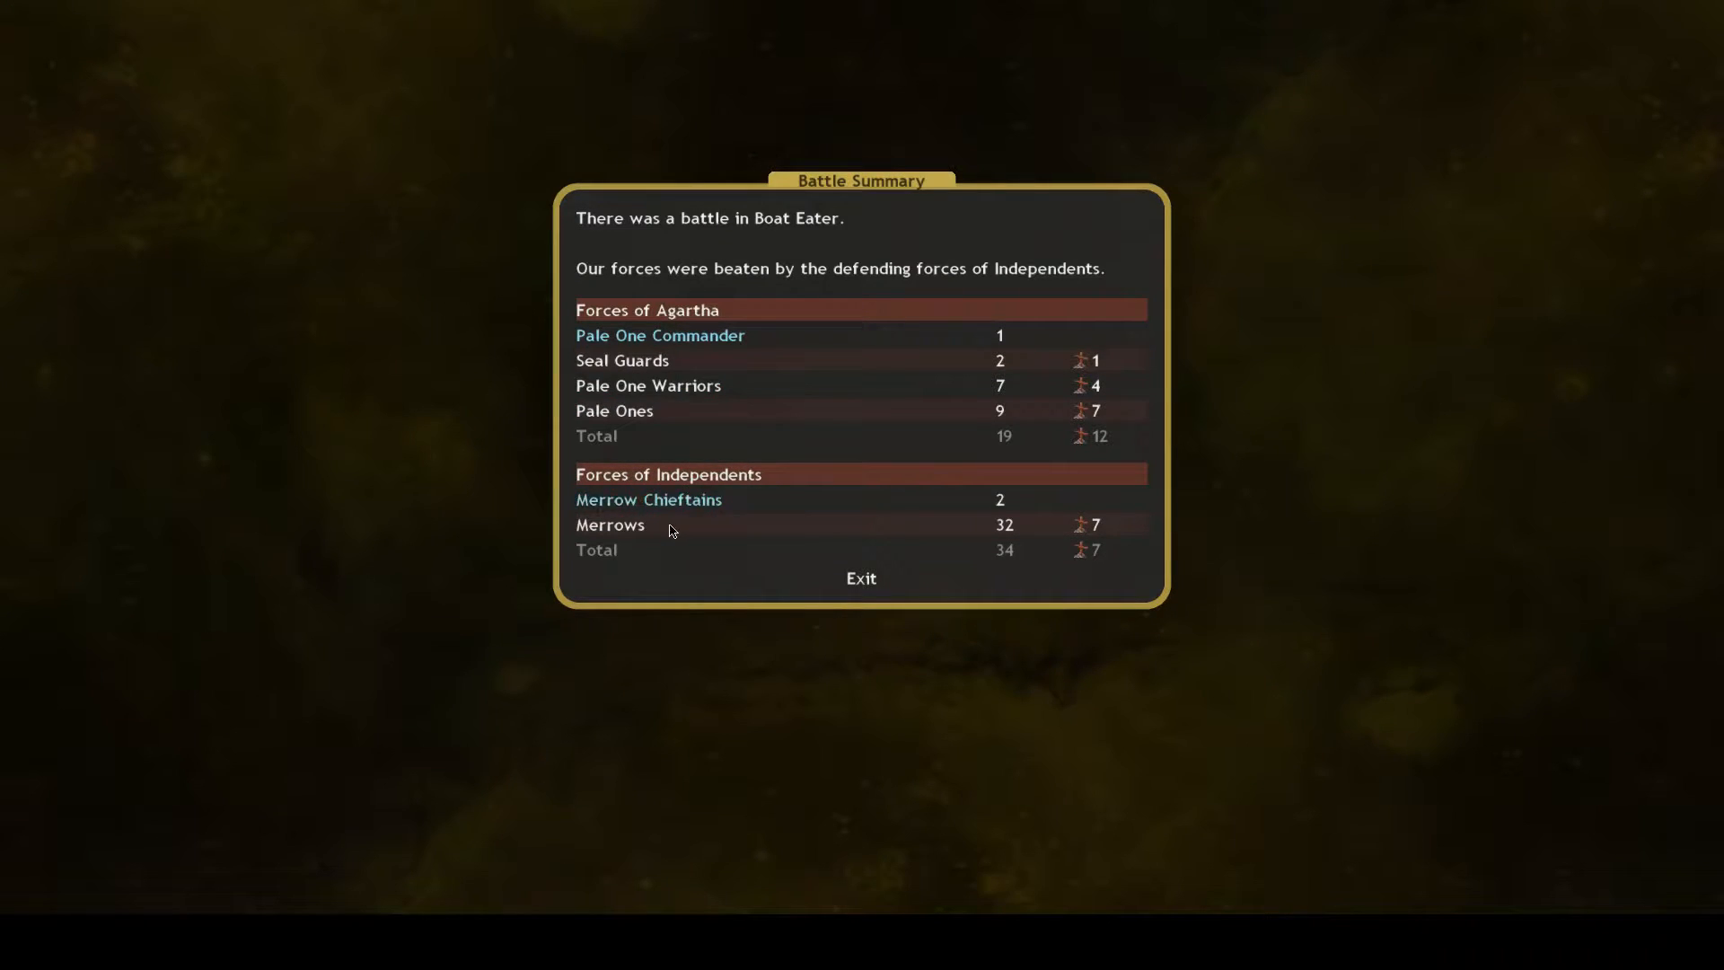
pyautogui.click(861, 577)
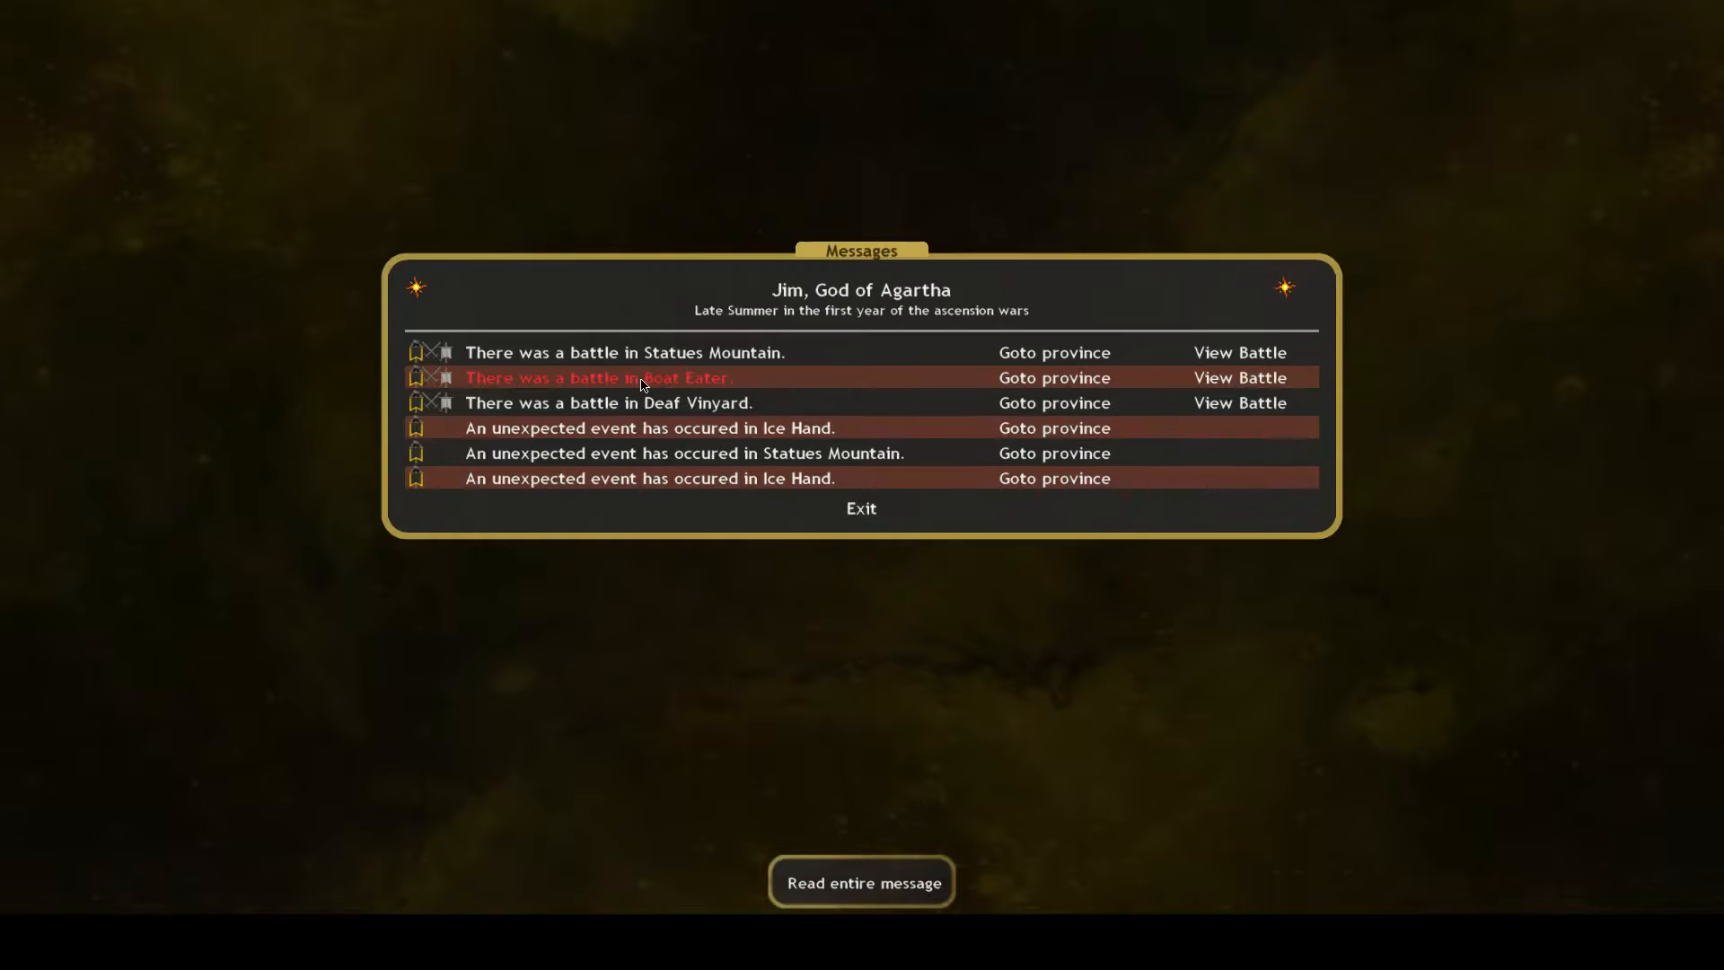
# Read the Deaf Vinyard battle report and the Statues Mountain witch-curse event
pyautogui.click(1238, 402)
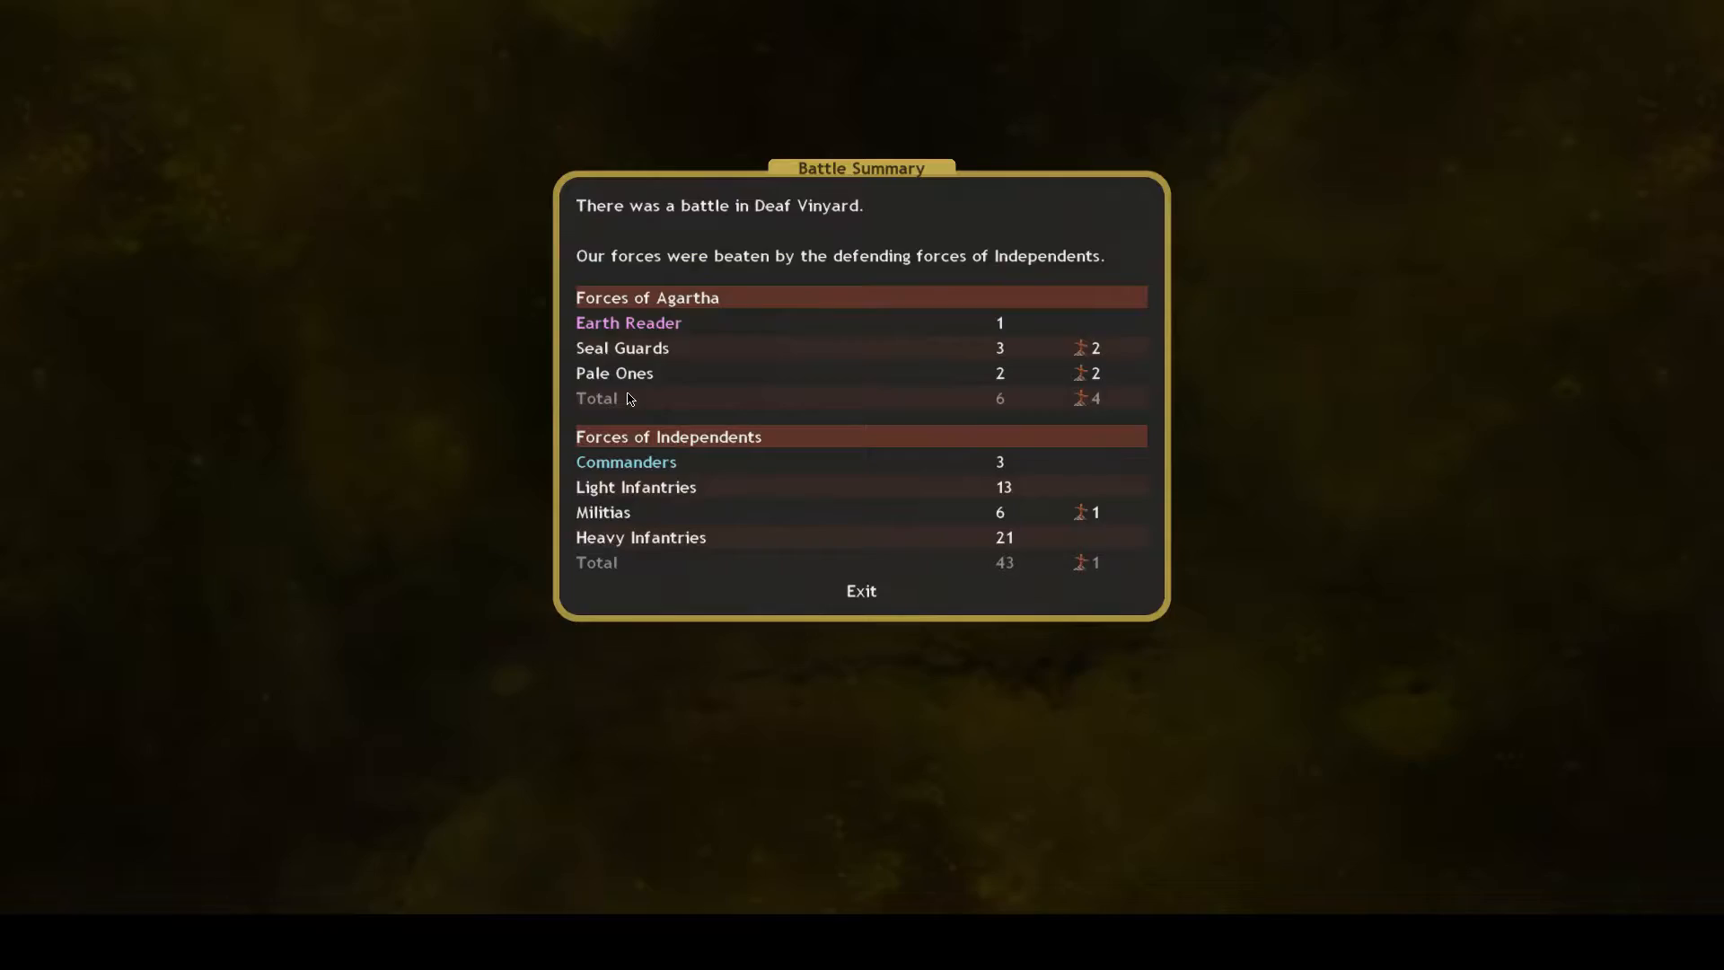
pyautogui.click(861, 591)
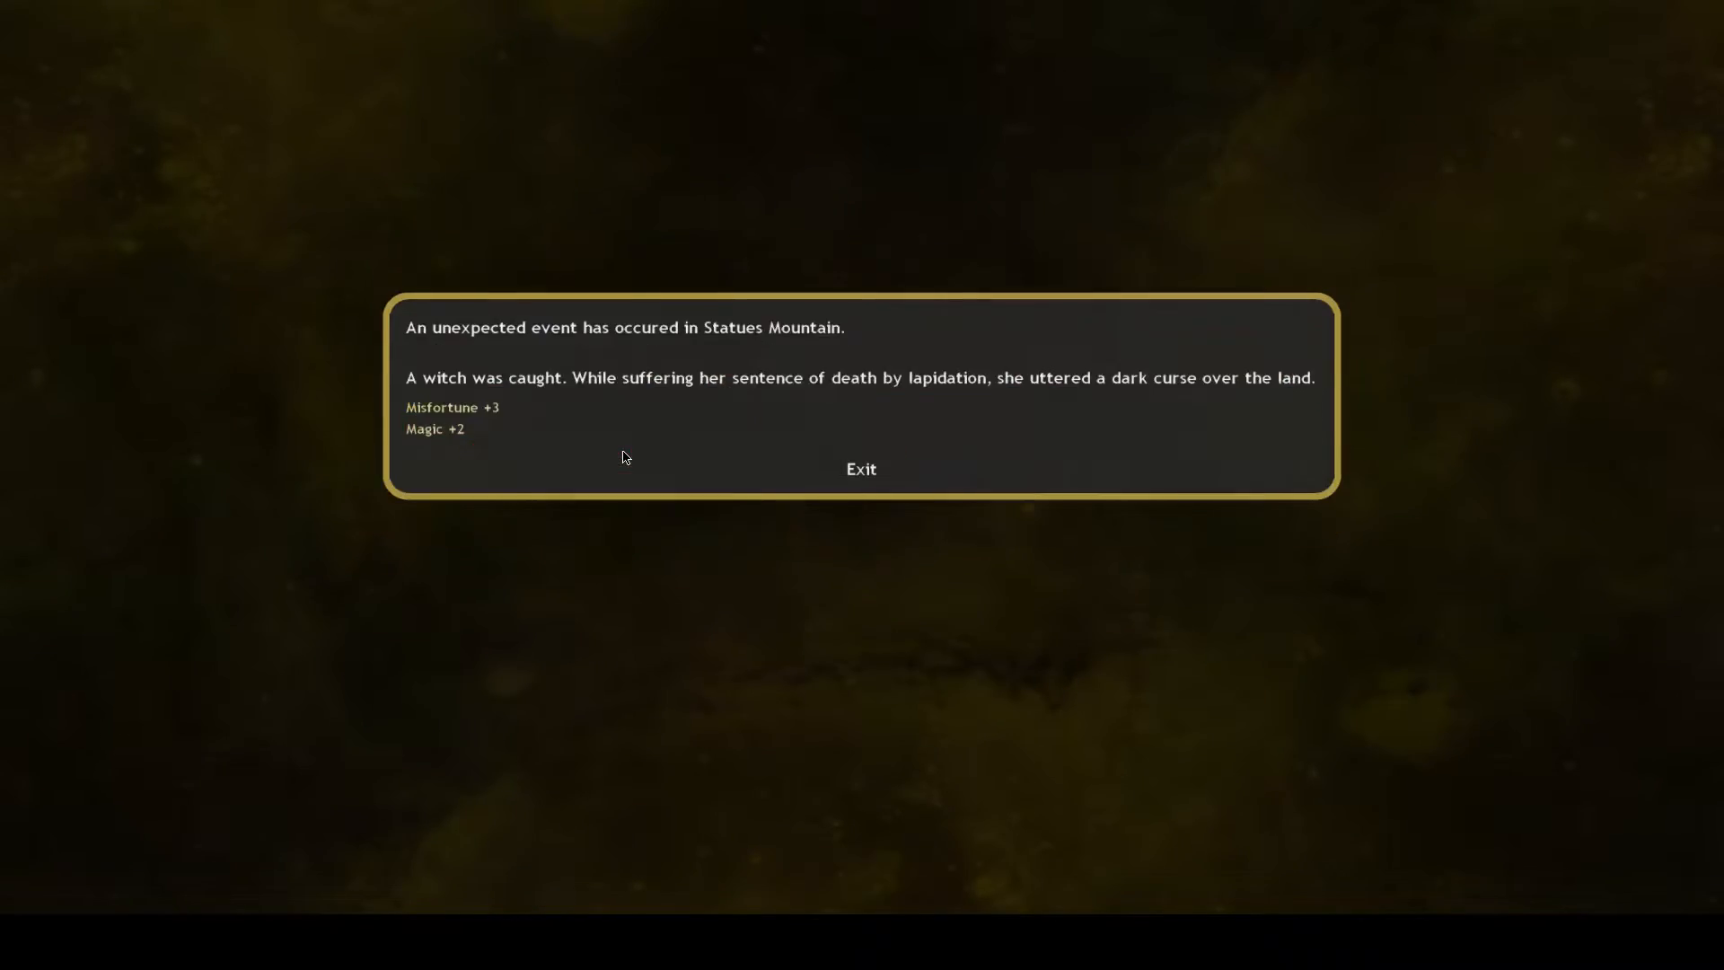
pyautogui.click(861, 469)
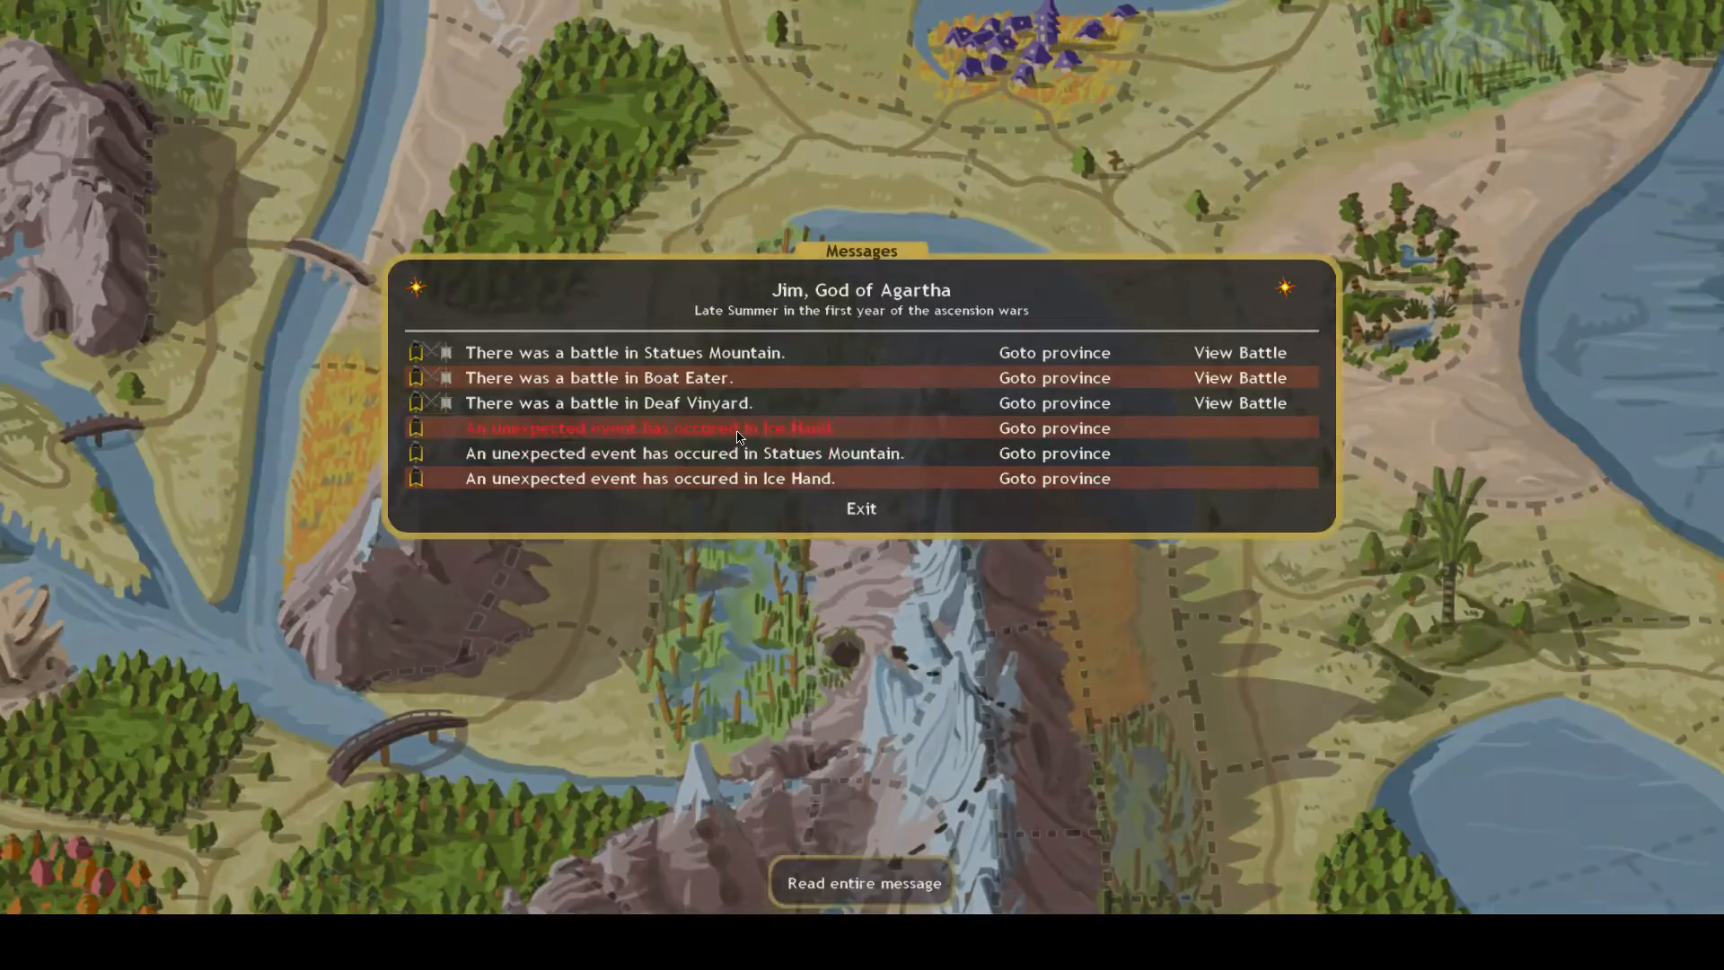
# Go to Ice Hand and inspect the Earth Reader in the Deep Crossroad army list
pyautogui.click(1052, 479)
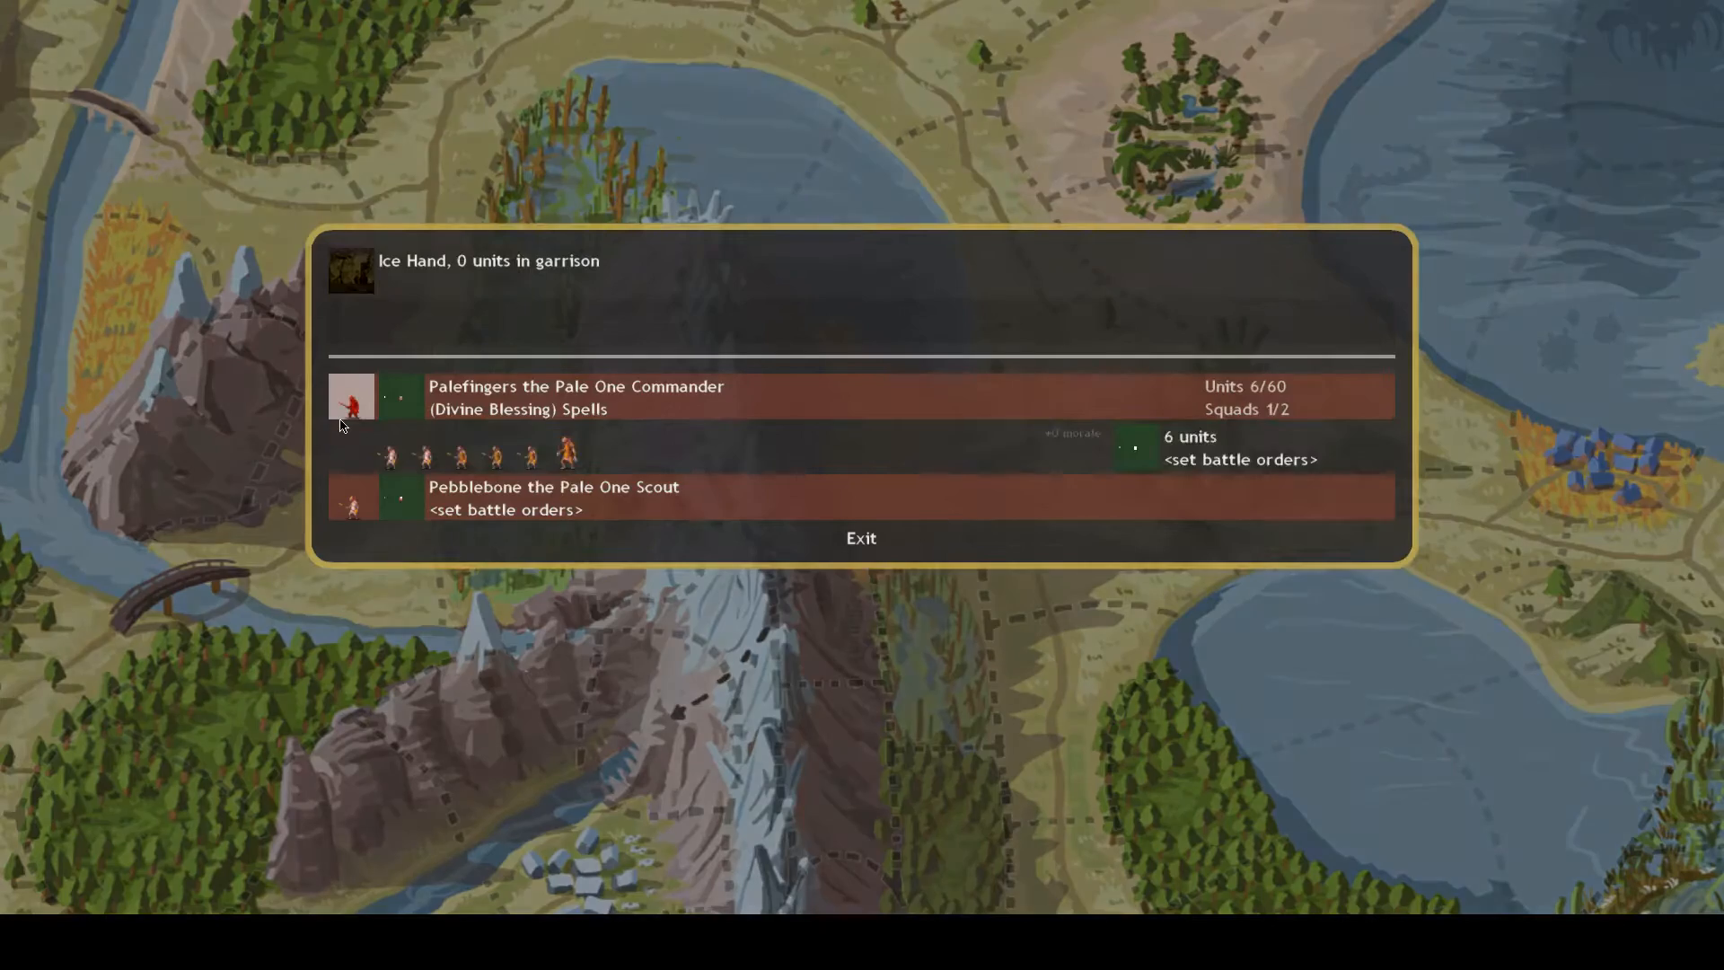
pyautogui.click(860, 537)
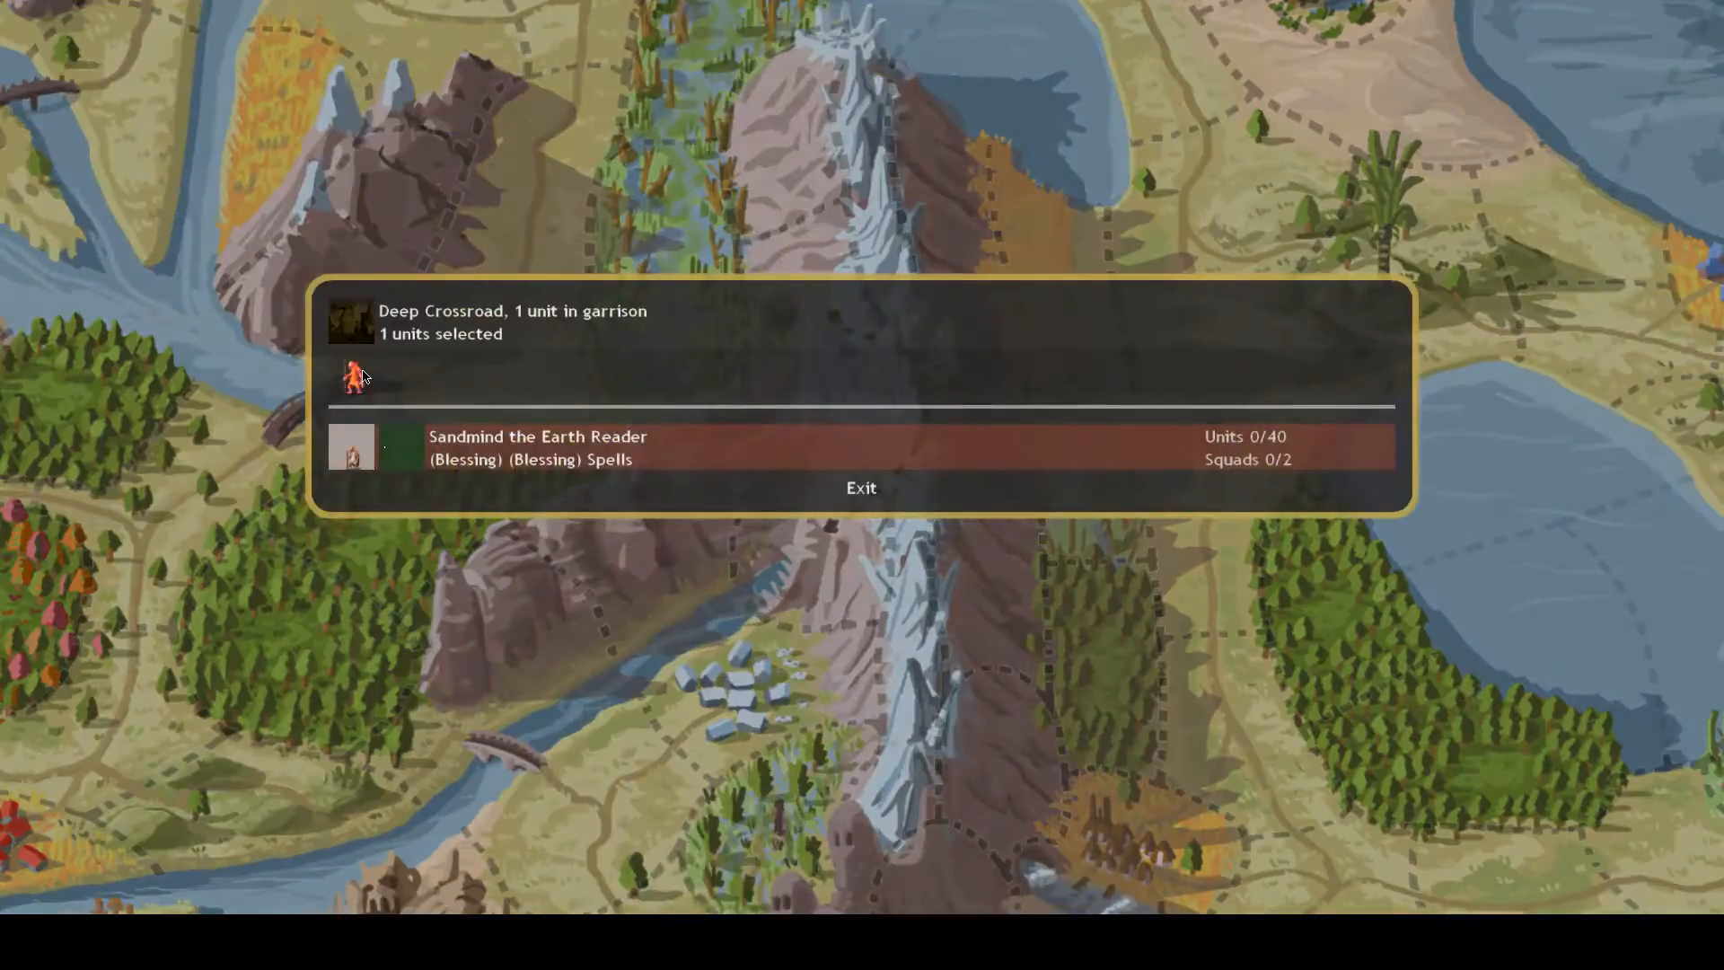
pyautogui.click(861, 487)
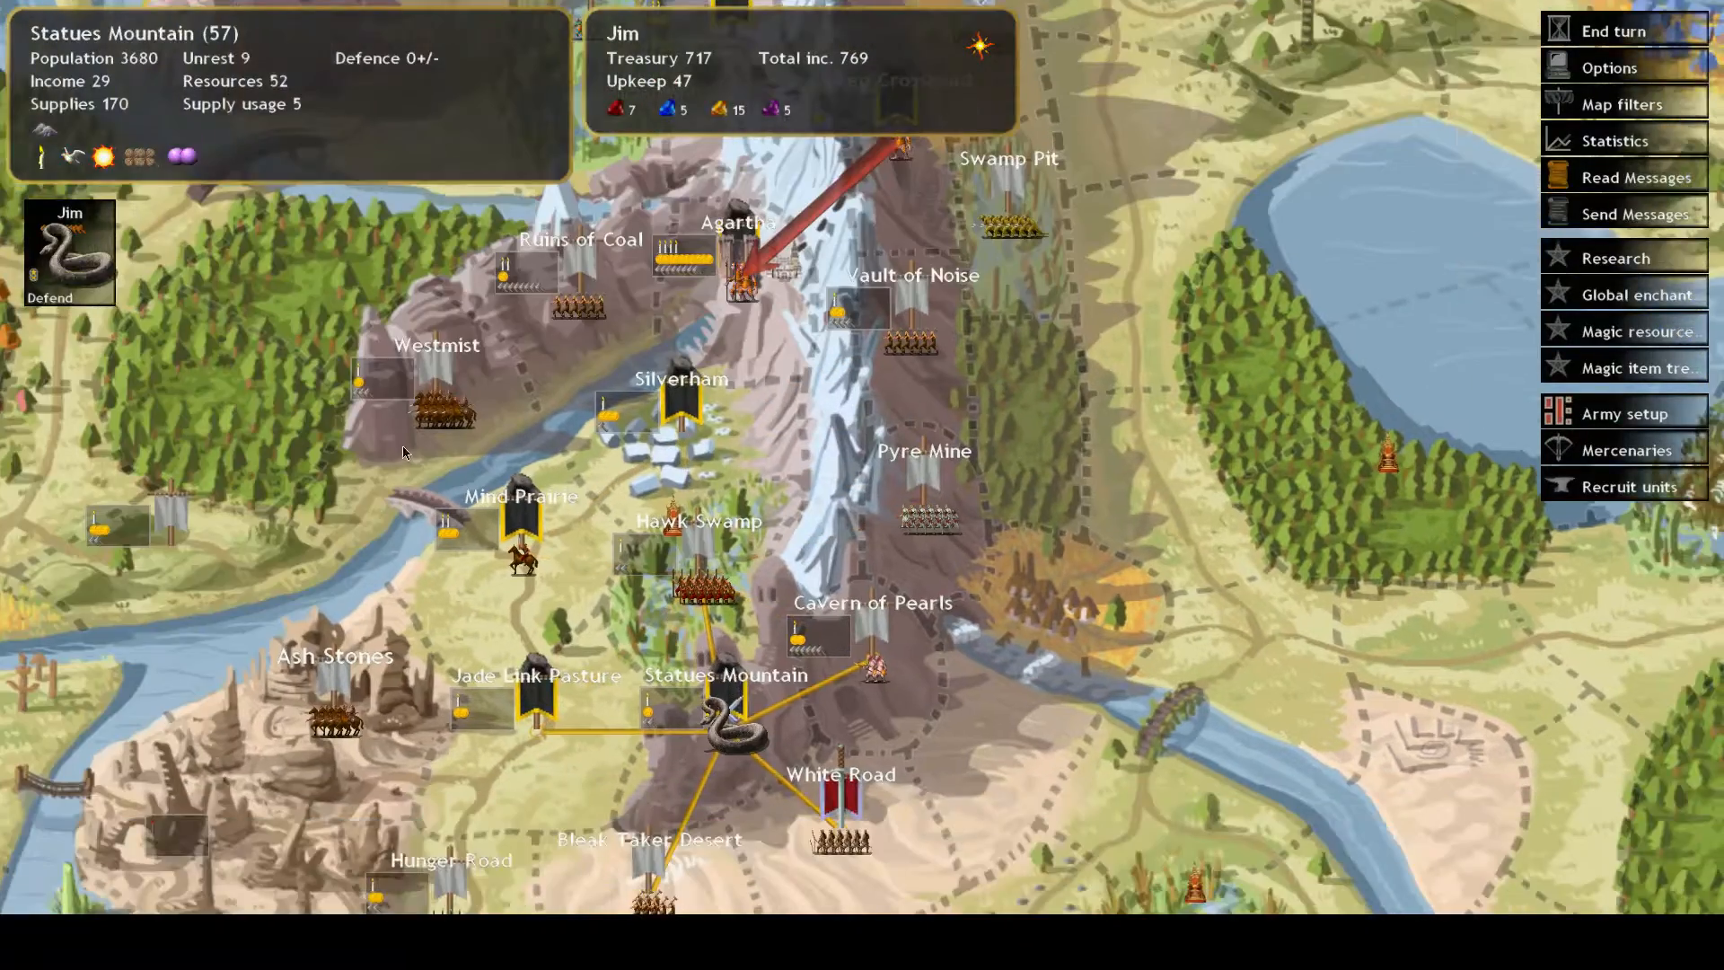
# Read Vanheim's nation profile, then return to Ice Hand's province overview
pyautogui.click(730, 730)
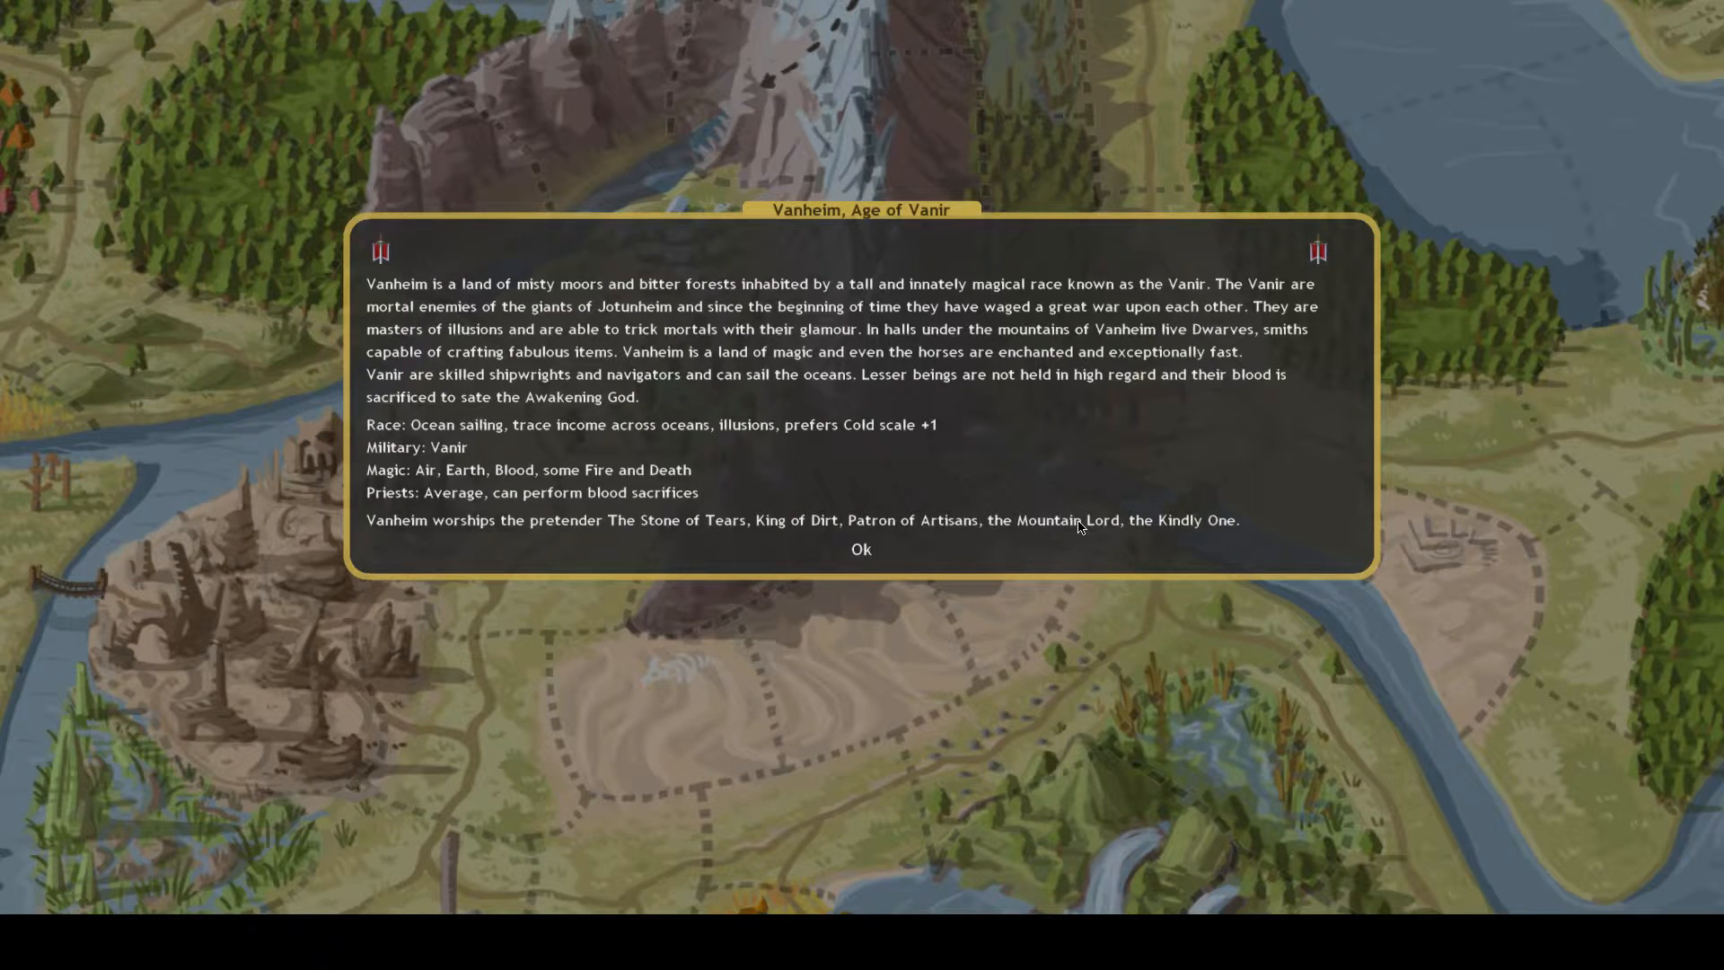
pyautogui.moveTo(806, 503)
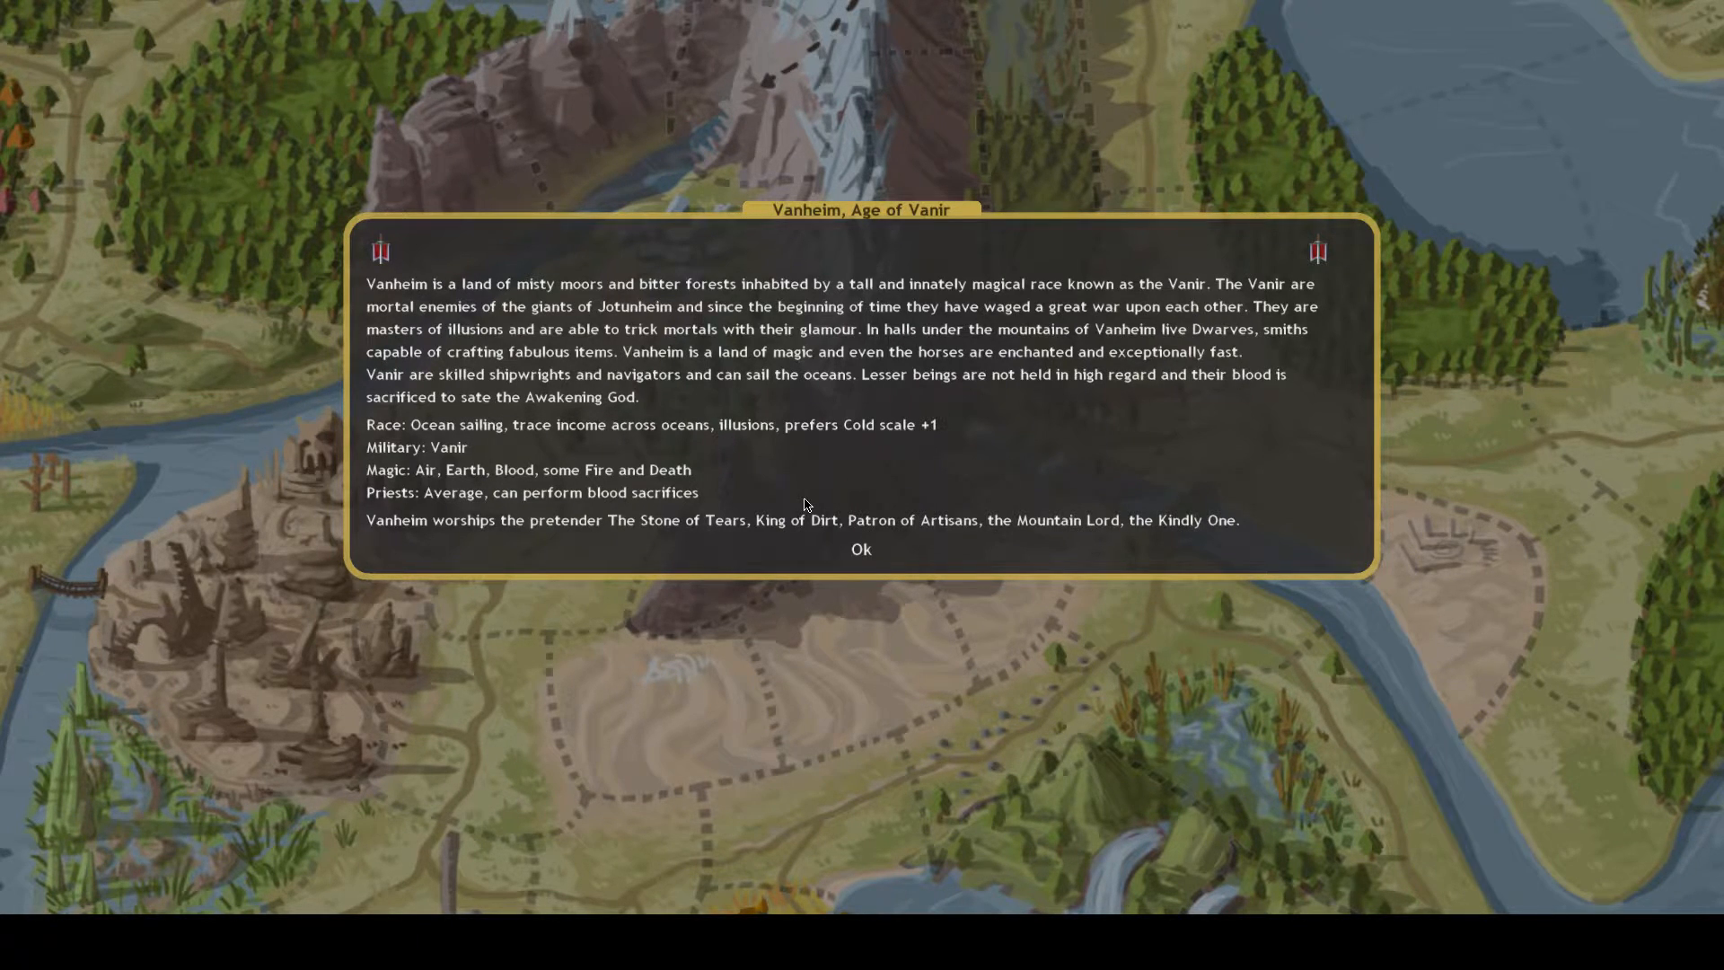
pyautogui.click(860, 550)
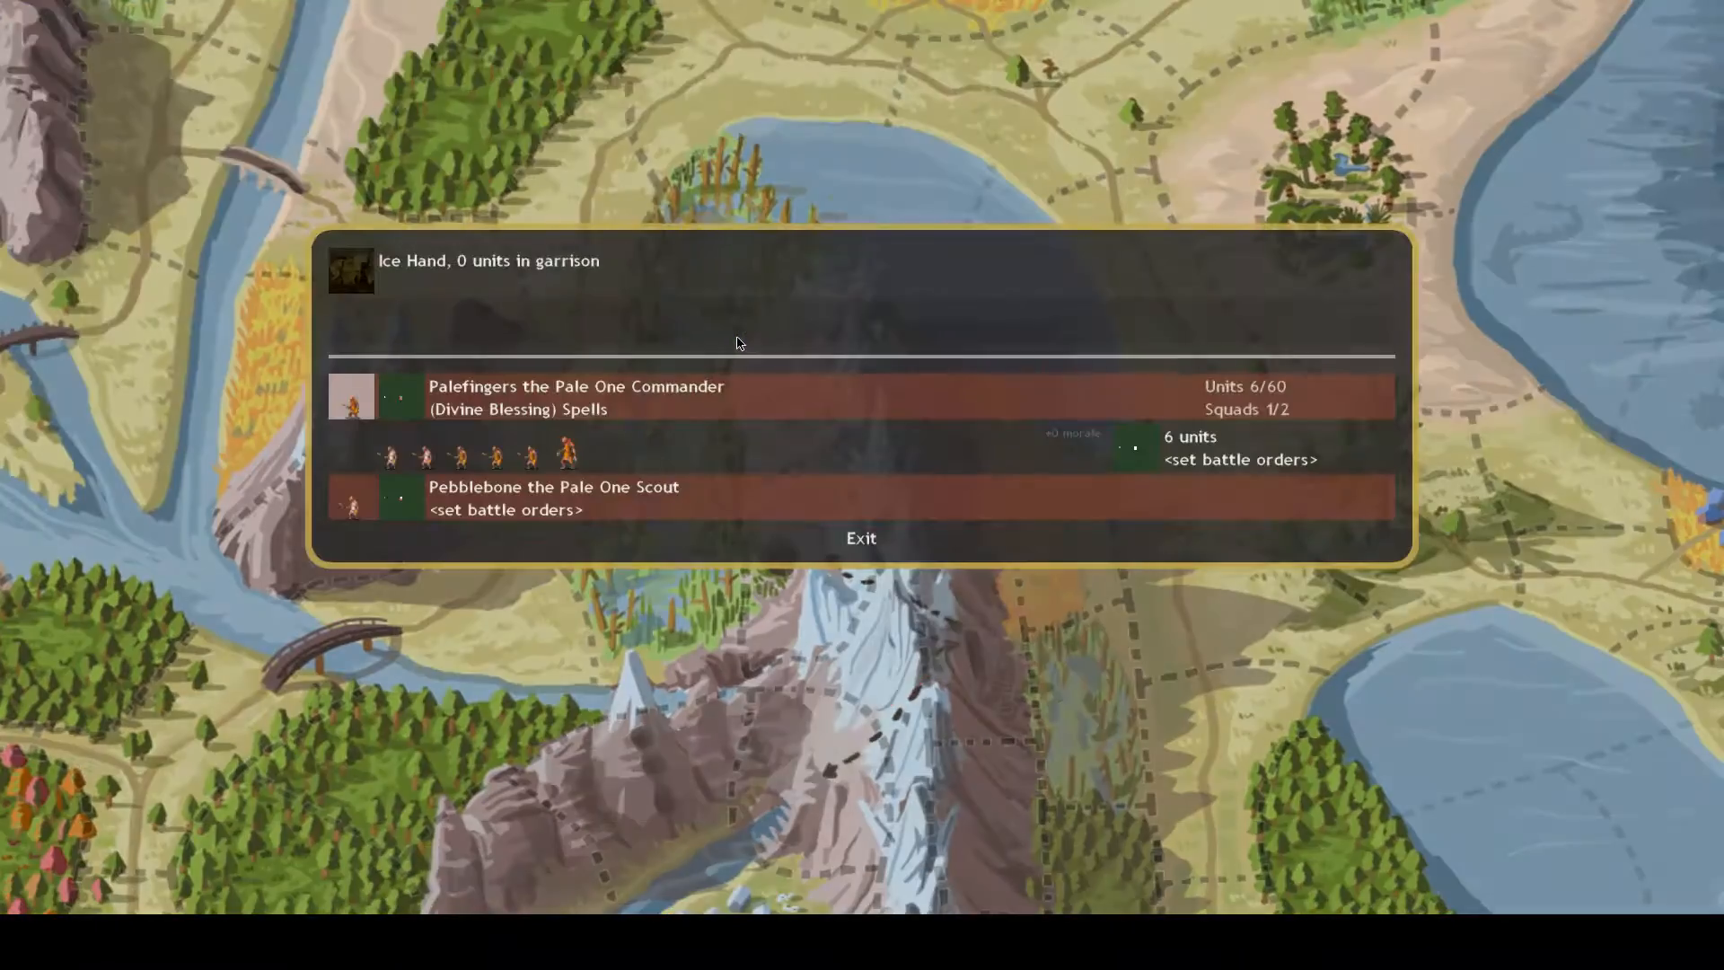
pyautogui.click(861, 537)
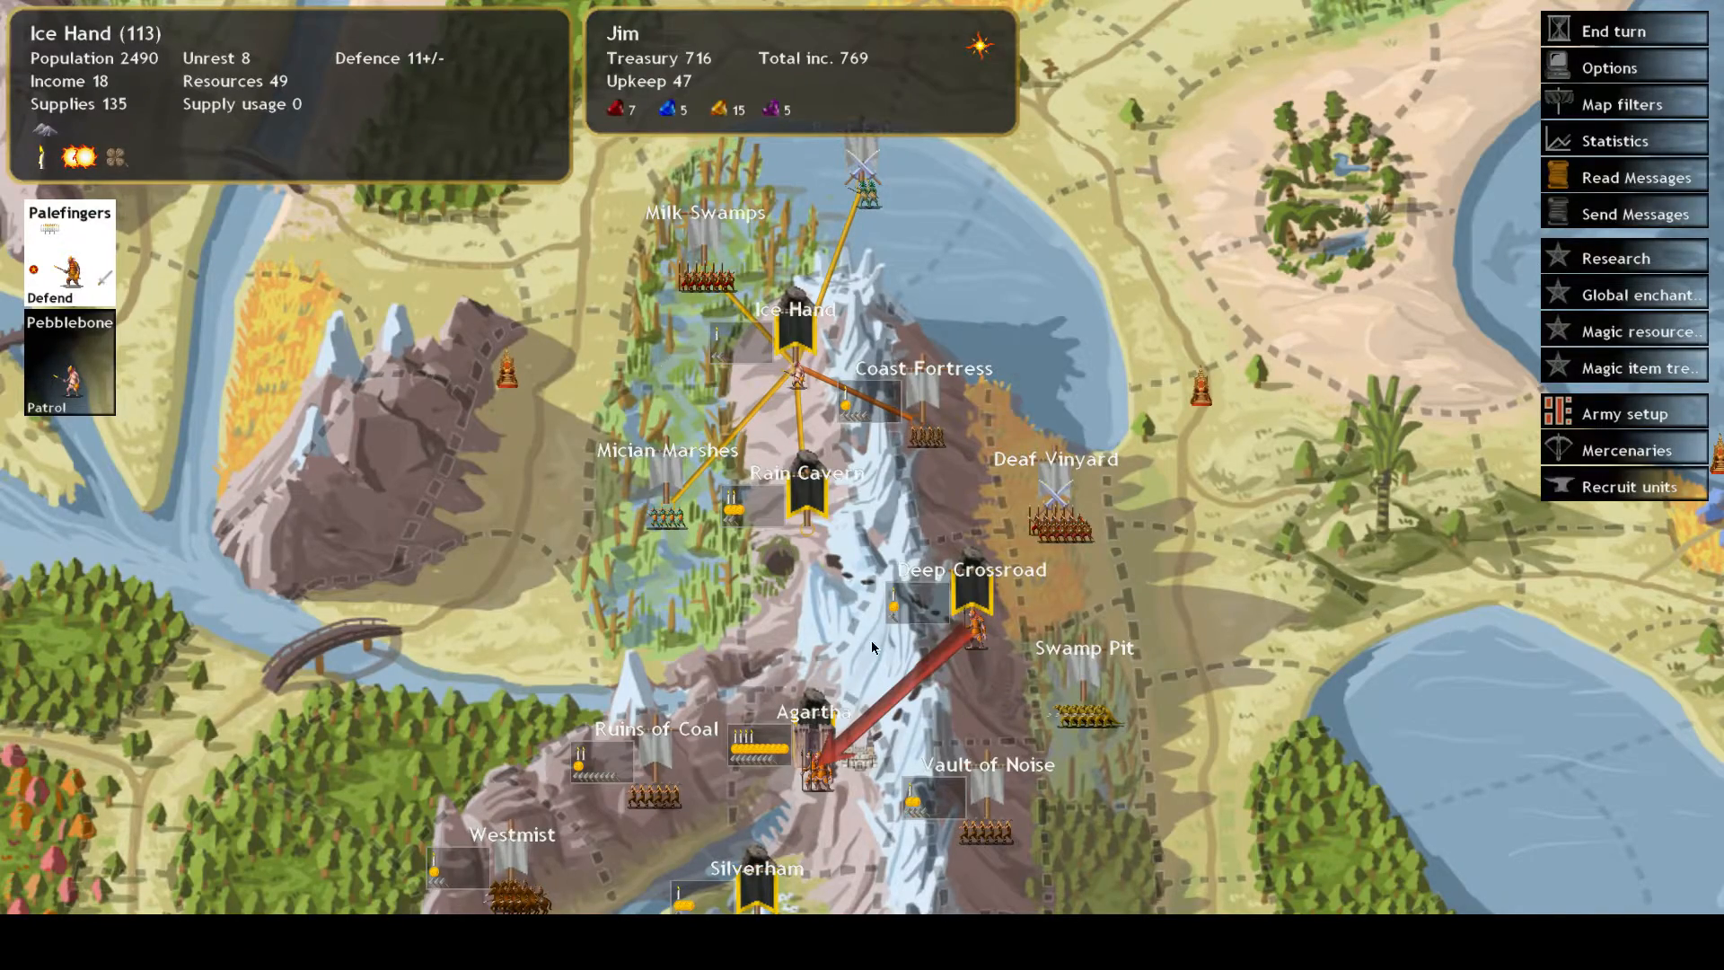
# Order Palefingers' army to Rain Cavern and glance at the mercenary list
pyautogui.click(802, 505)
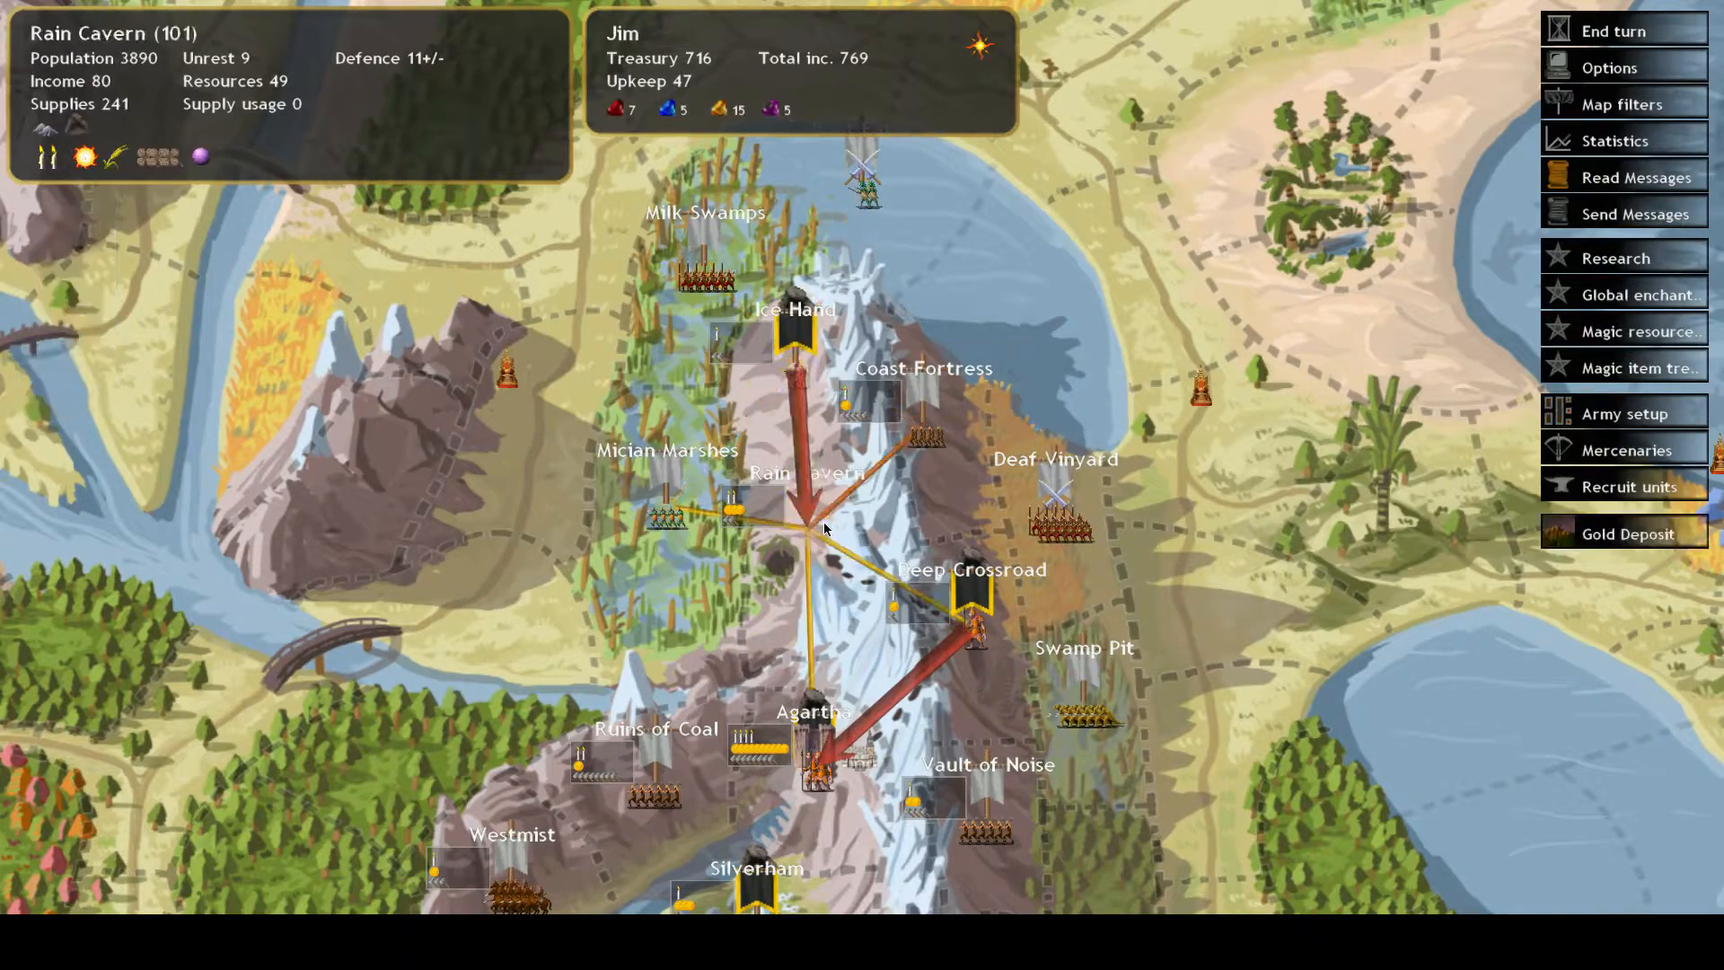
pyautogui.click(1628, 450)
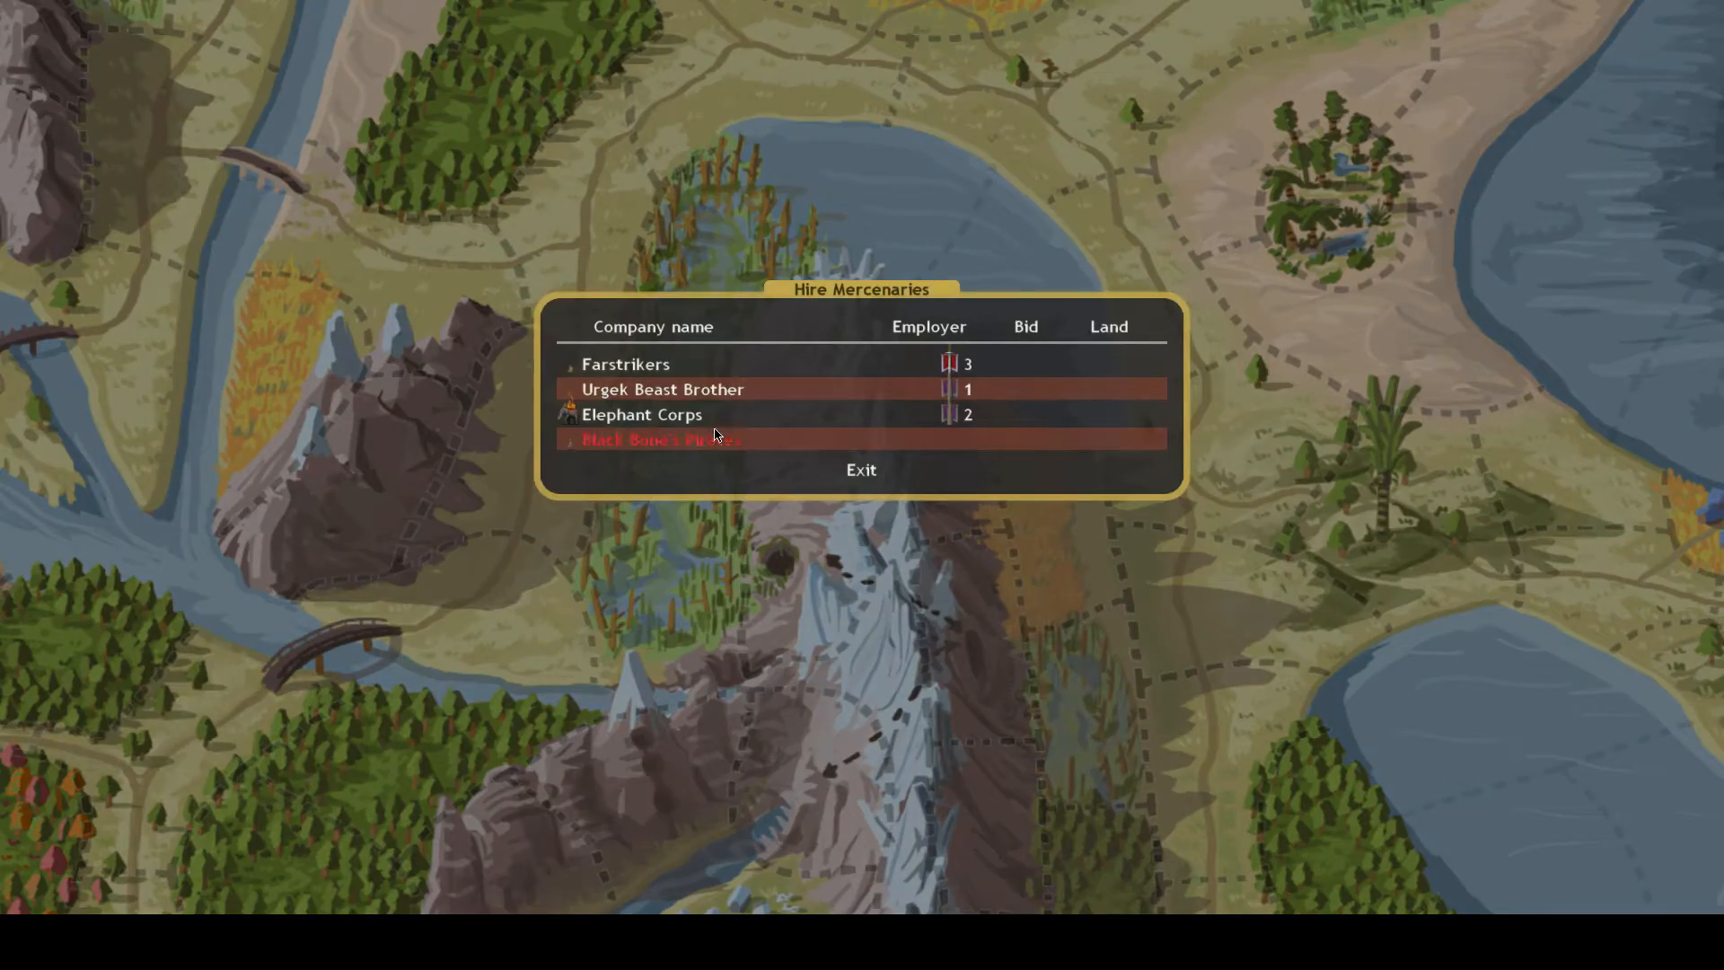
pyautogui.click(861, 470)
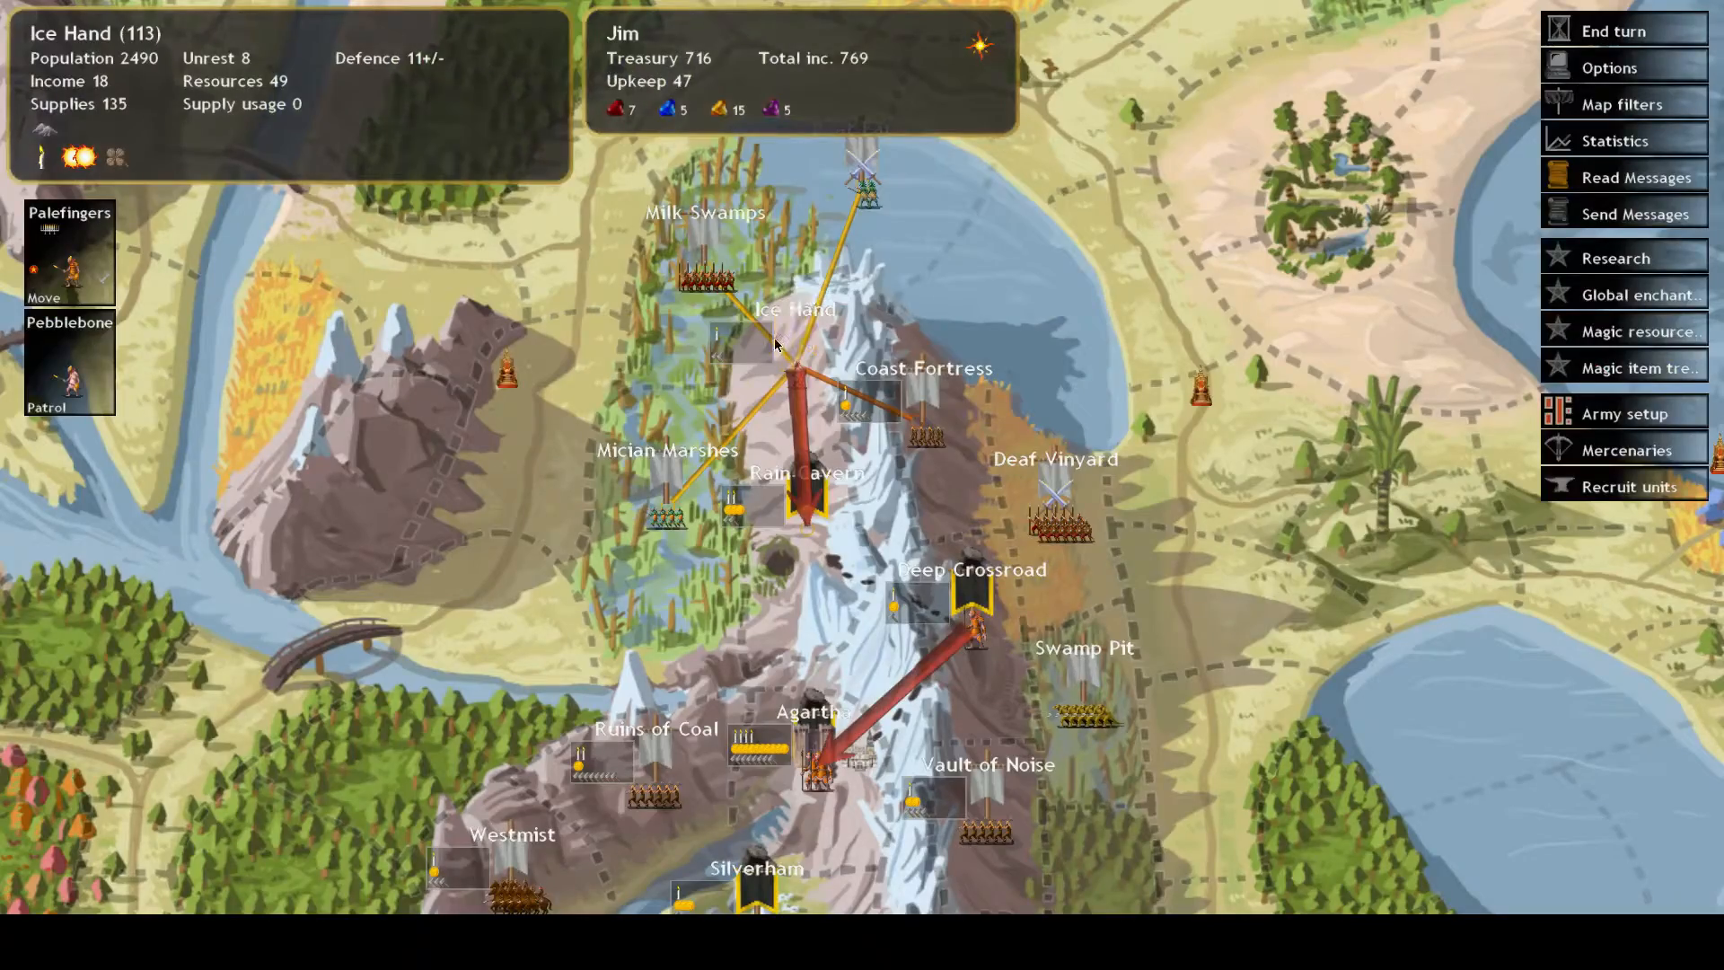
# Bid 190 gold on Black Bone's Pirates for Ice Hand and return to the map
pyautogui.click(1626, 450)
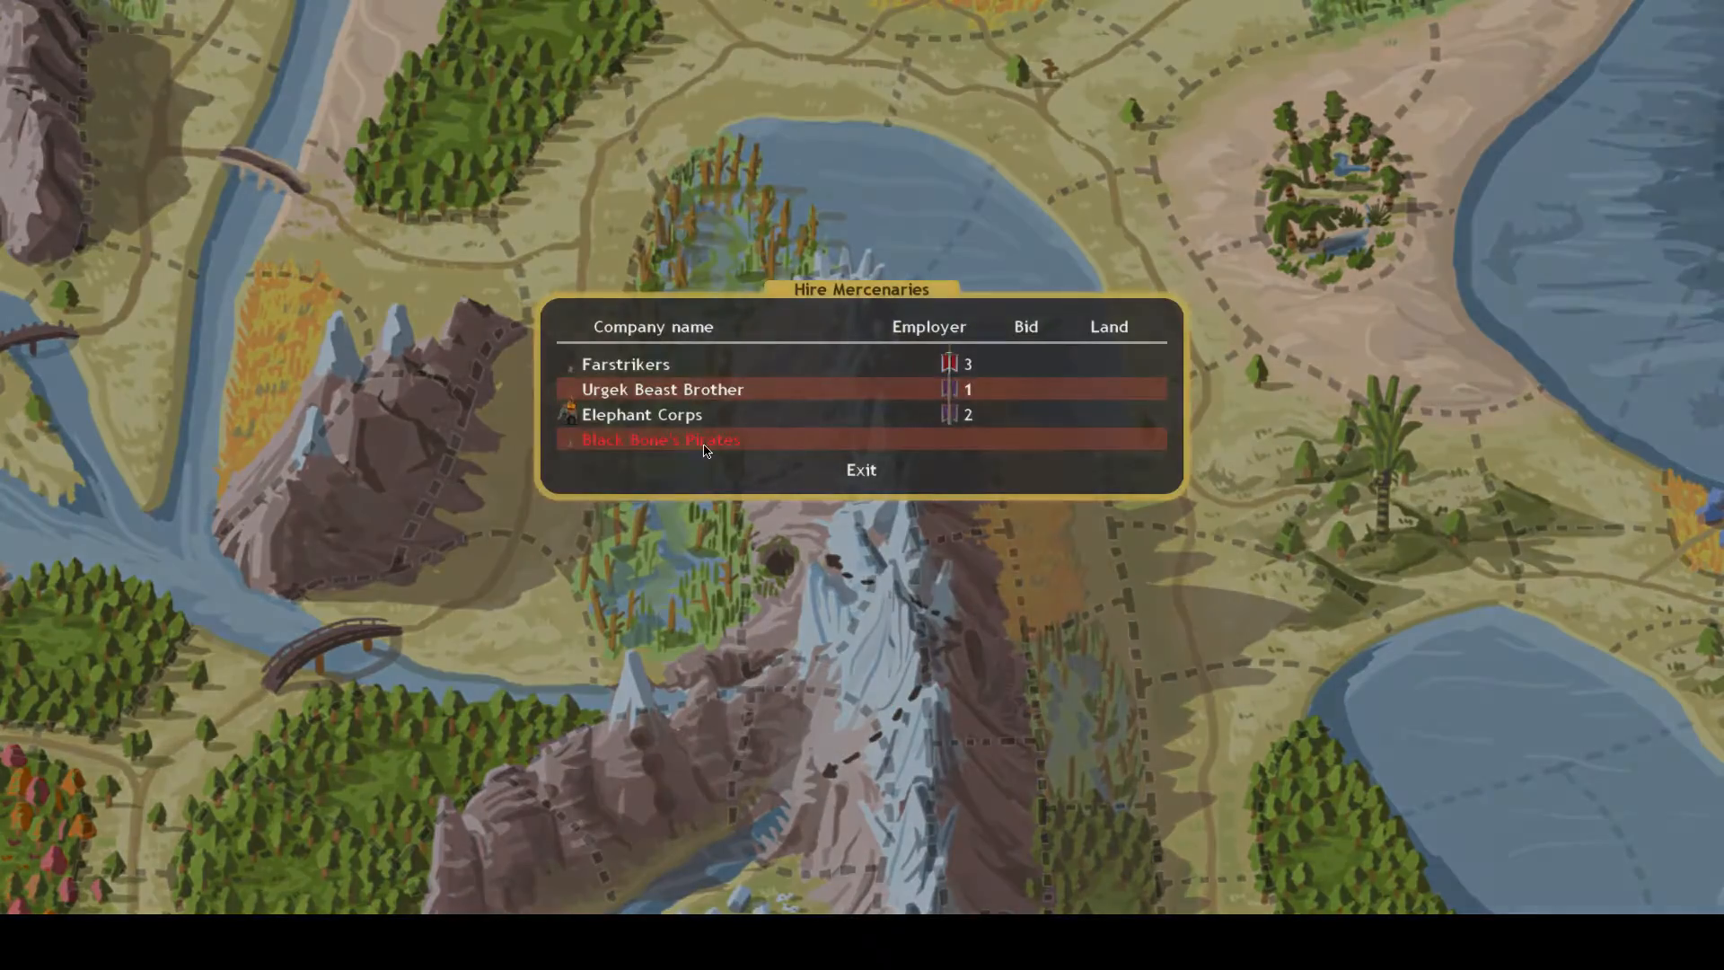
pyautogui.click(660, 439)
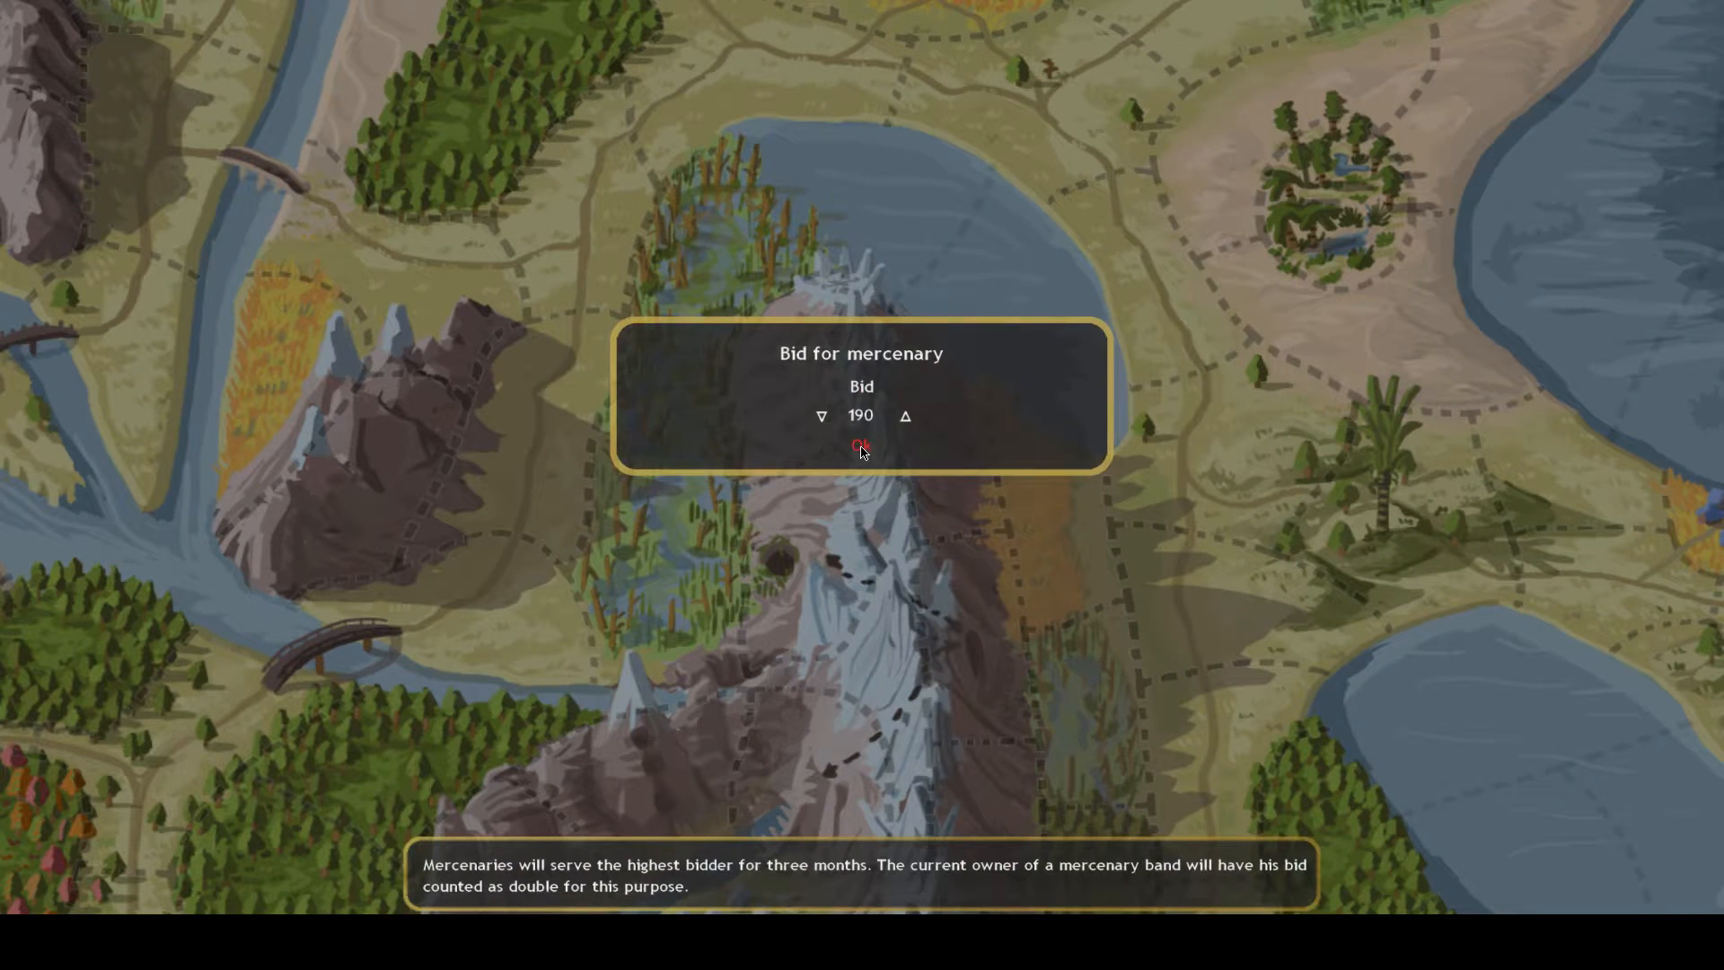
pyautogui.click(862, 447)
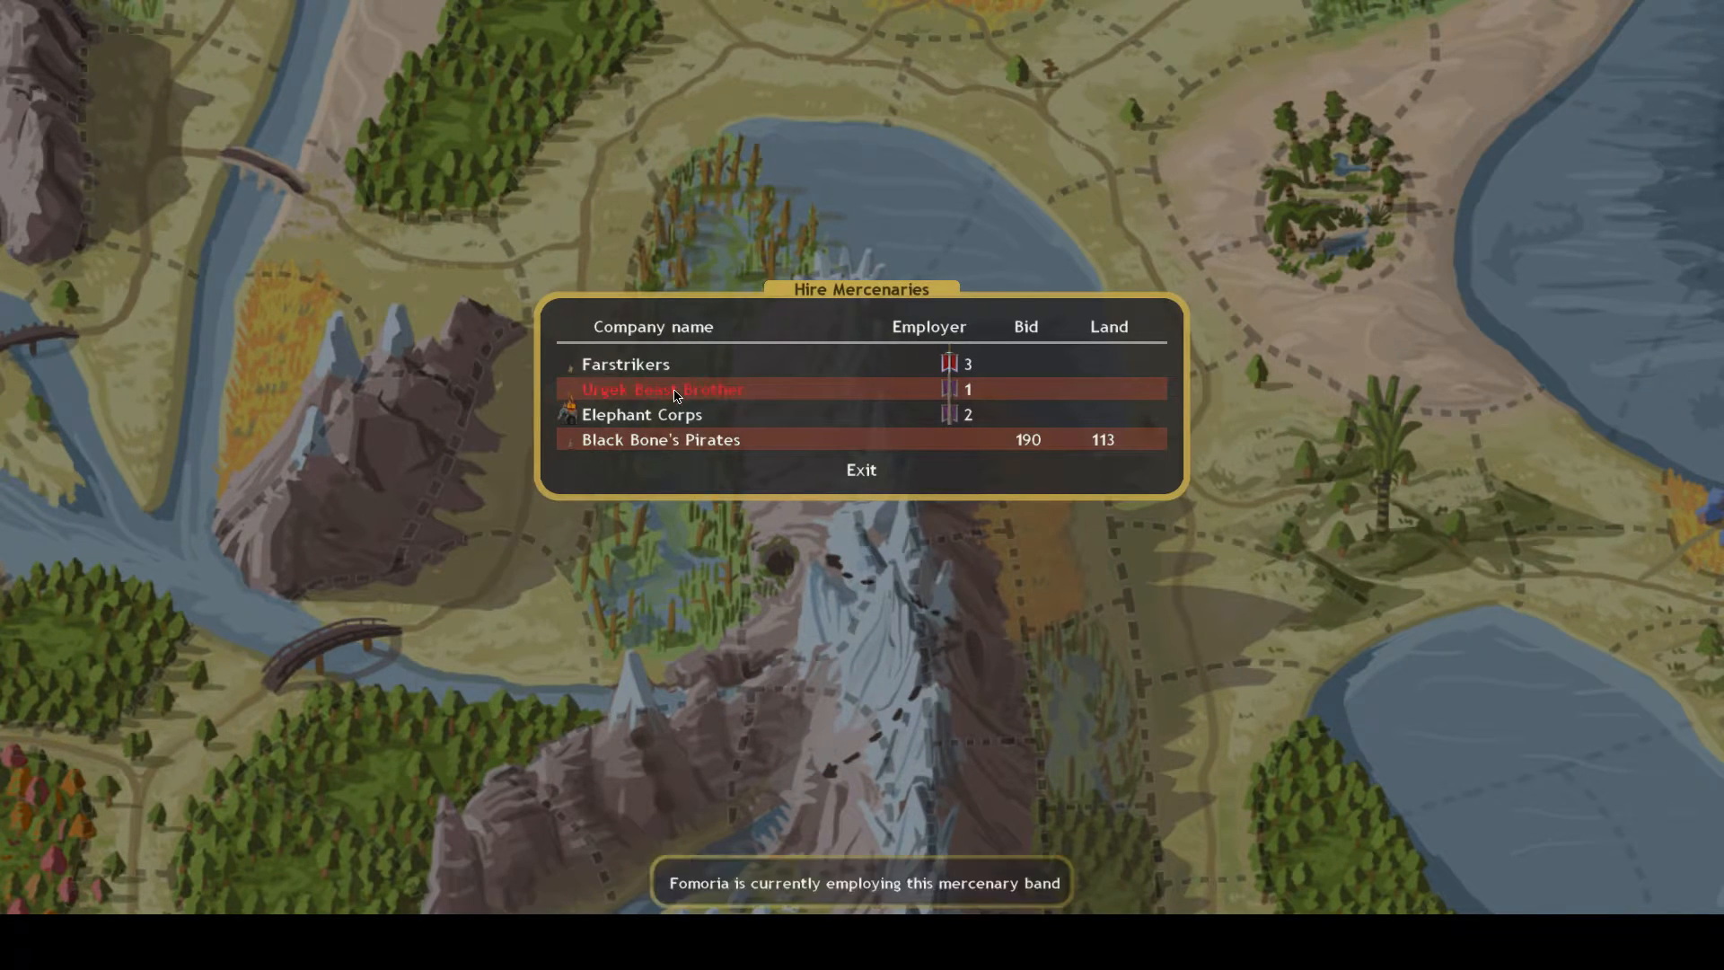
pyautogui.click(861, 470)
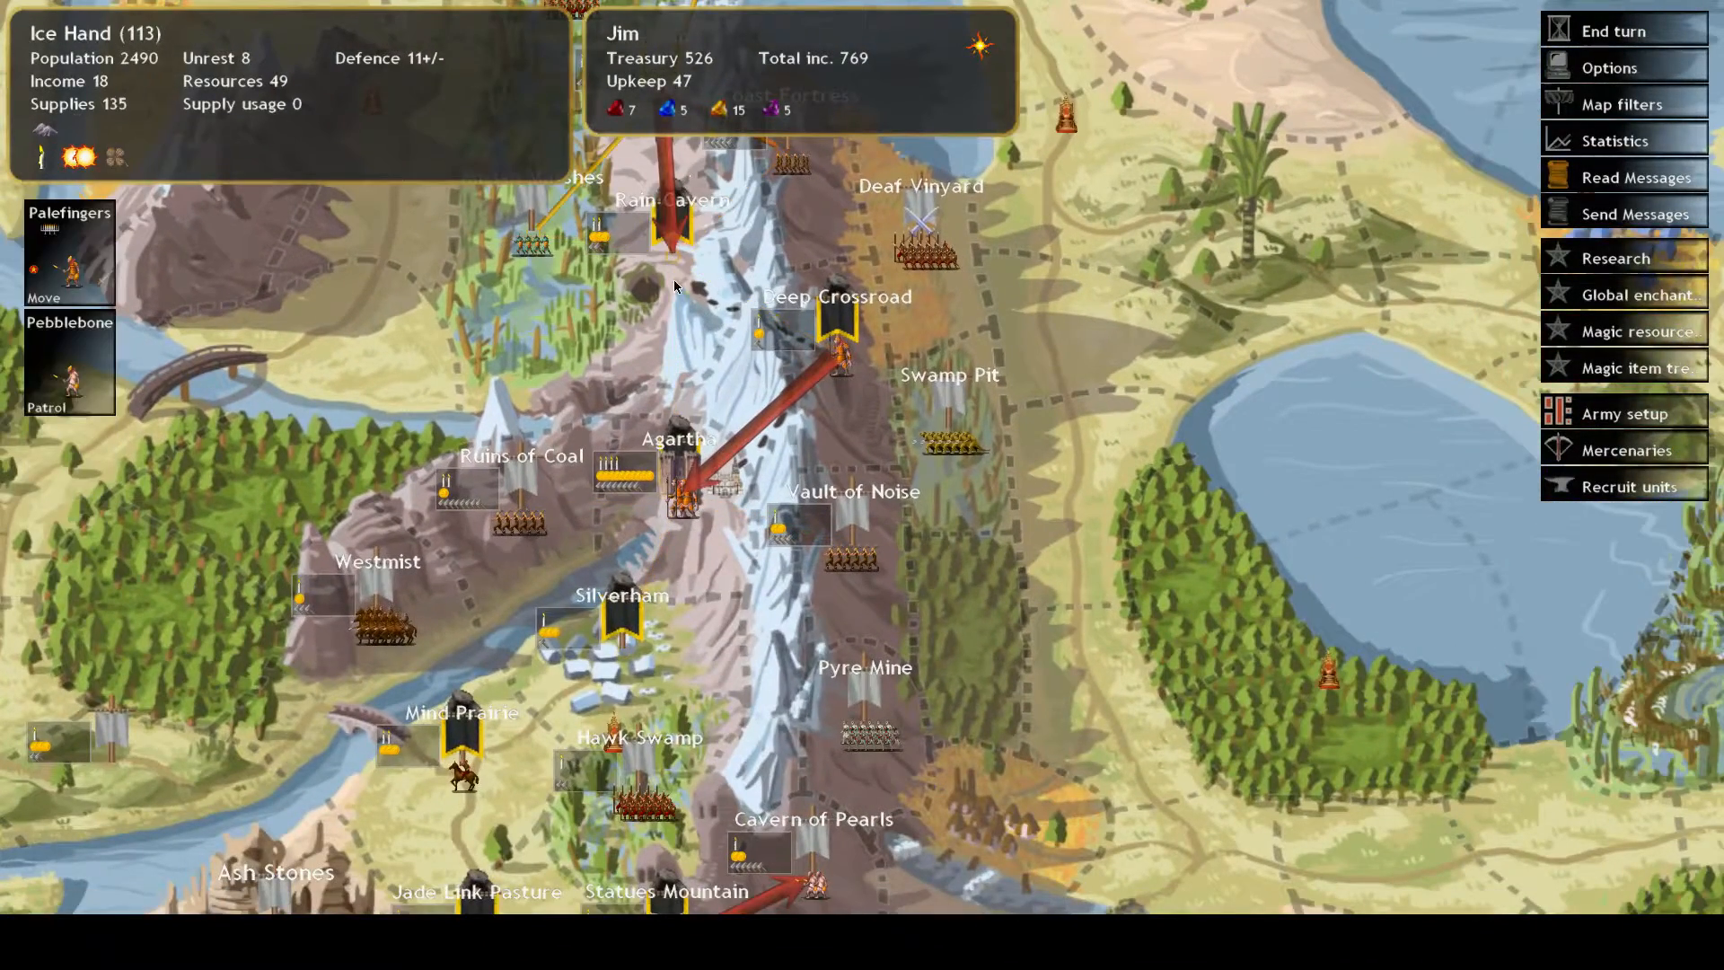
pyautogui.moveTo(30, 368)
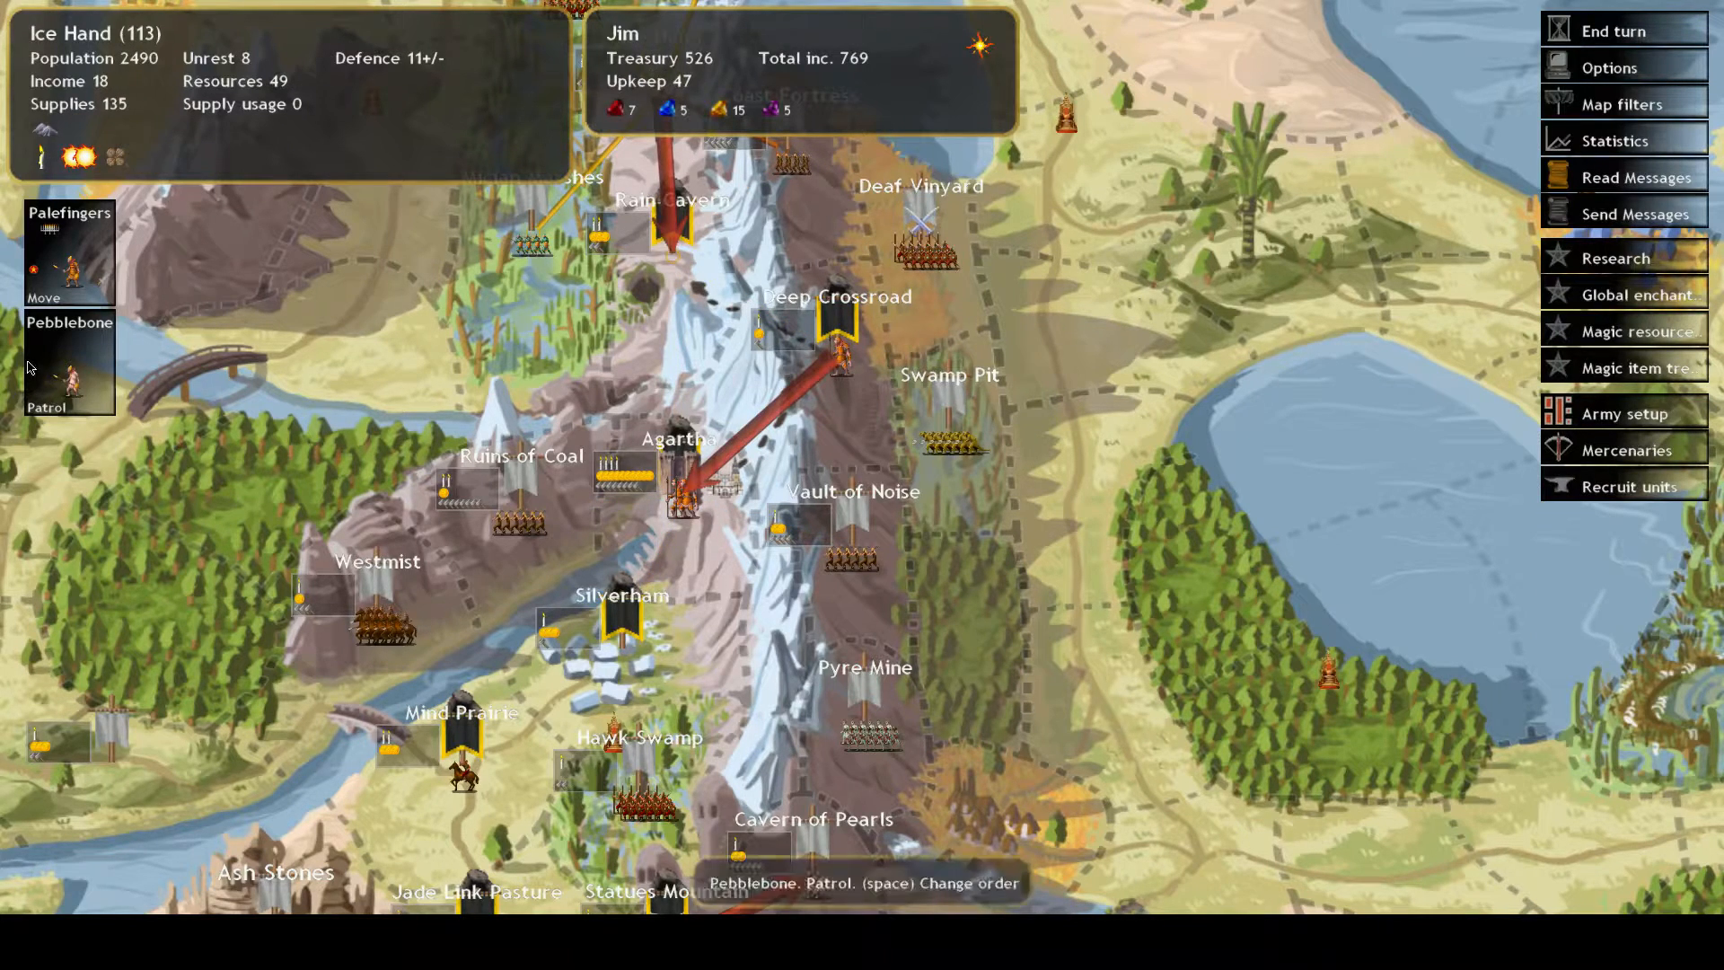
# Check commander orders at Mind Prairie and Agartha, then bring up magic research
pyautogui.click(456, 769)
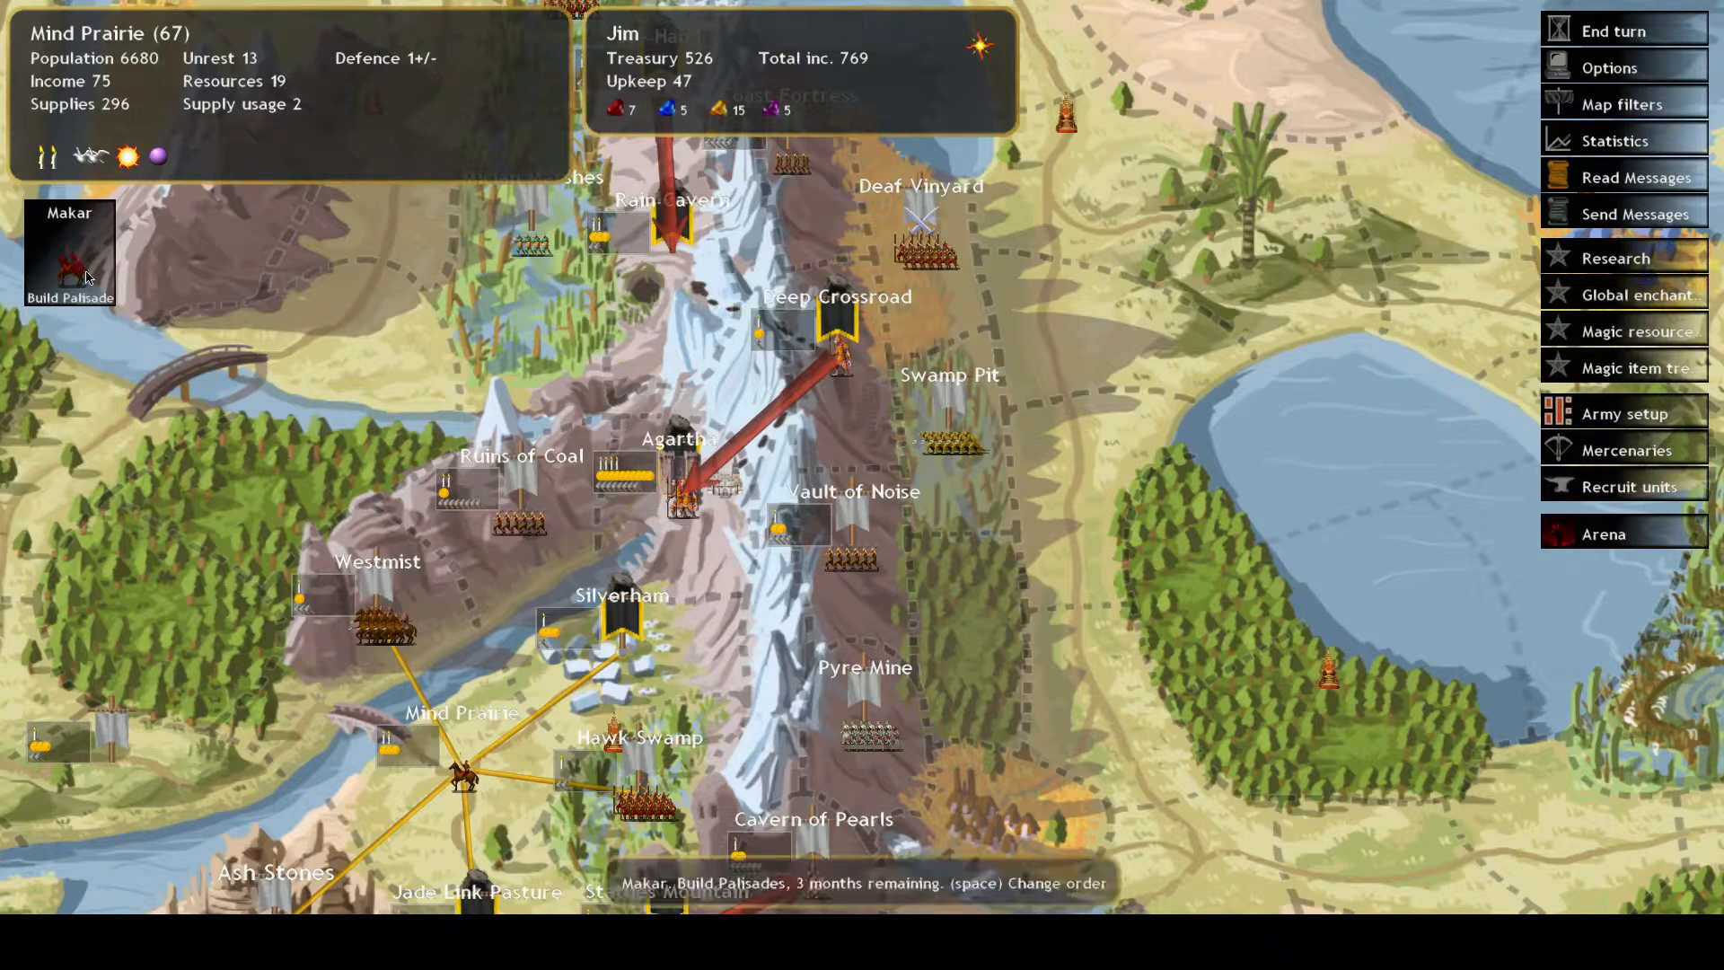
pyautogui.click(681, 440)
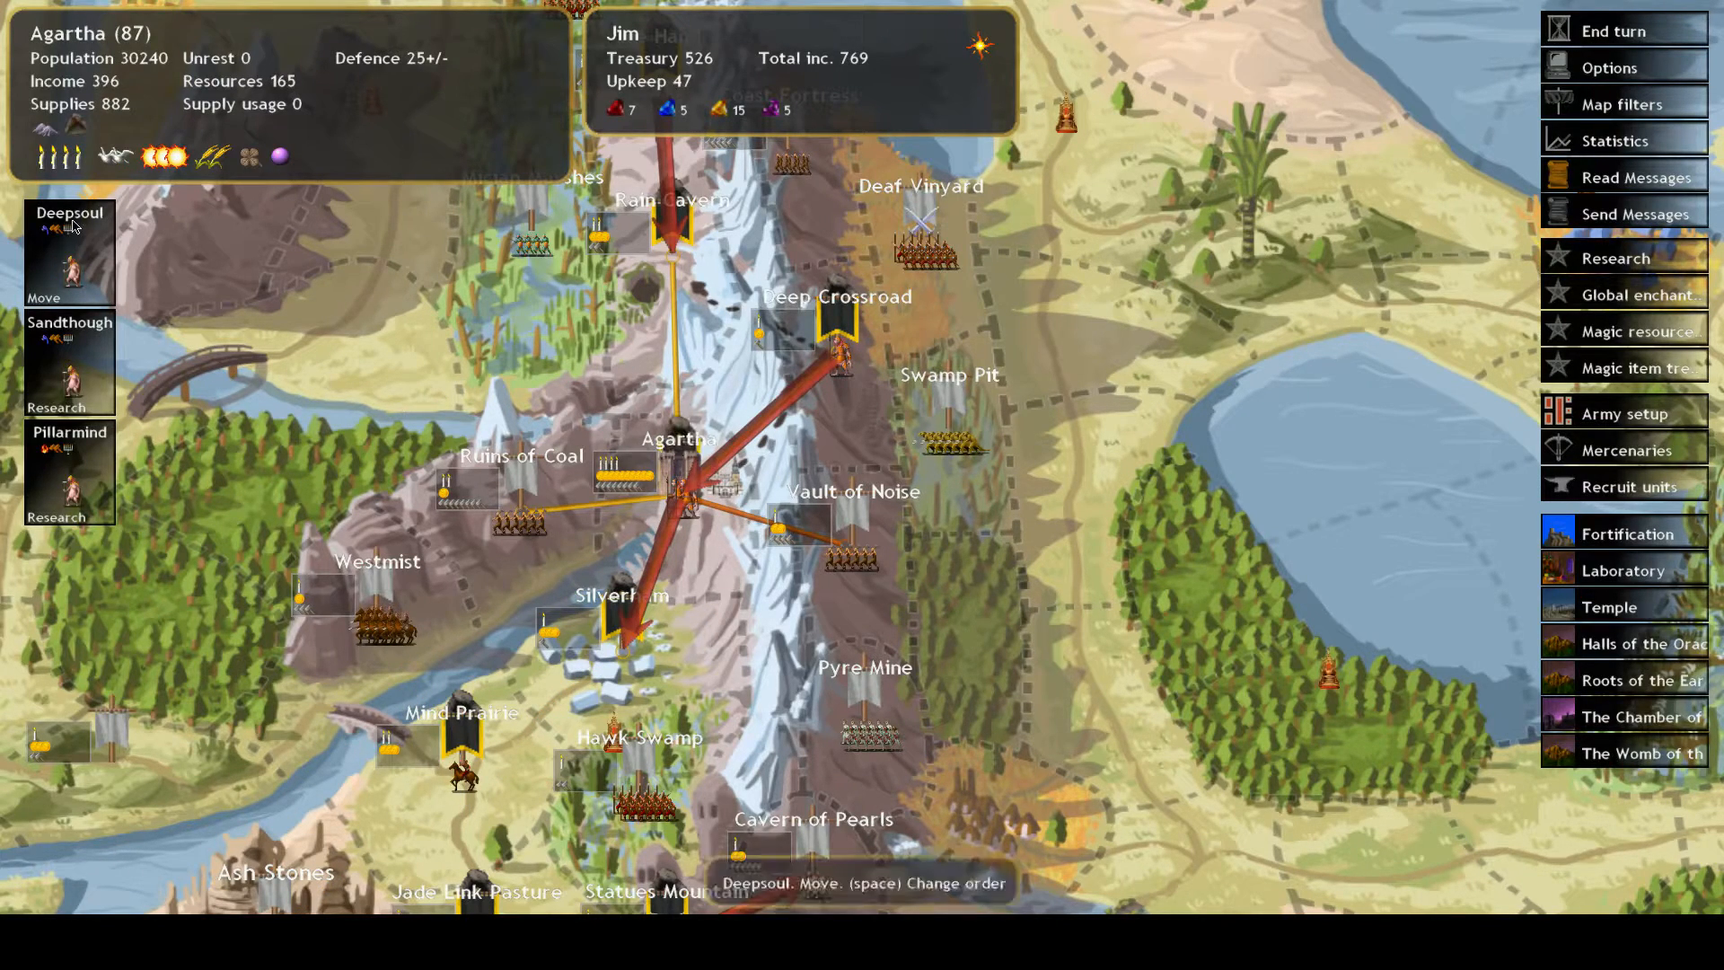
pyautogui.click(1614, 258)
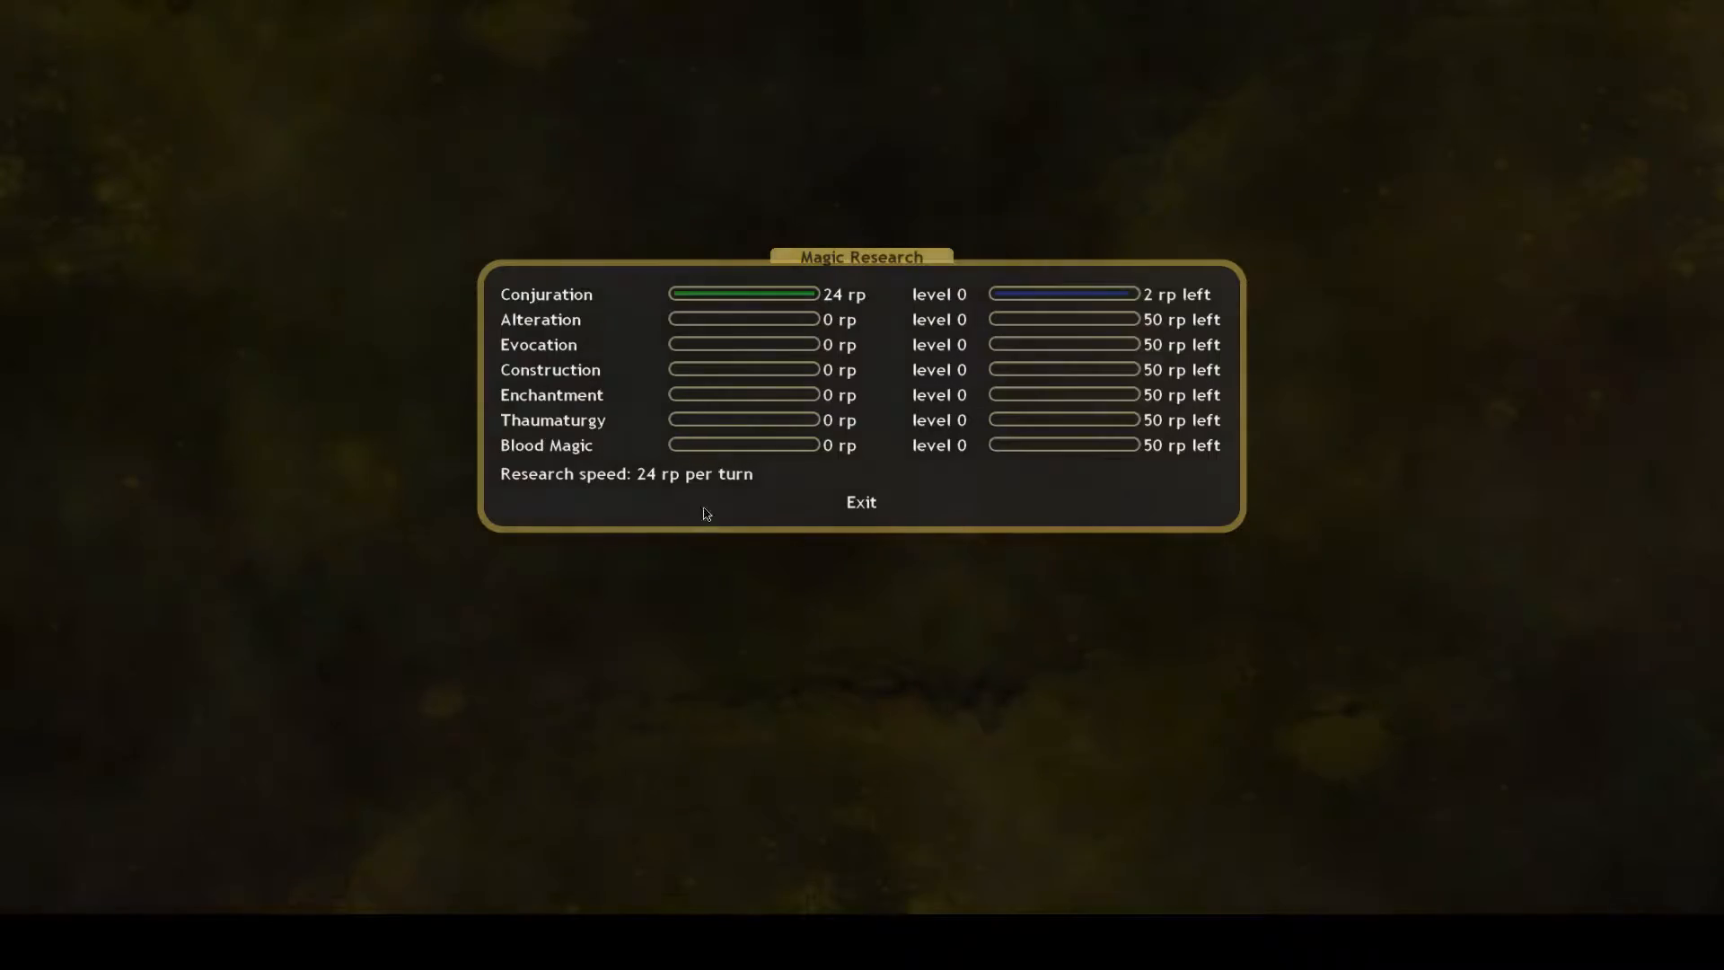
# Browse the Conjuration school's spell list
pyautogui.click(547, 294)
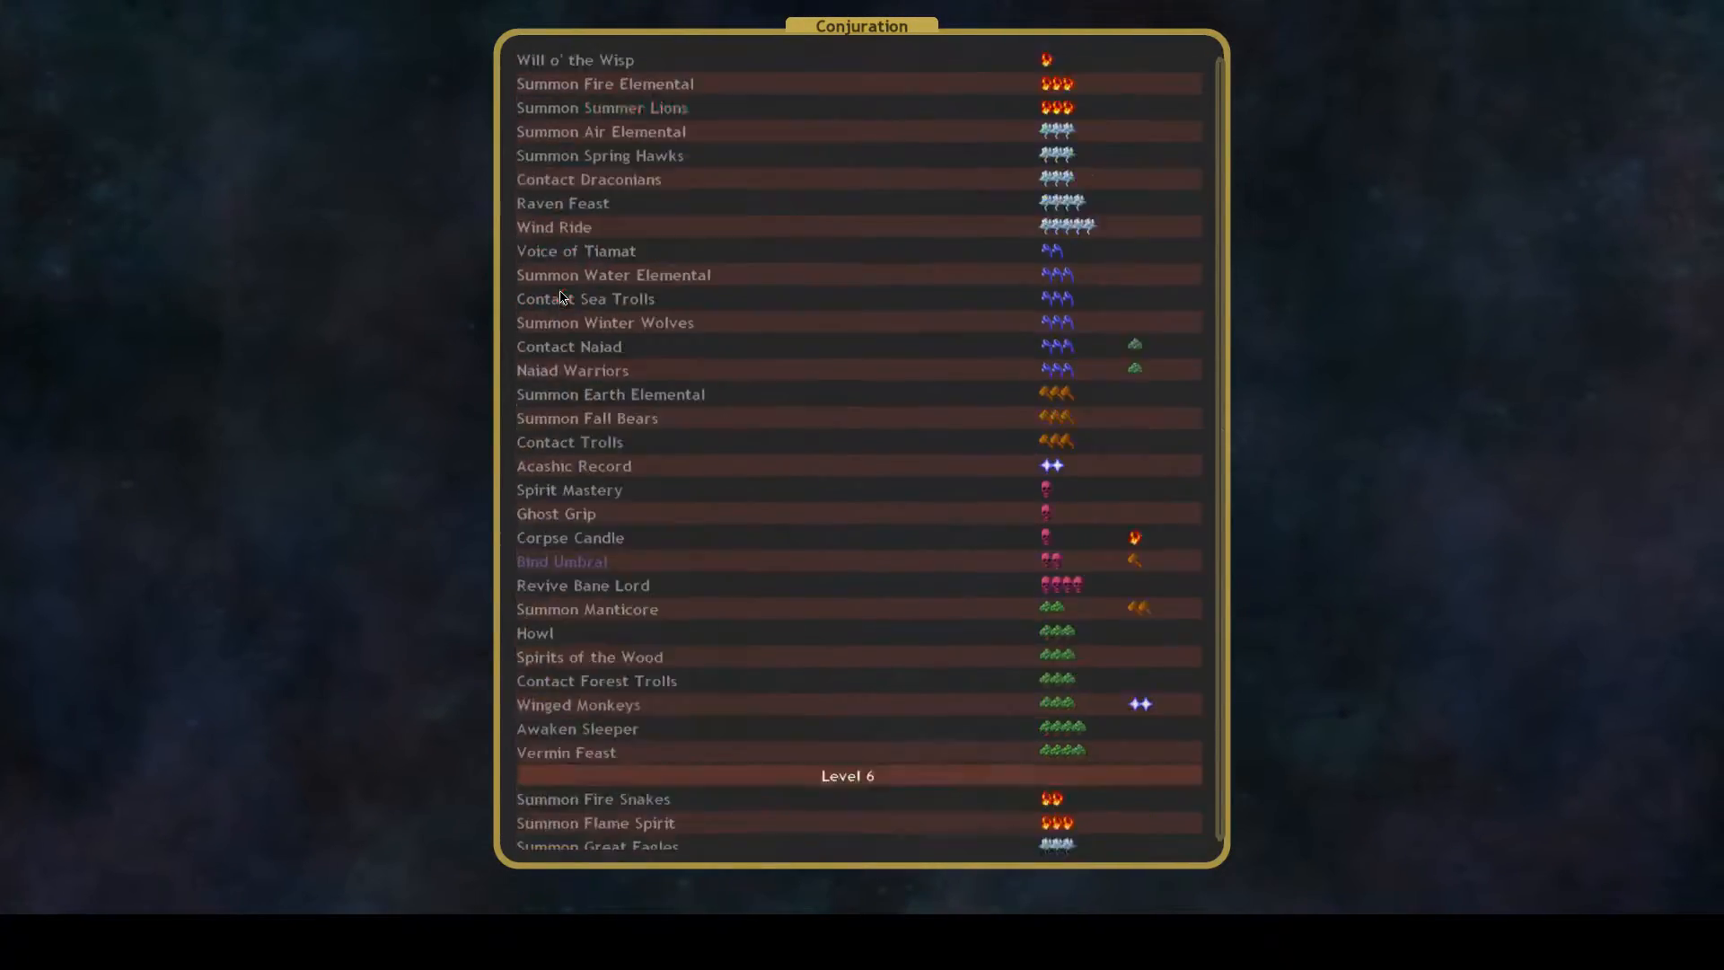
pyautogui.scroll(-3)
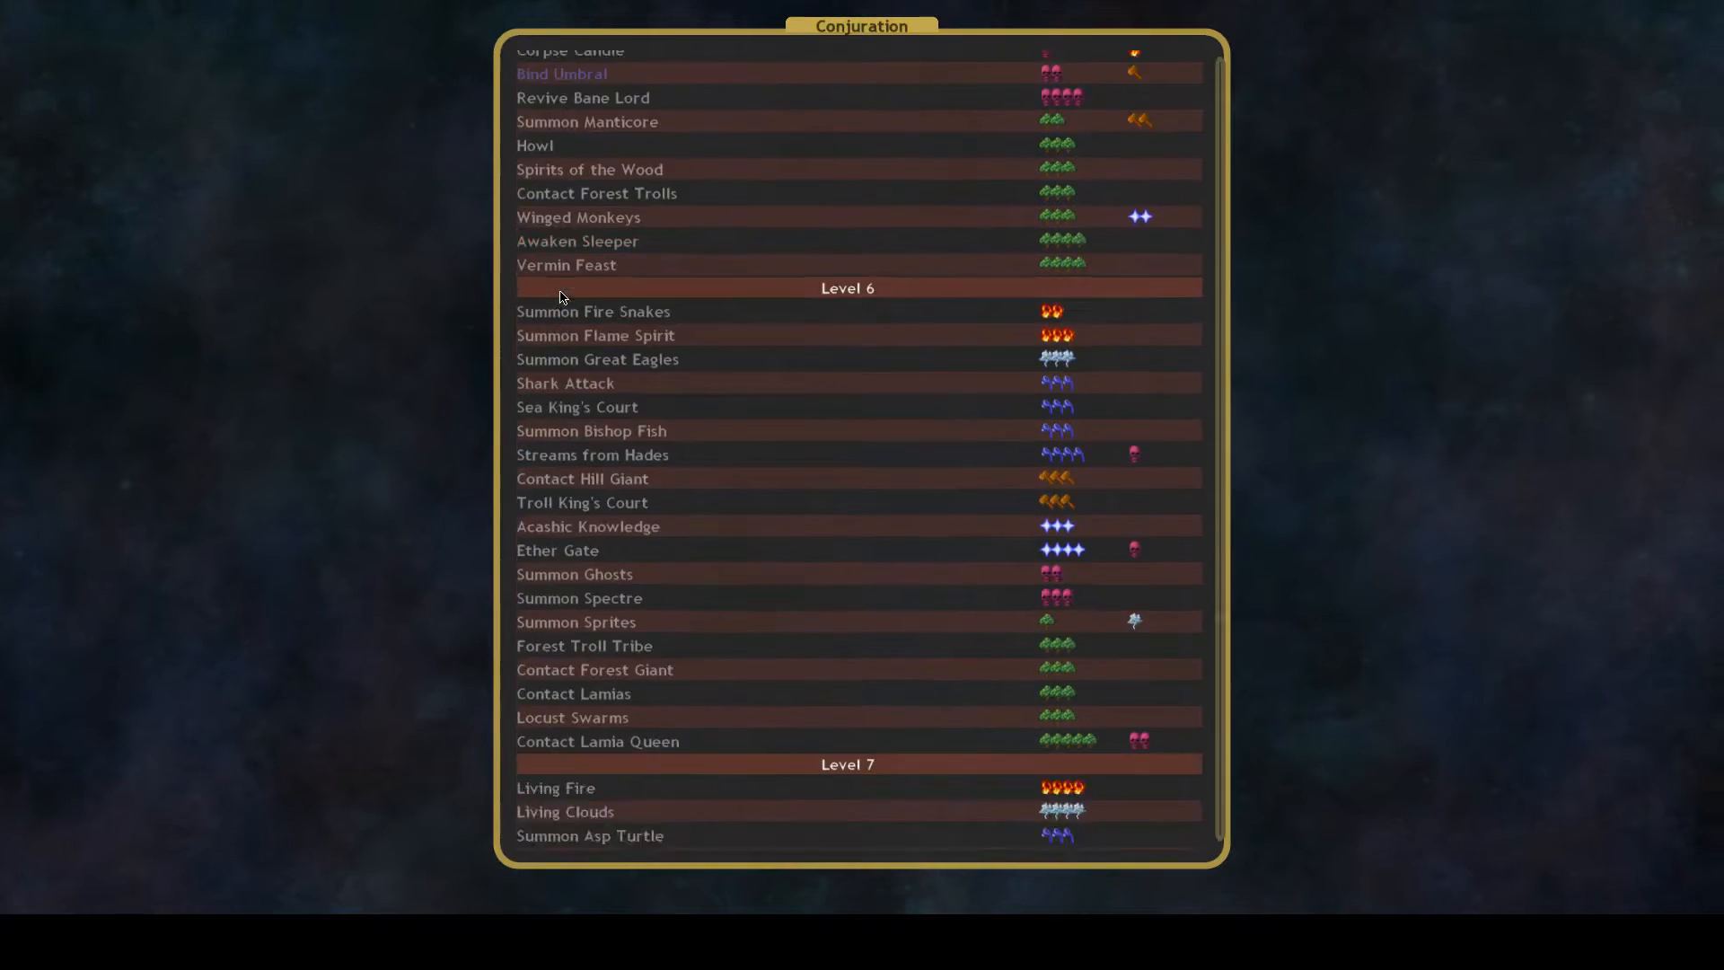
pyautogui.scroll(3)
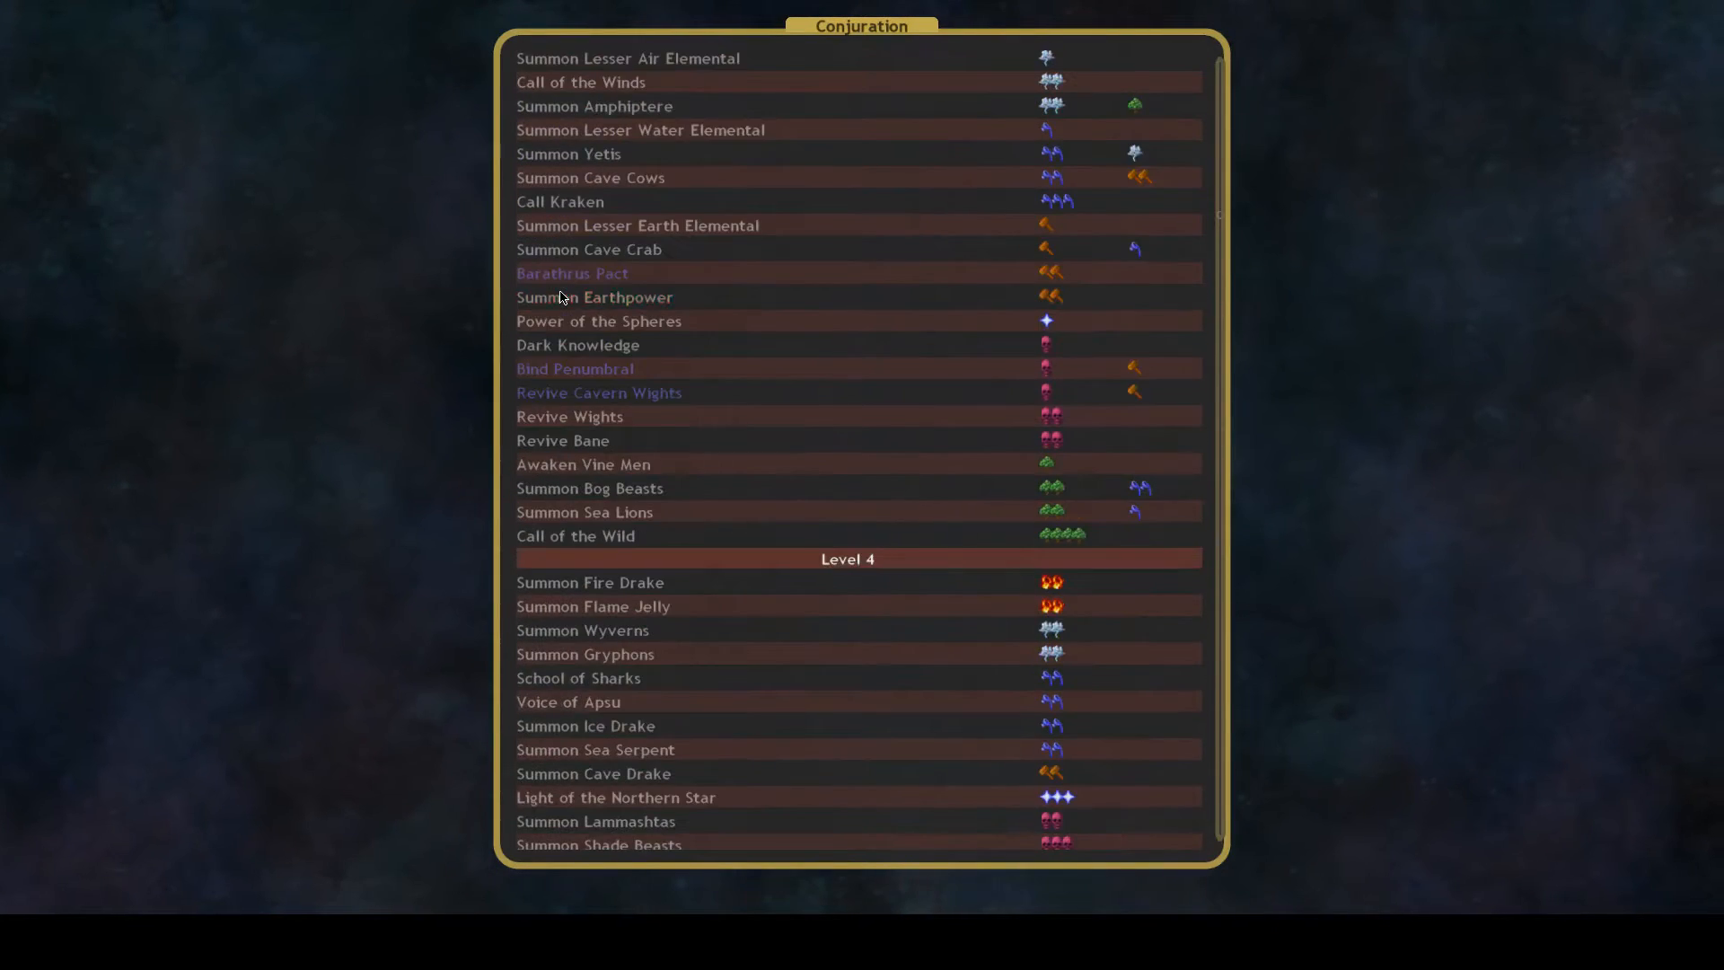
pyautogui.scroll(3)
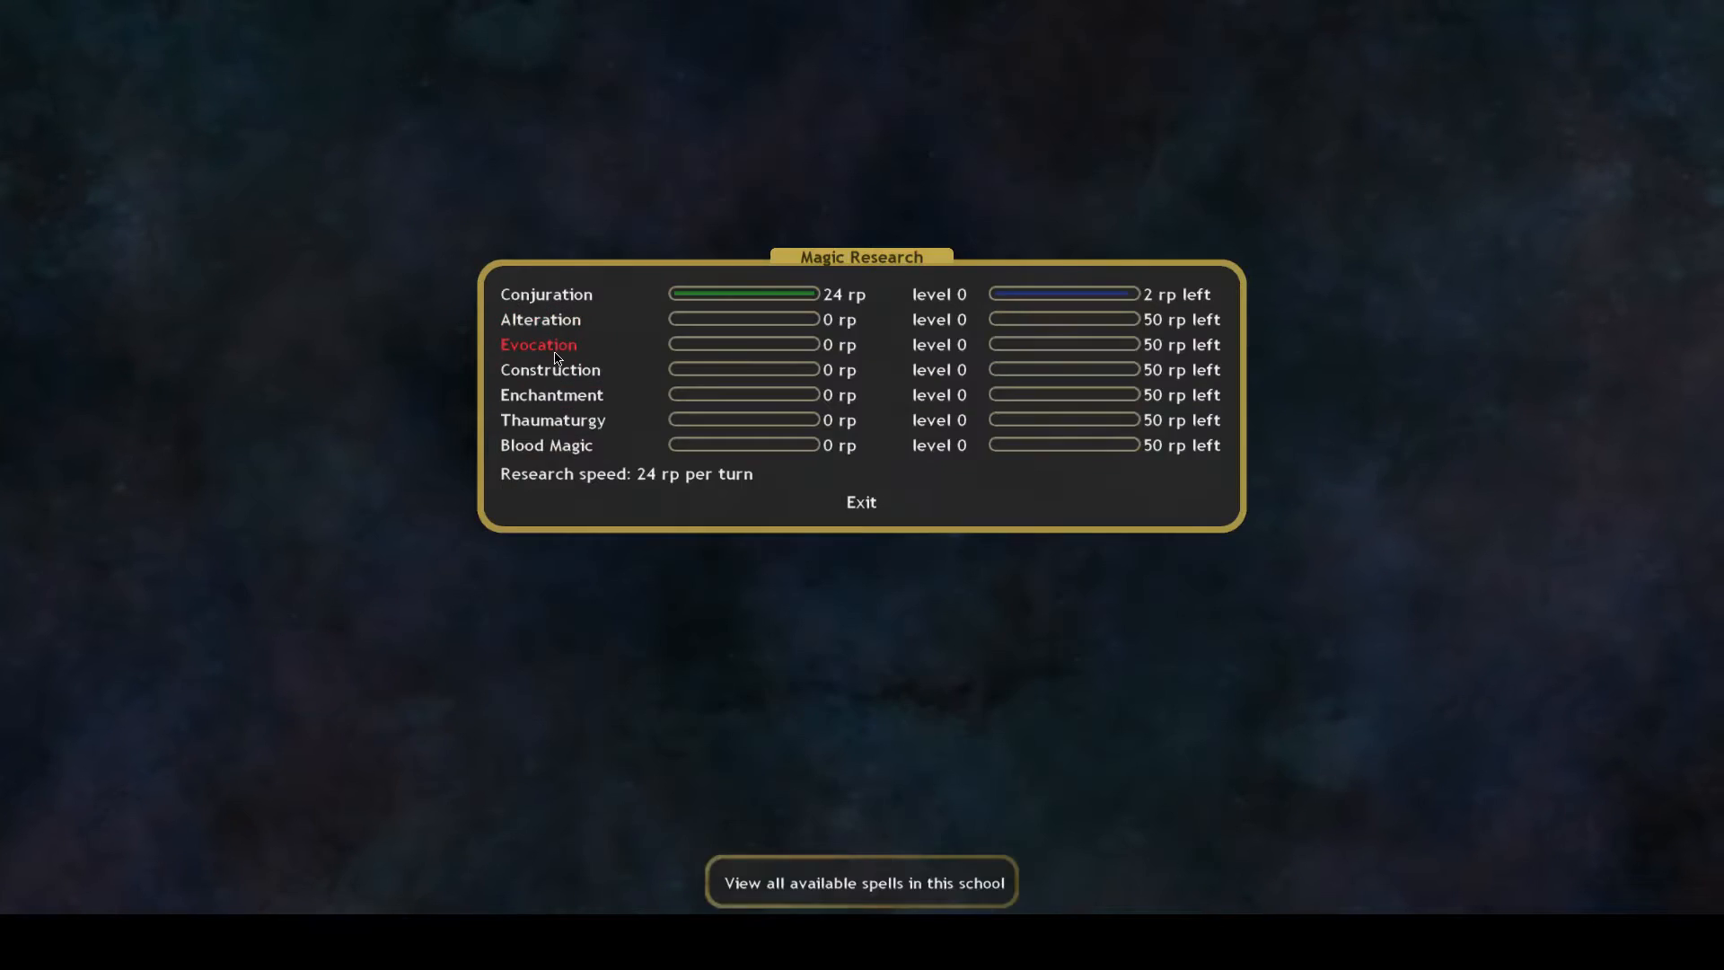
# Browse the Enchantment spell list and leave research for the map
pyautogui.click(861, 882)
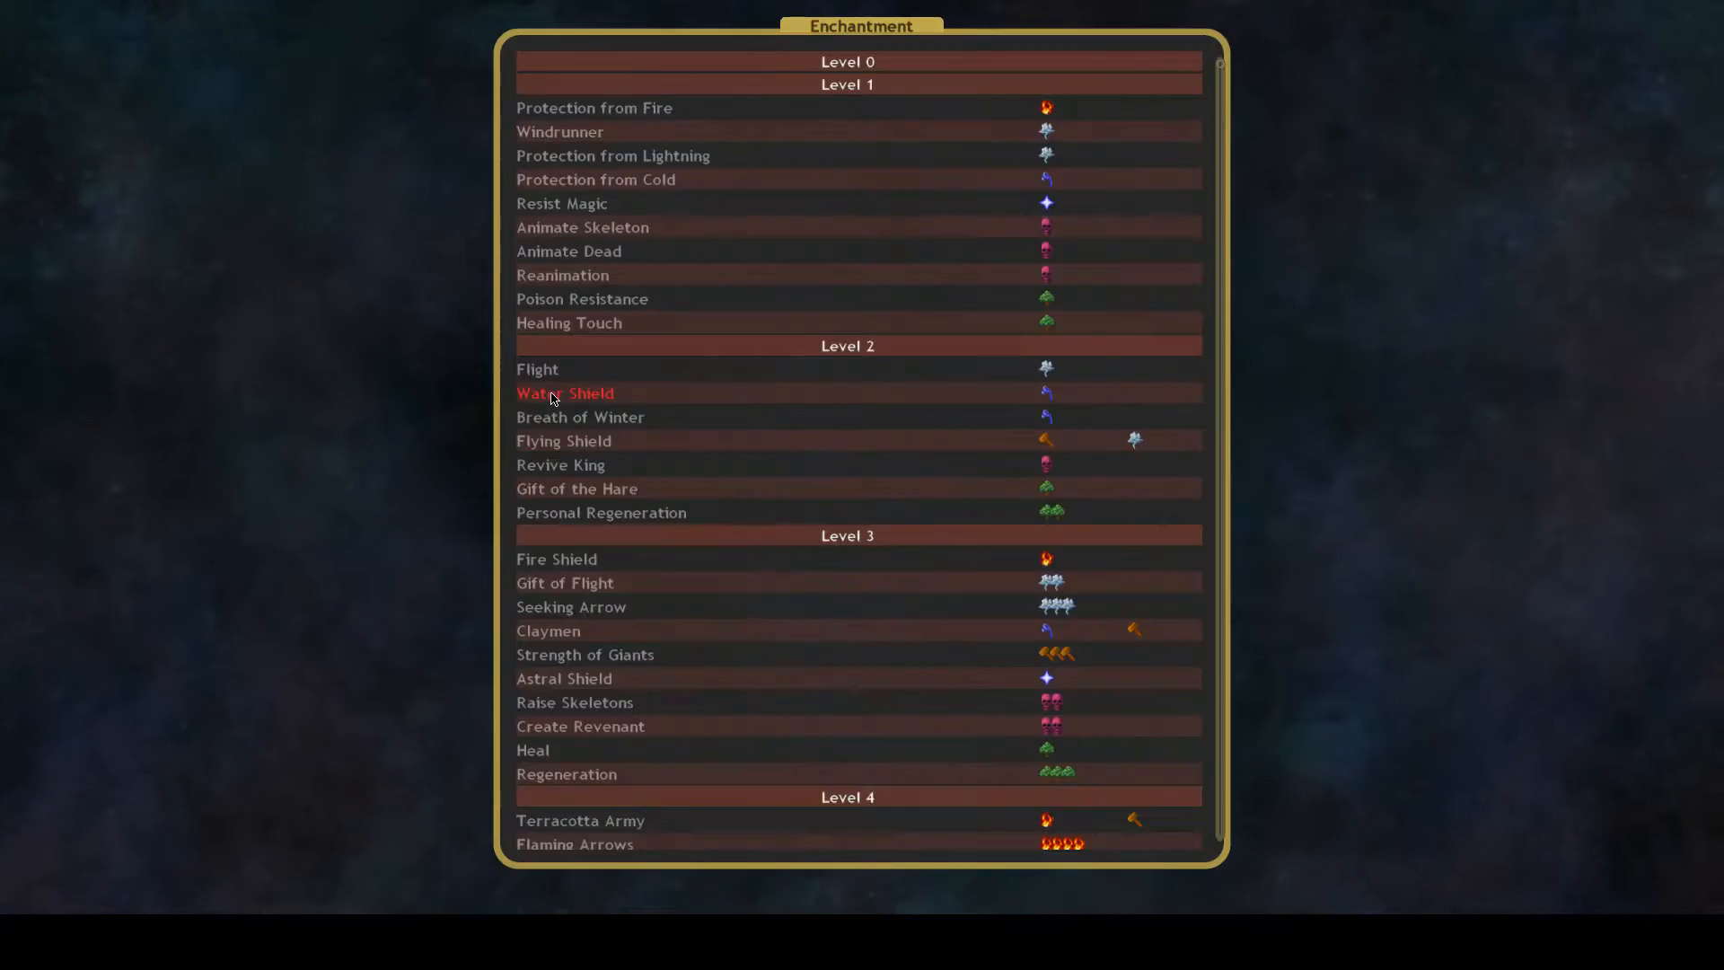
pyautogui.scroll(-3)
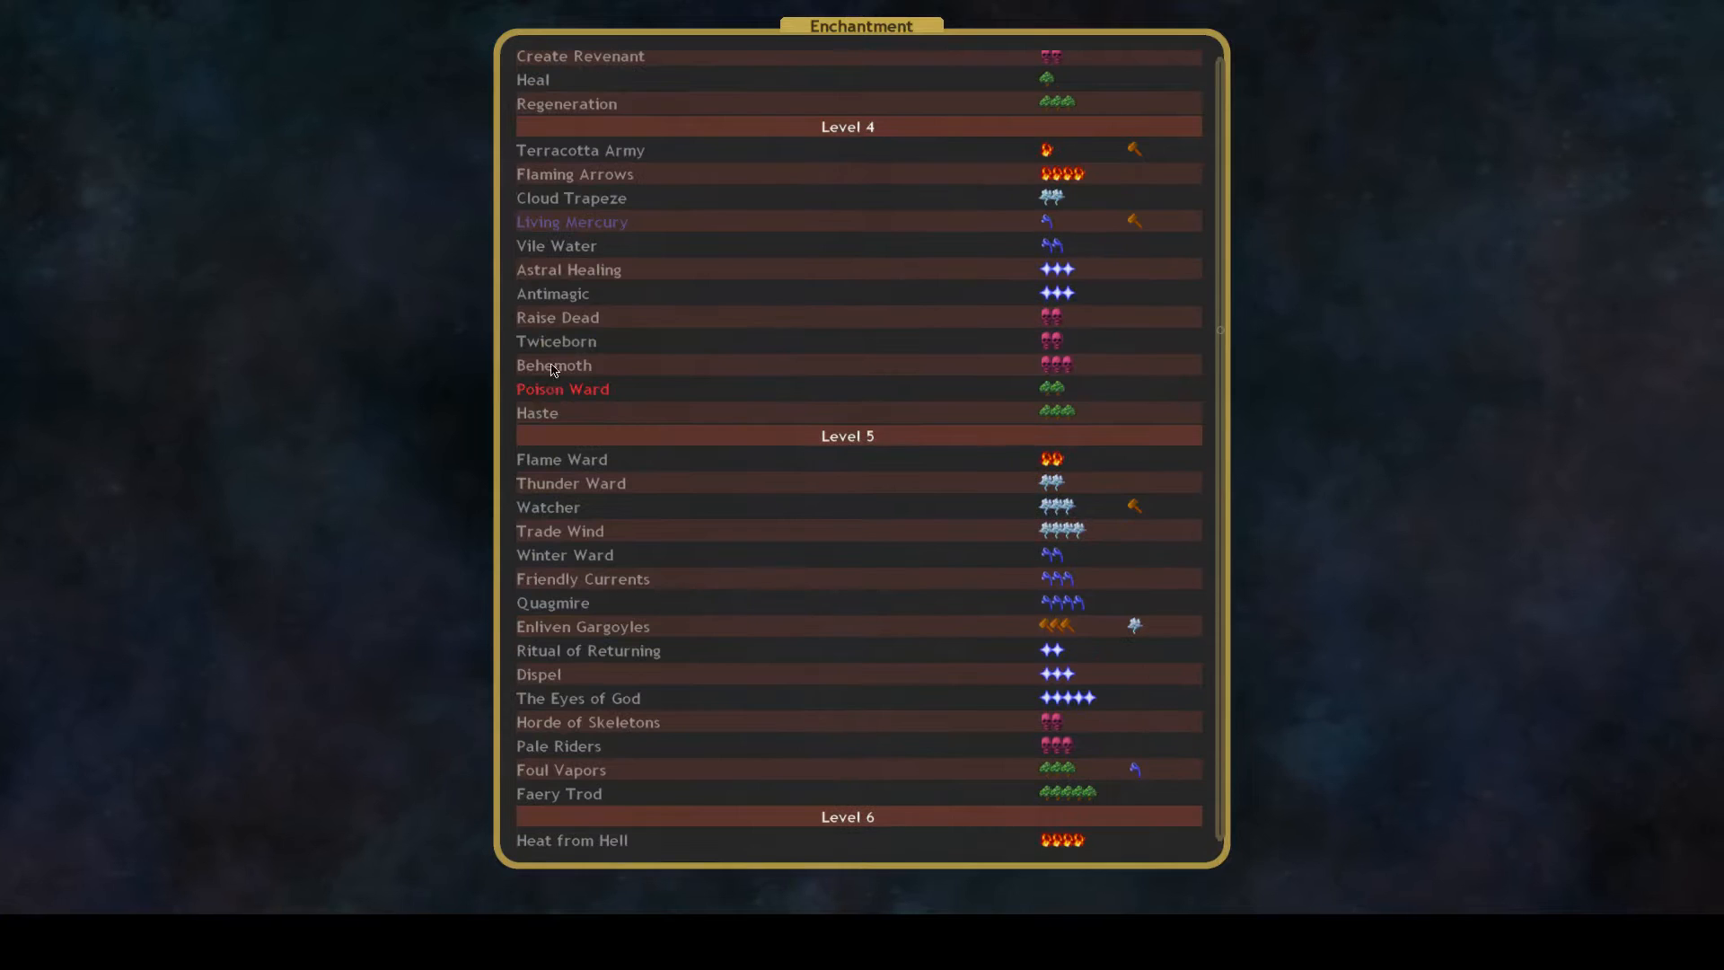
pyautogui.moveTo(602, 343)
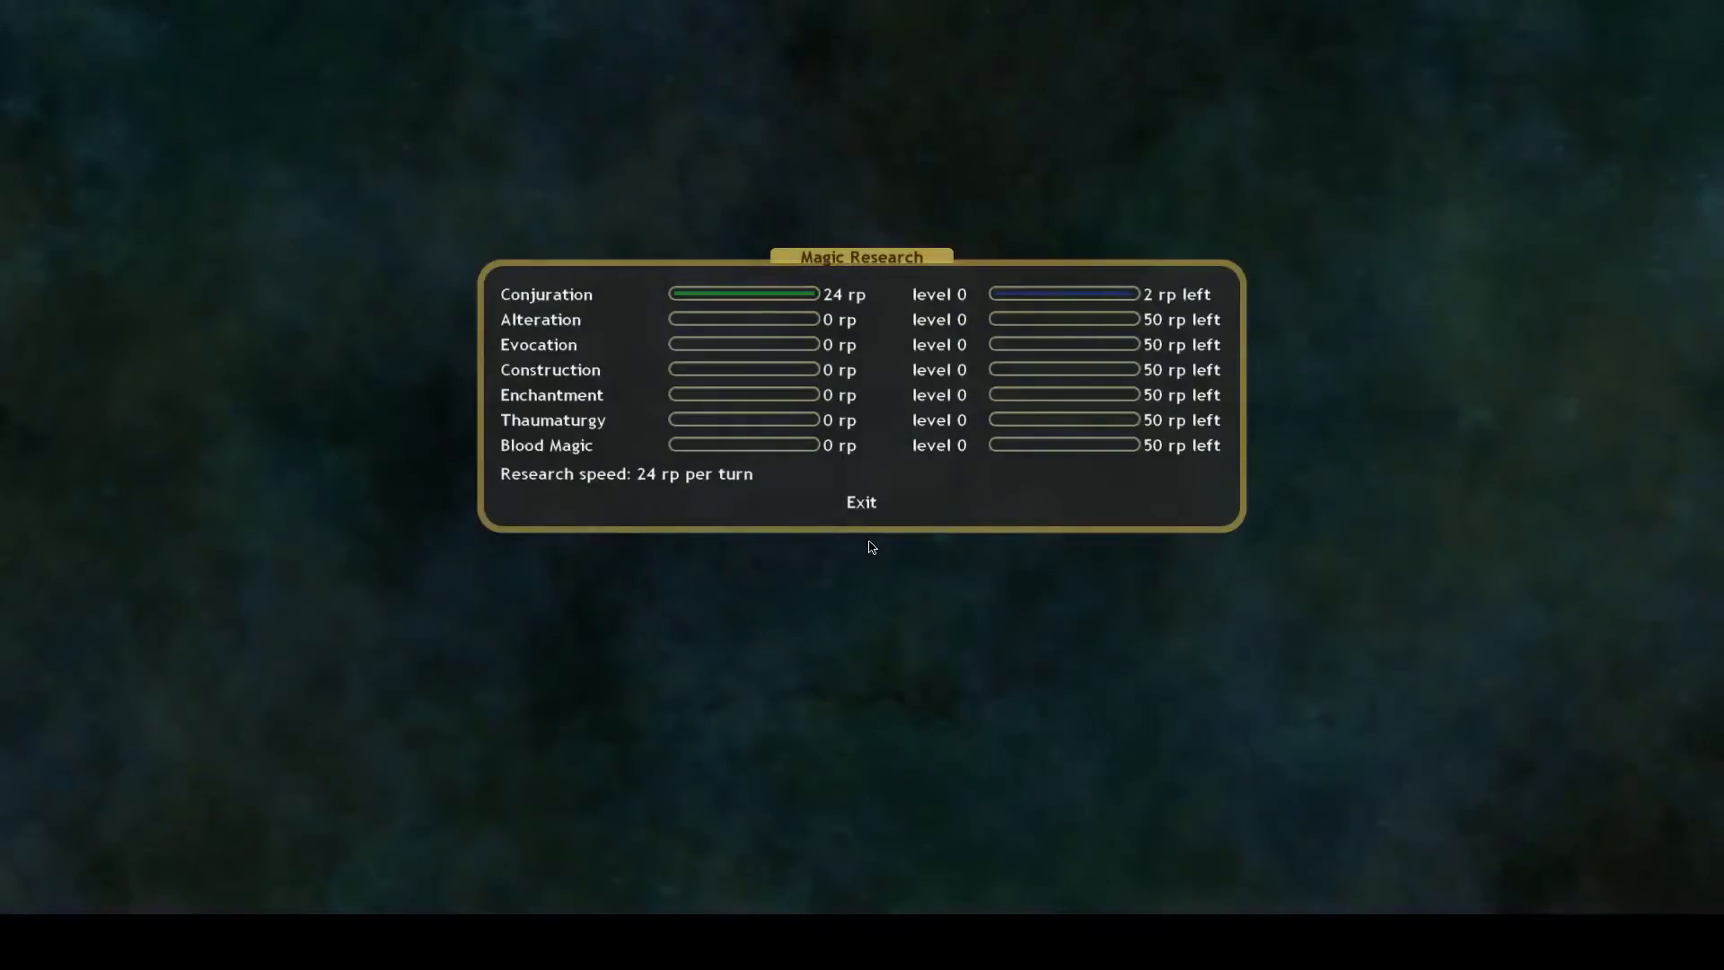
pyautogui.click(861, 501)
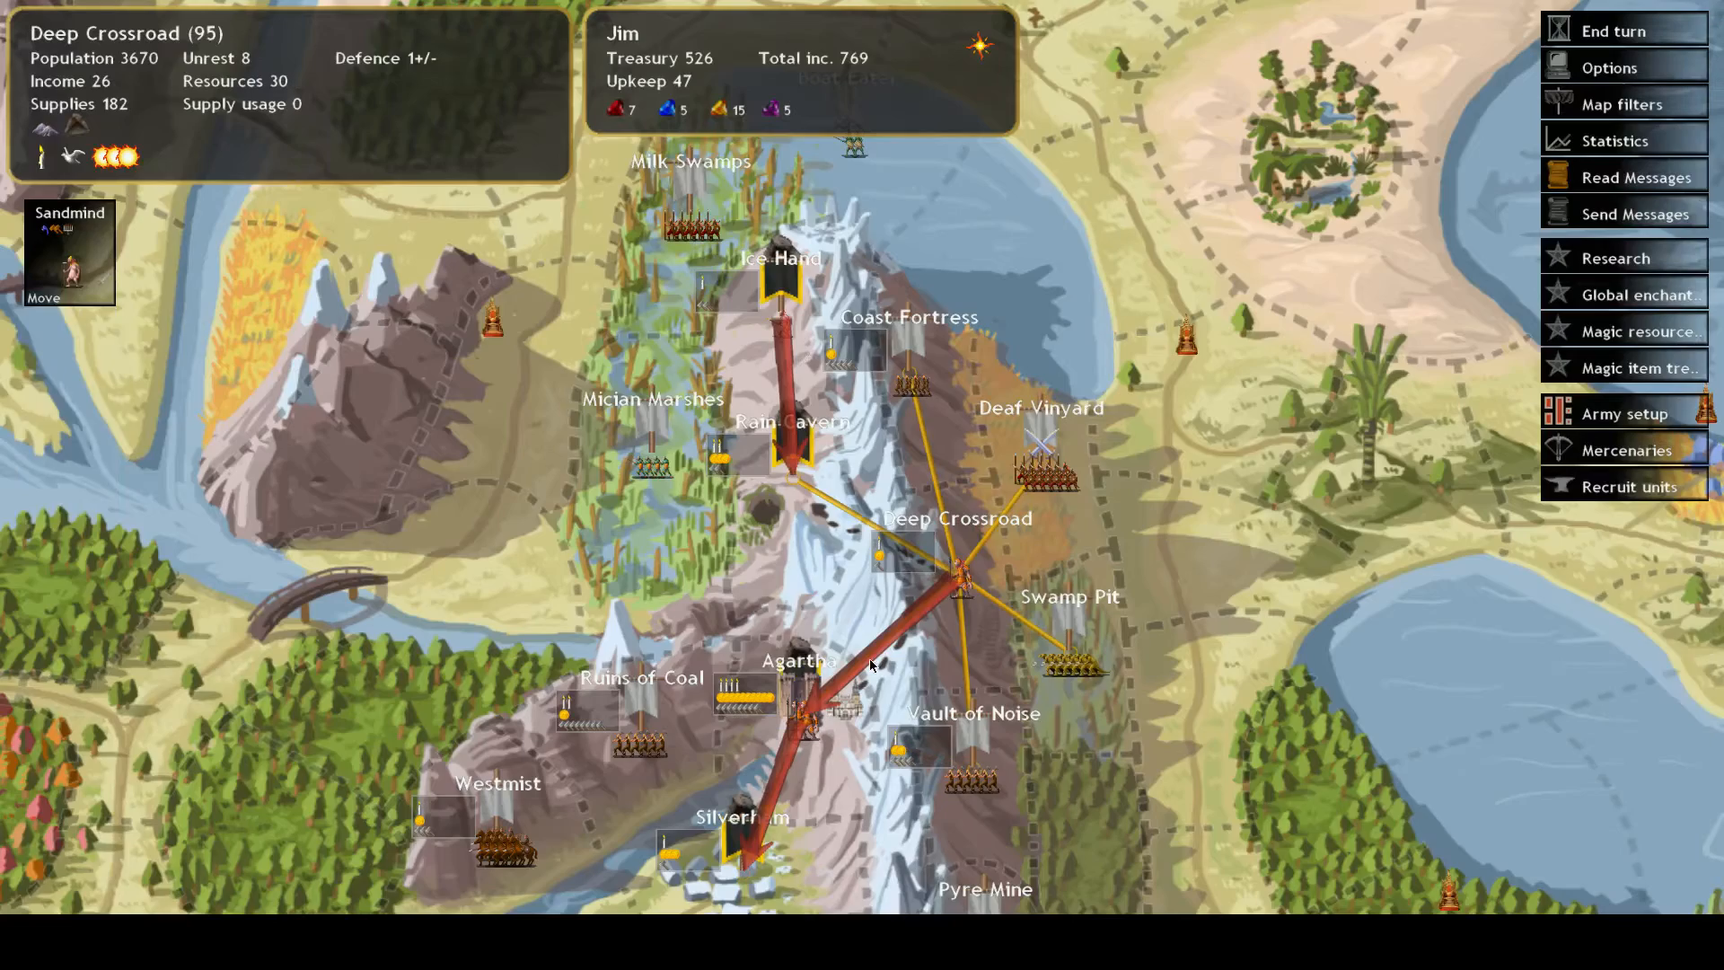
# Queue Seal Guards and a Great Olm for recruitment, then end Agartha's turn
pyautogui.click(1625, 486)
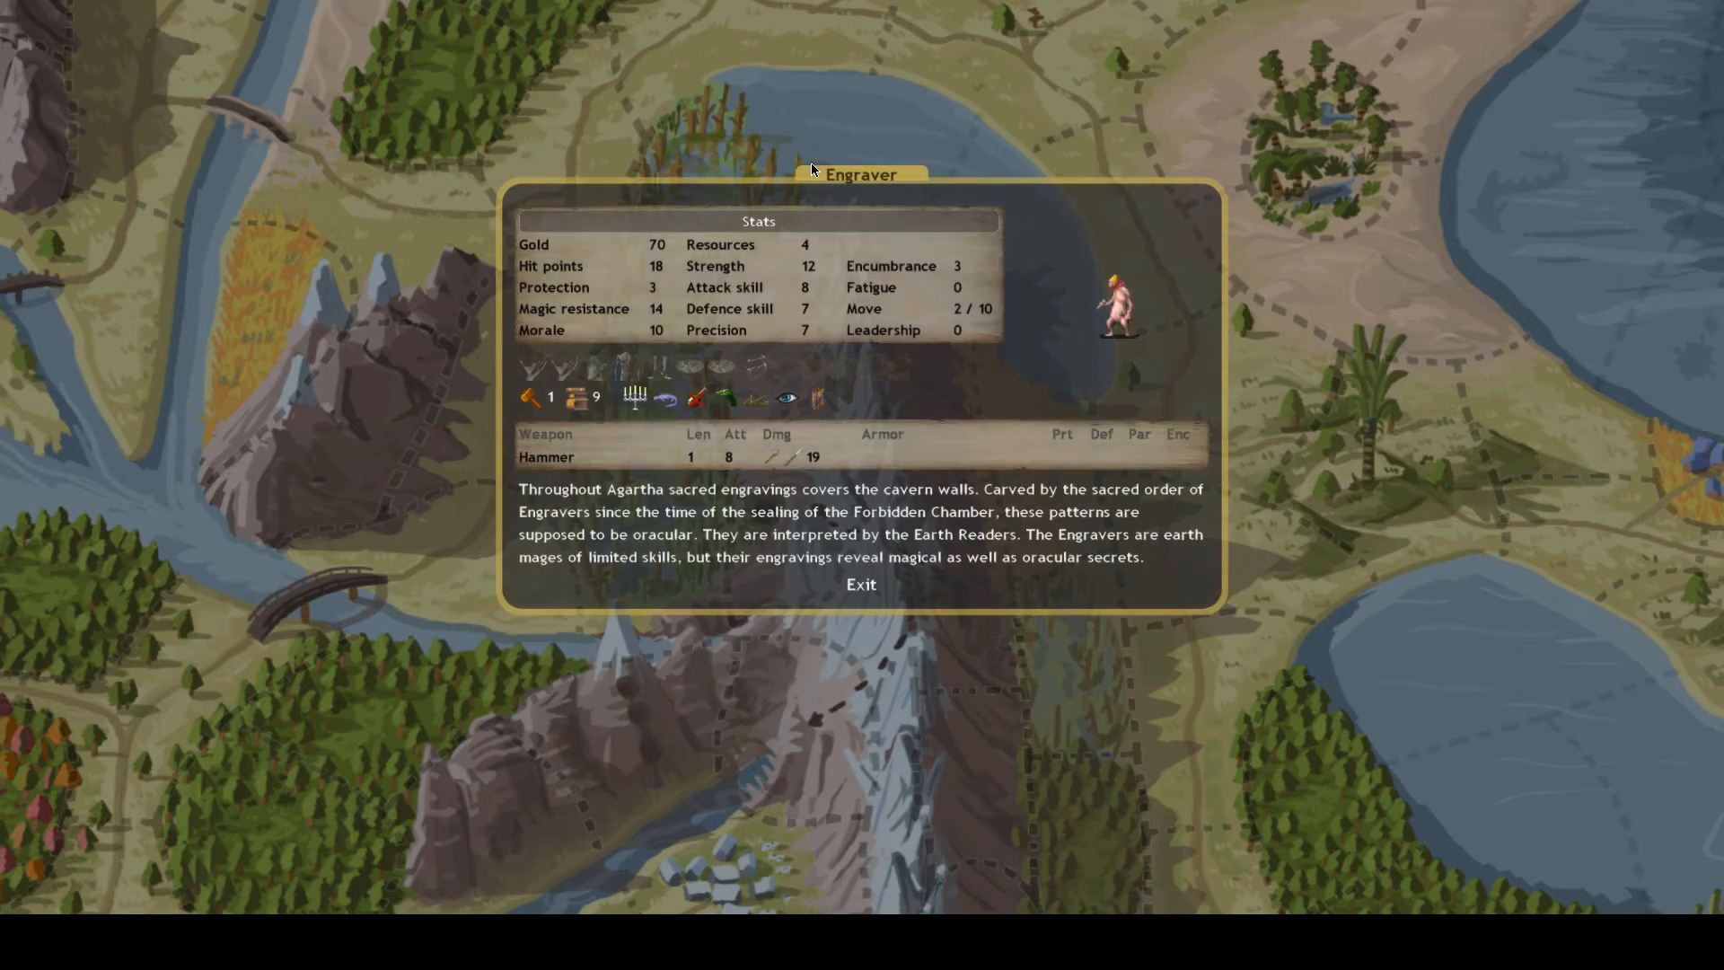
pyautogui.click(861, 584)
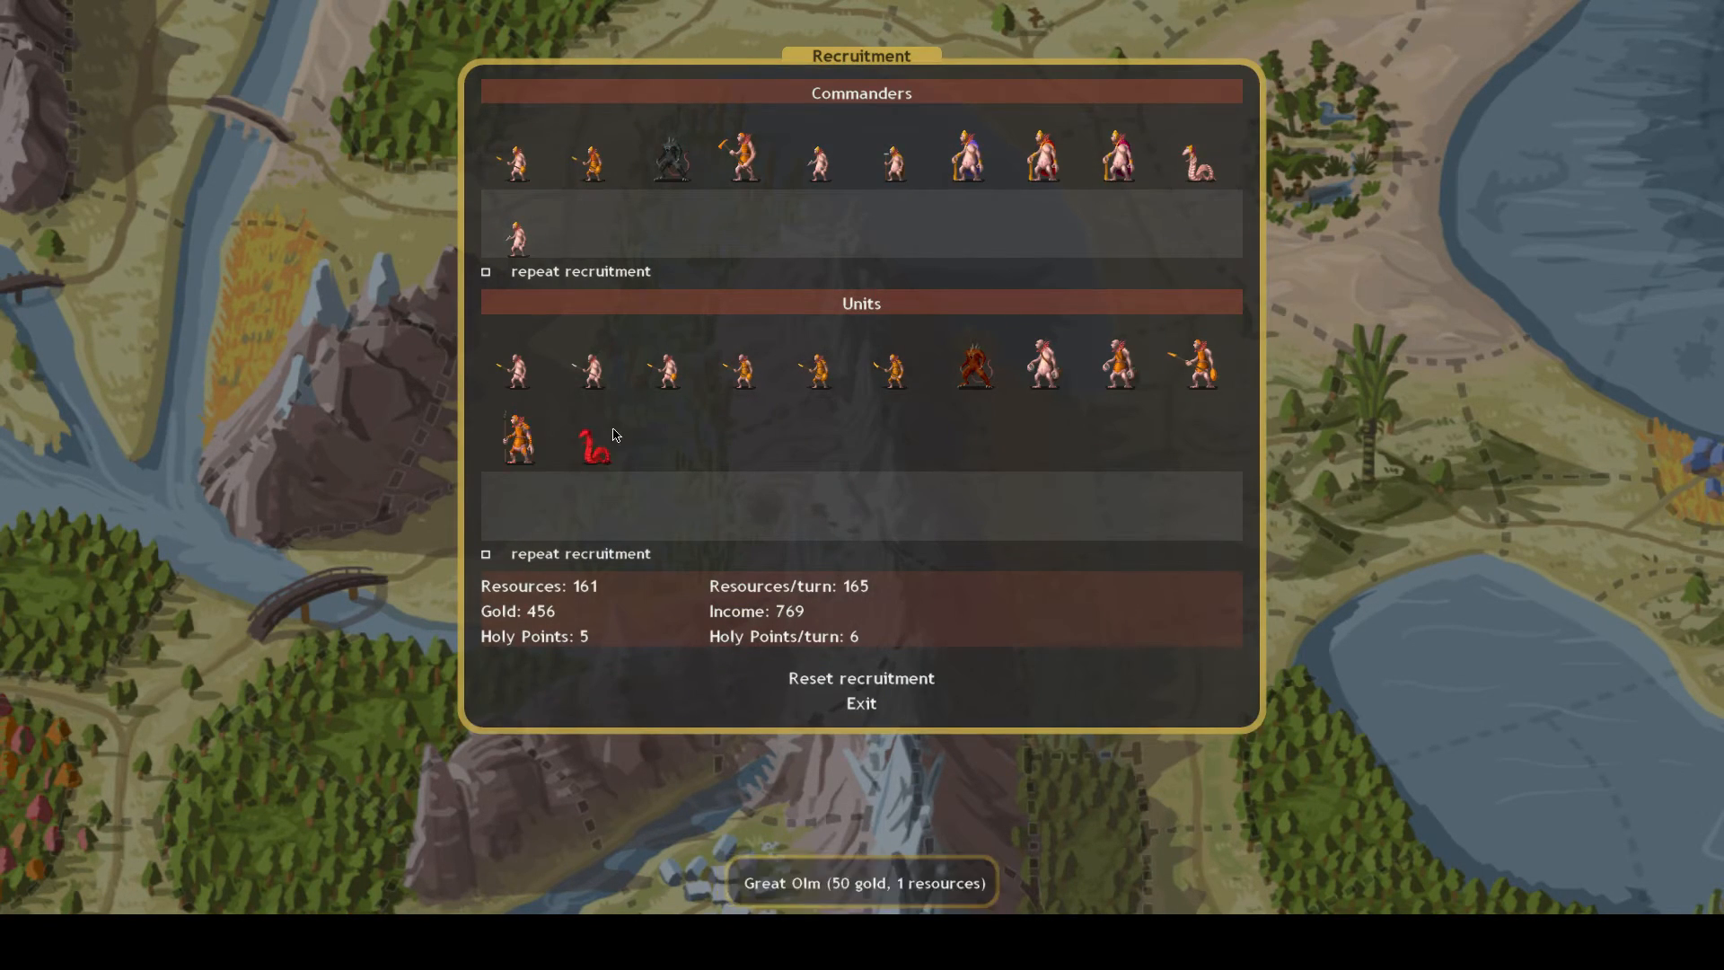
pyautogui.click(517, 435)
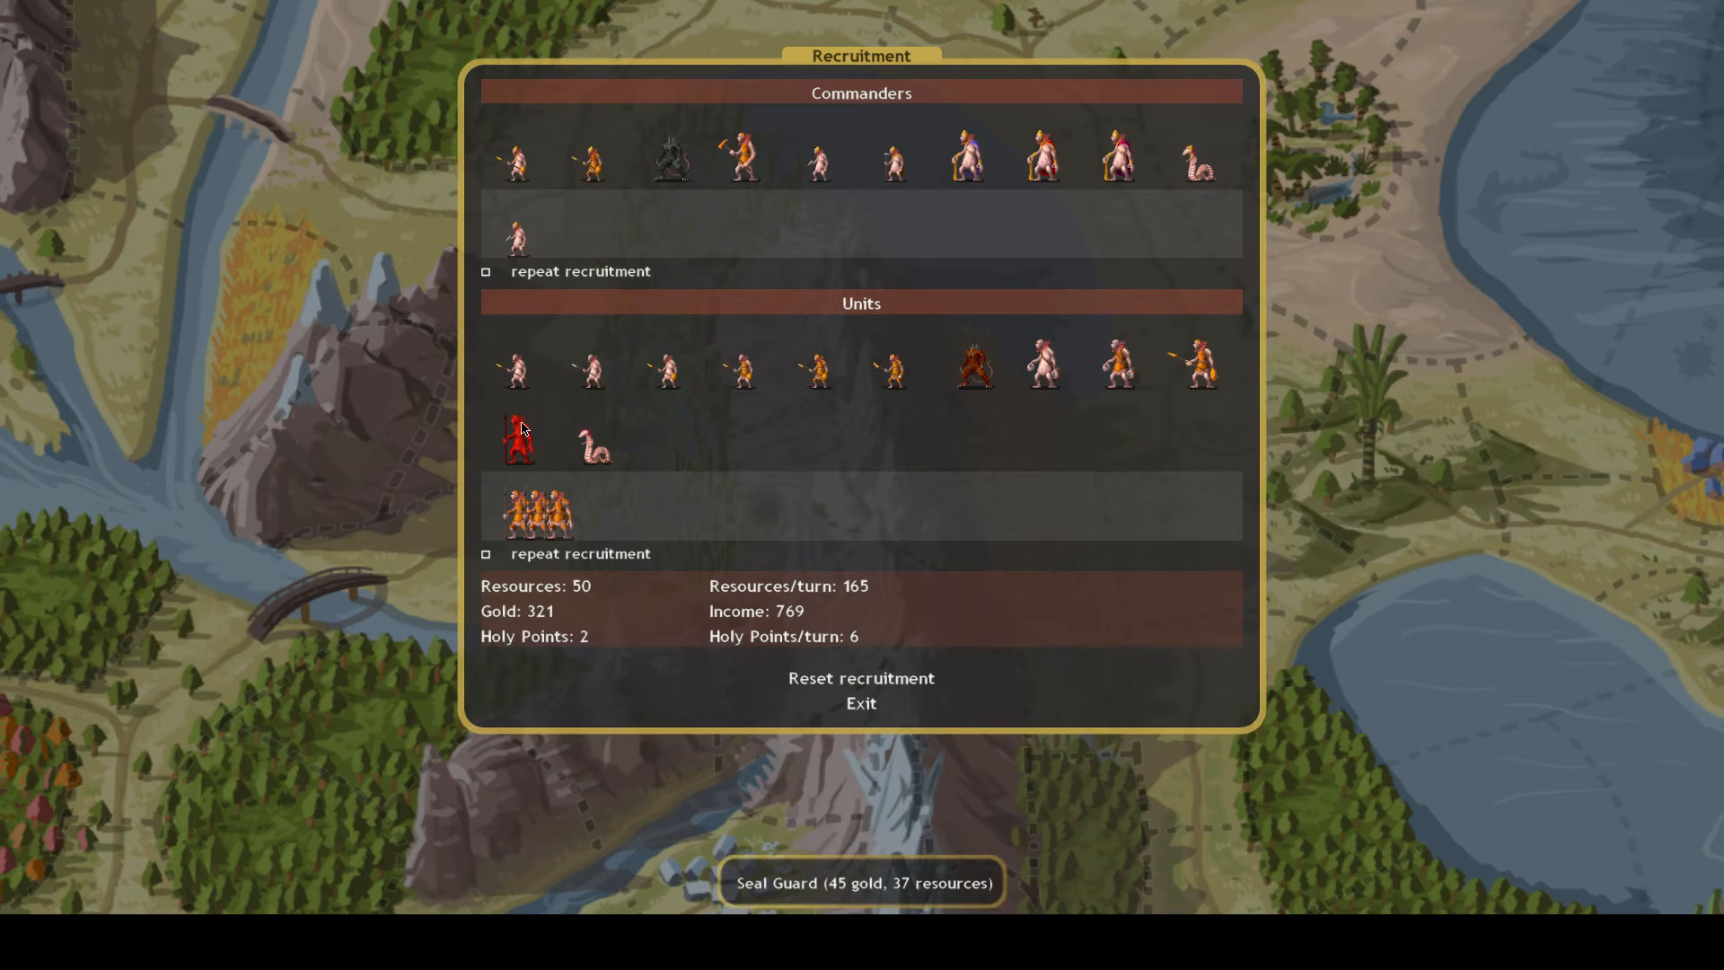
pyautogui.click(517, 434)
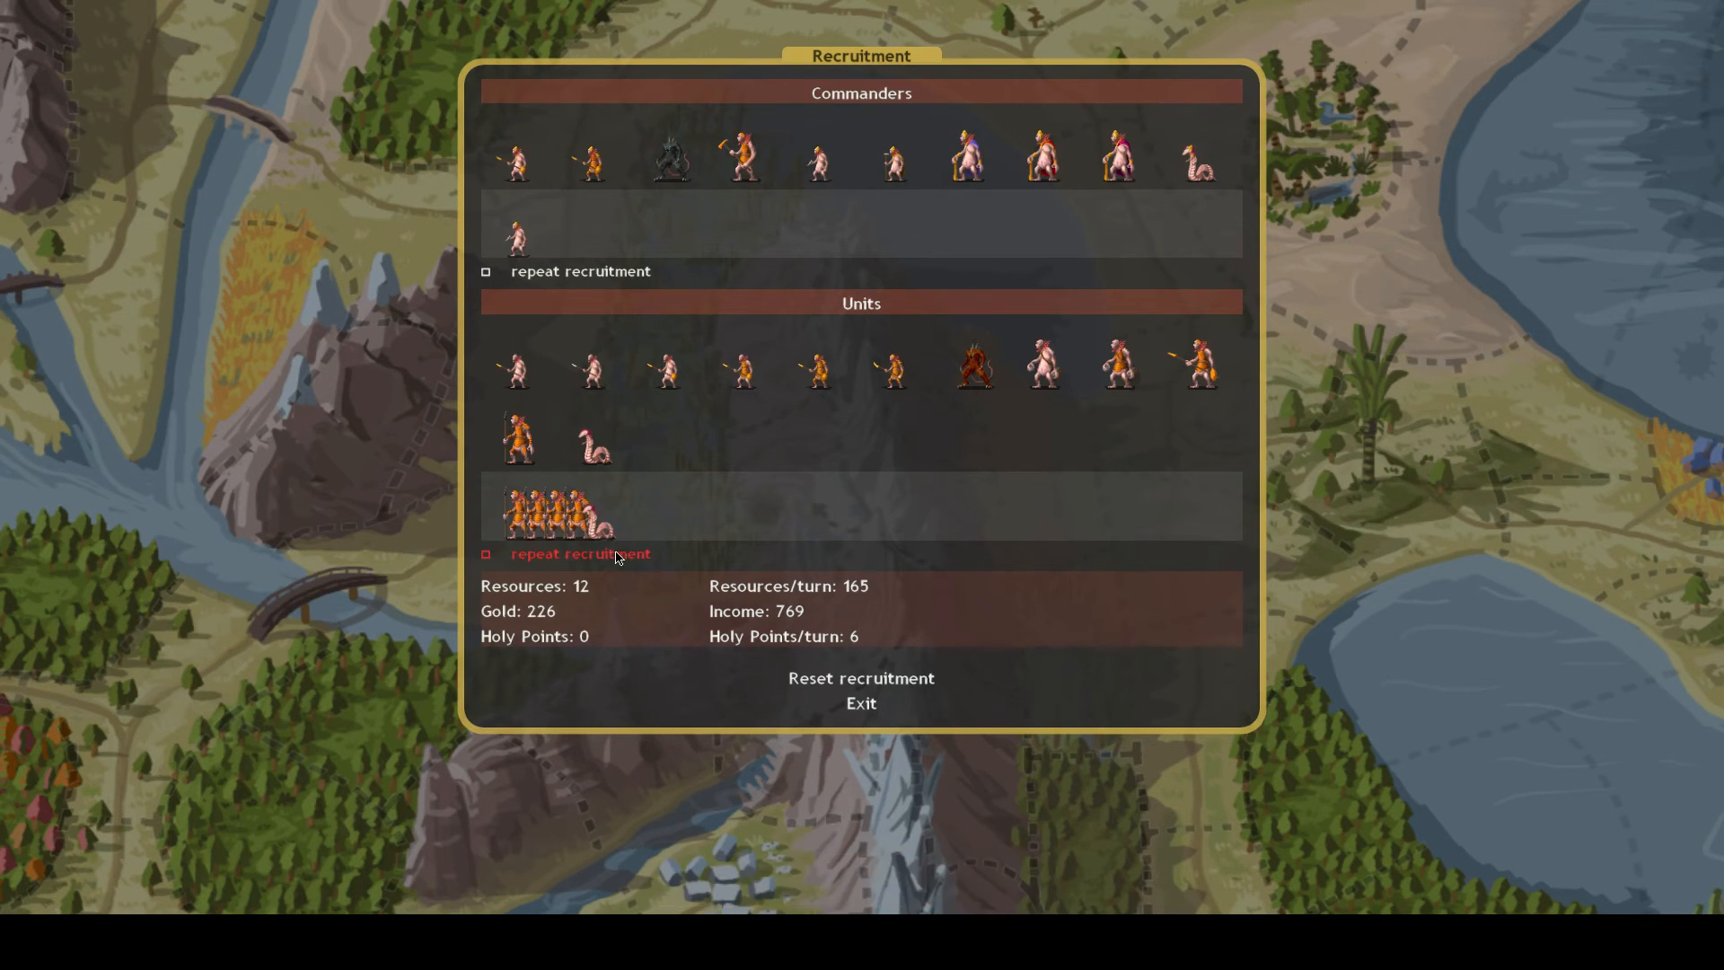
pyautogui.click(861, 704)
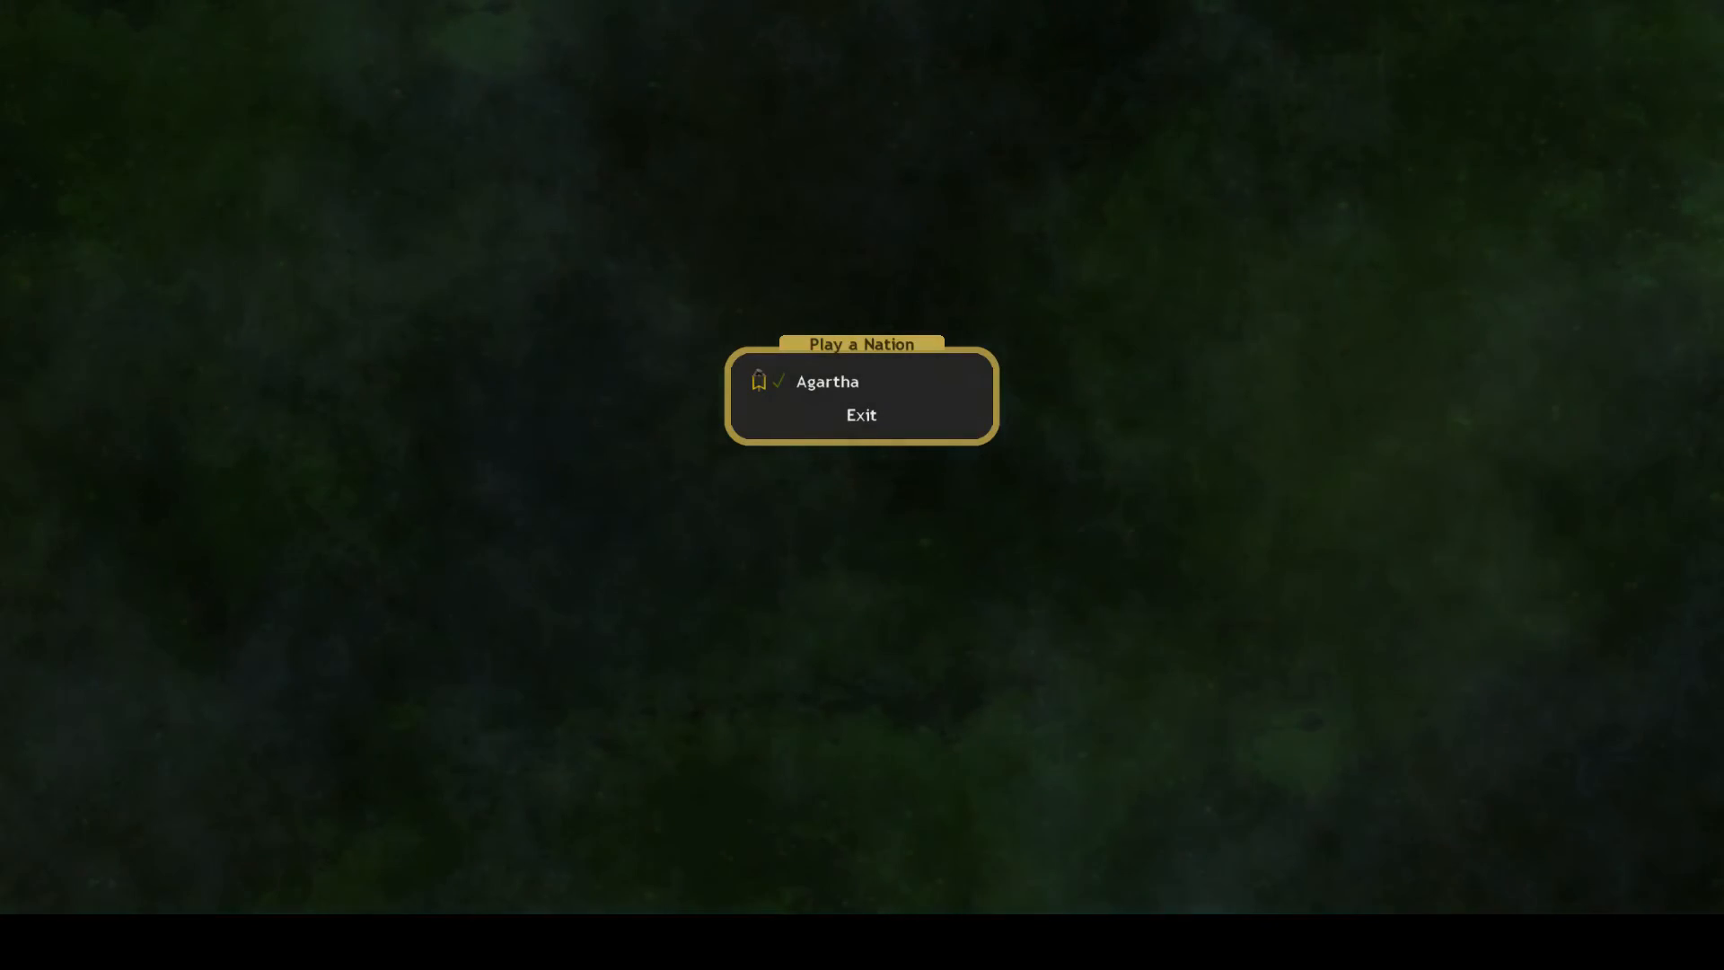